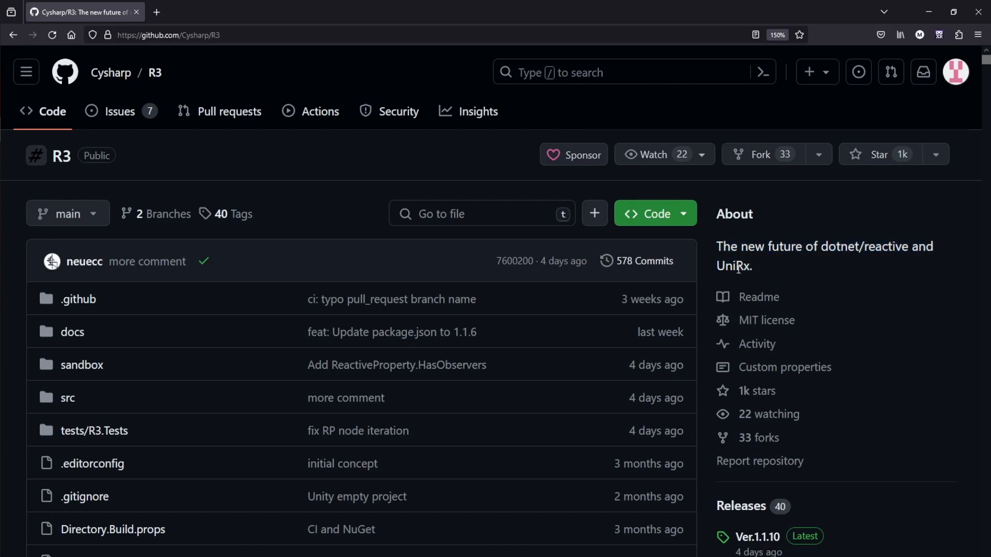
# - Scroll the R3 README to its Unity section and highlight the NuGetForUnity install bullet
pyautogui.scroll(-3)
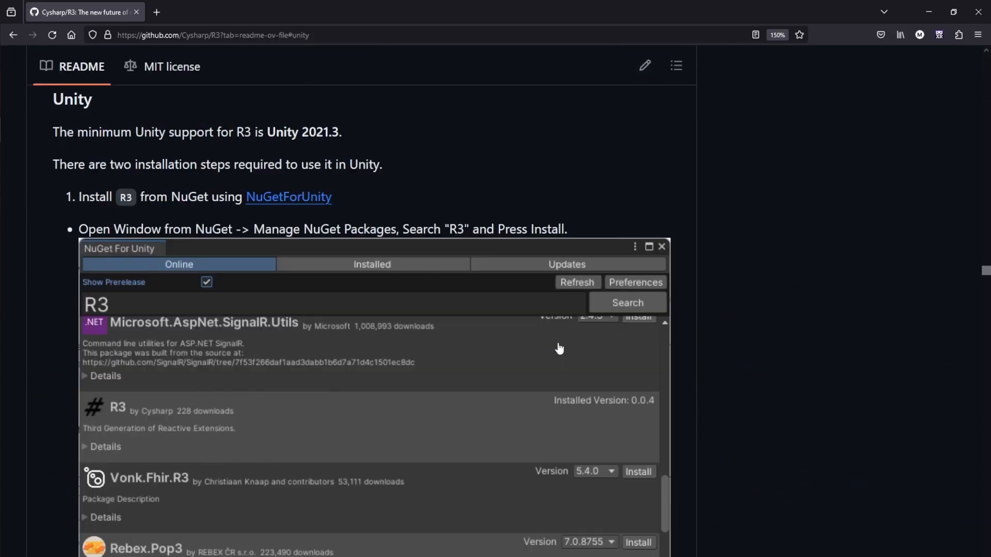
pyautogui.moveTo(239, 188)
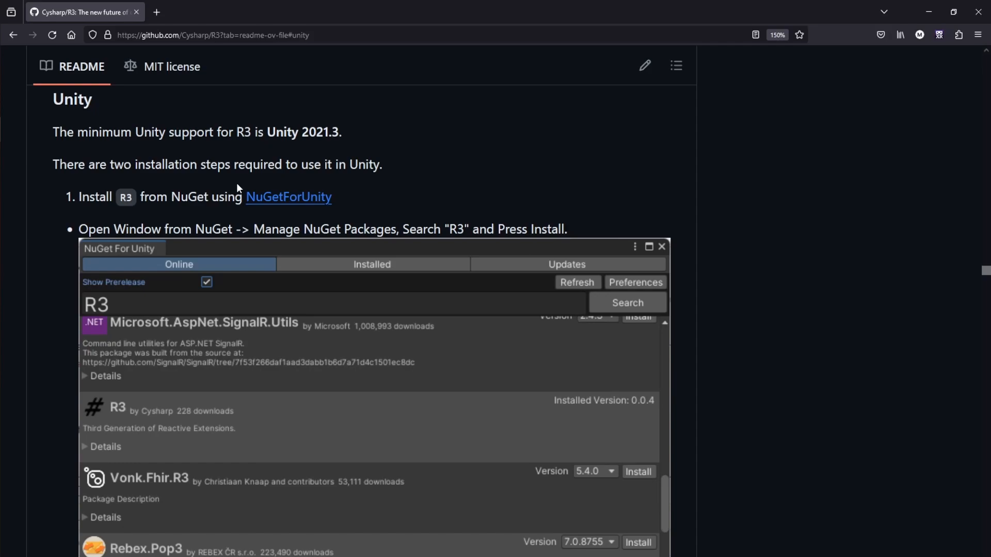
pyautogui.moveTo(380, 131)
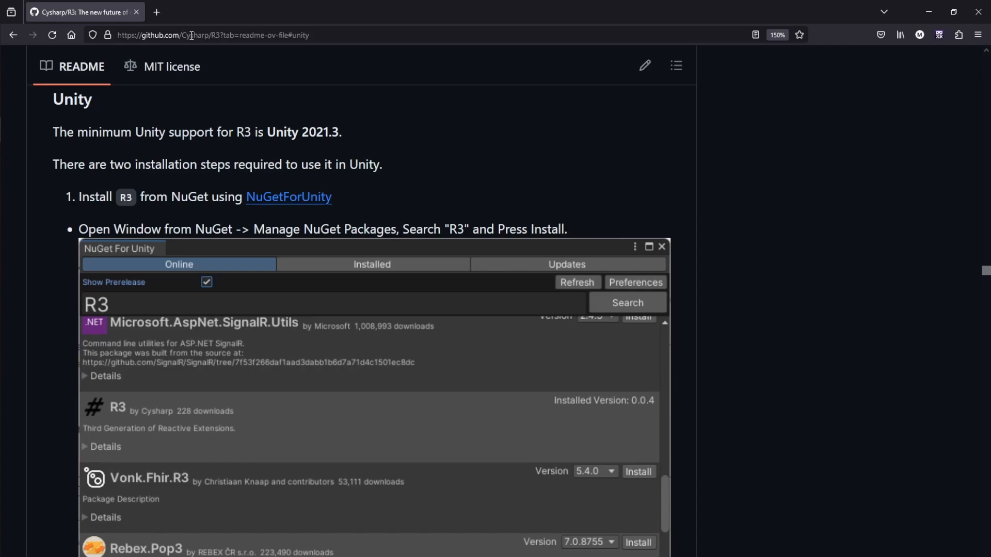
pyautogui.moveTo(224, 184)
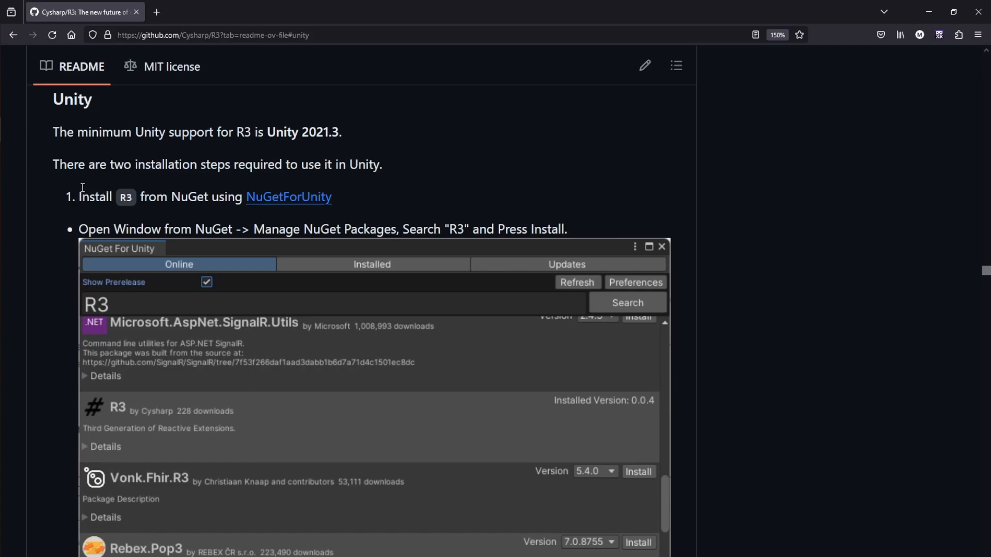
pyautogui.moveTo(79, 197); pyautogui.dragTo(240, 197)
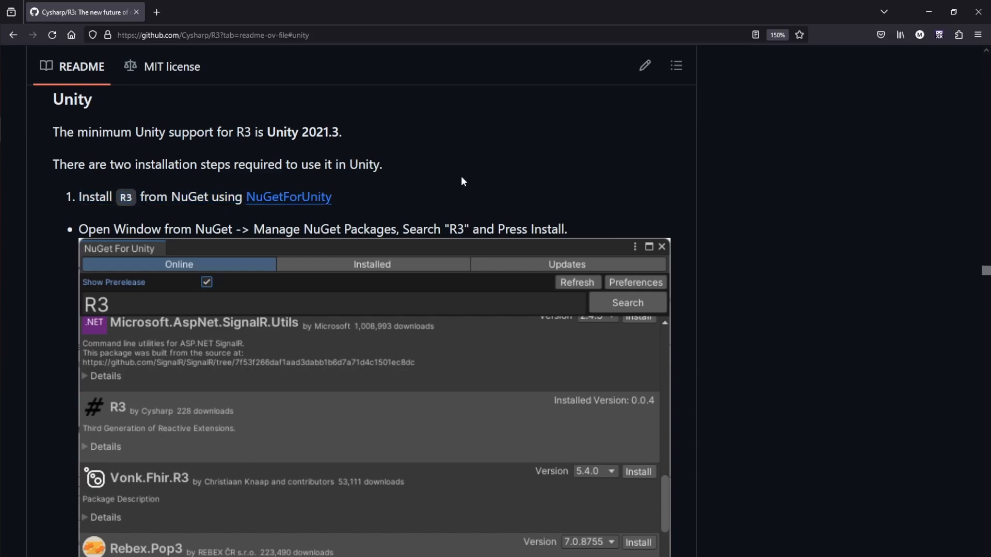
pyautogui.scroll(-3)
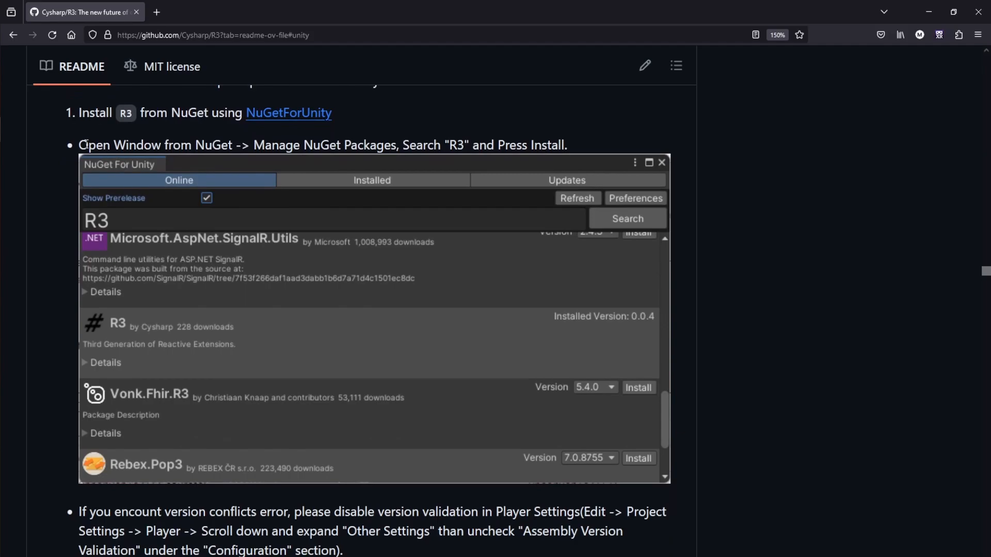
pyautogui.moveTo(79, 144); pyautogui.dragTo(568, 468)
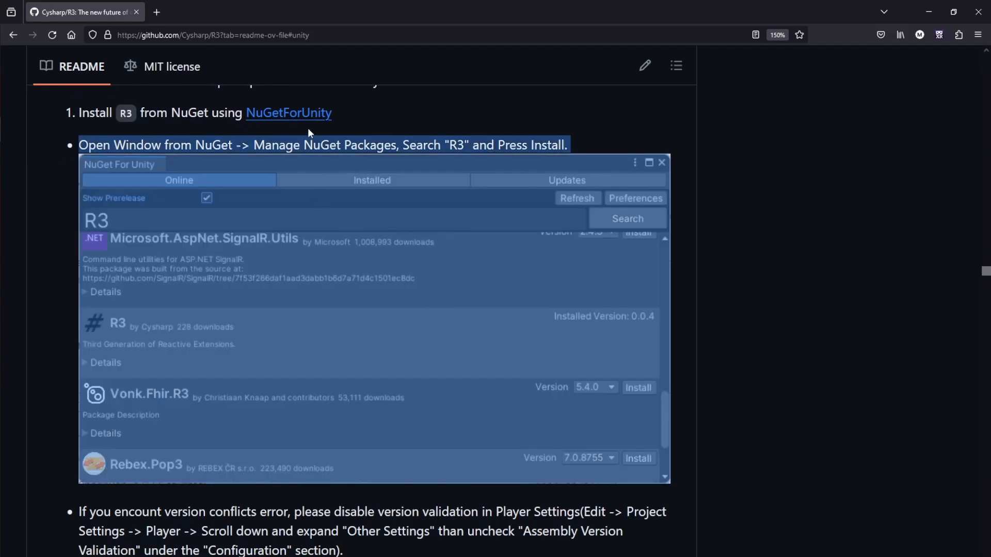
pyautogui.scroll(-3)
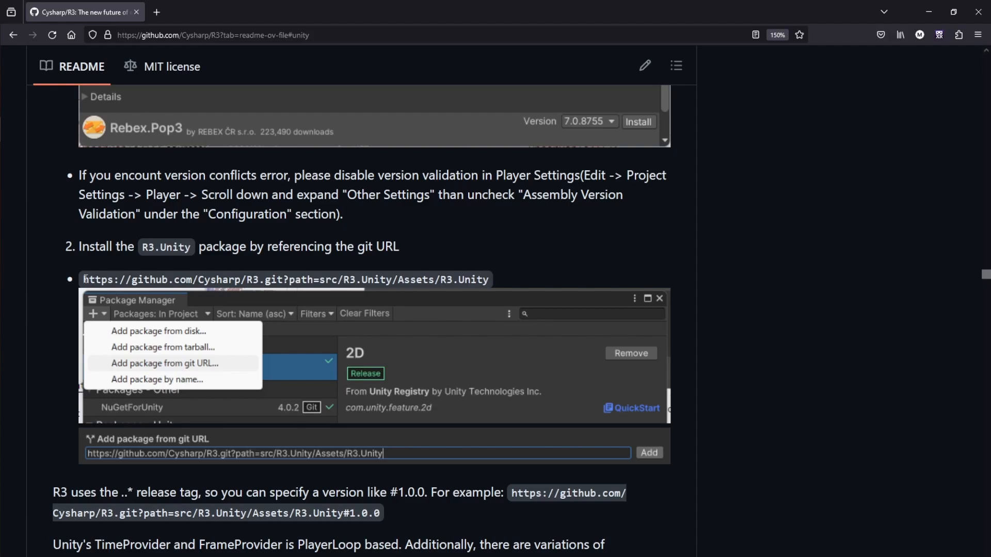
pyautogui.moveTo(62, 227)
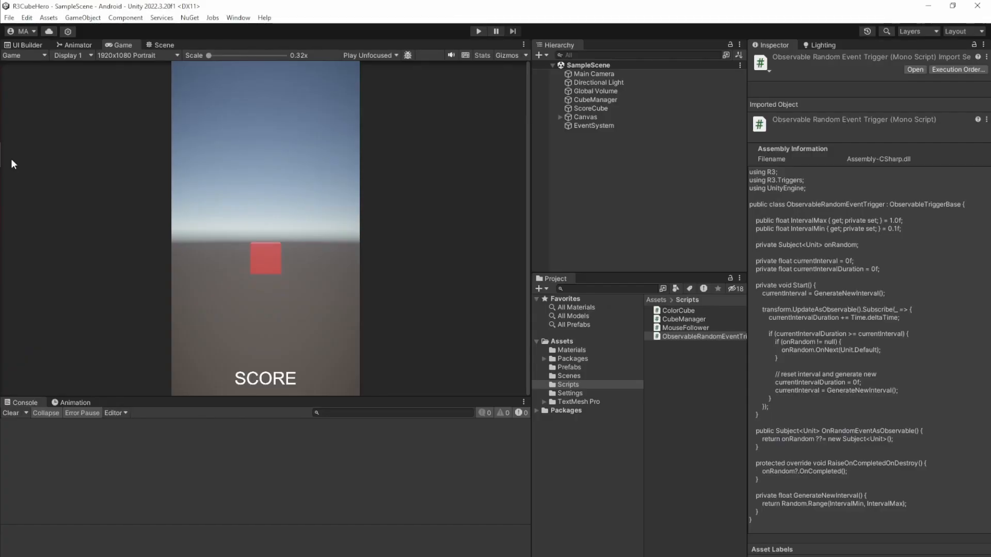
pyautogui.click(238, 17)
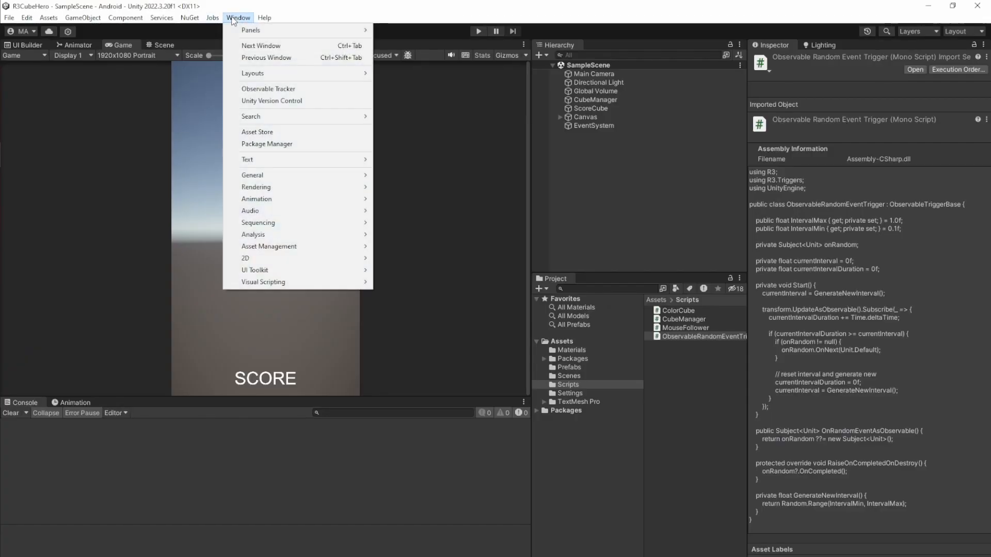
pyautogui.click(189, 17)
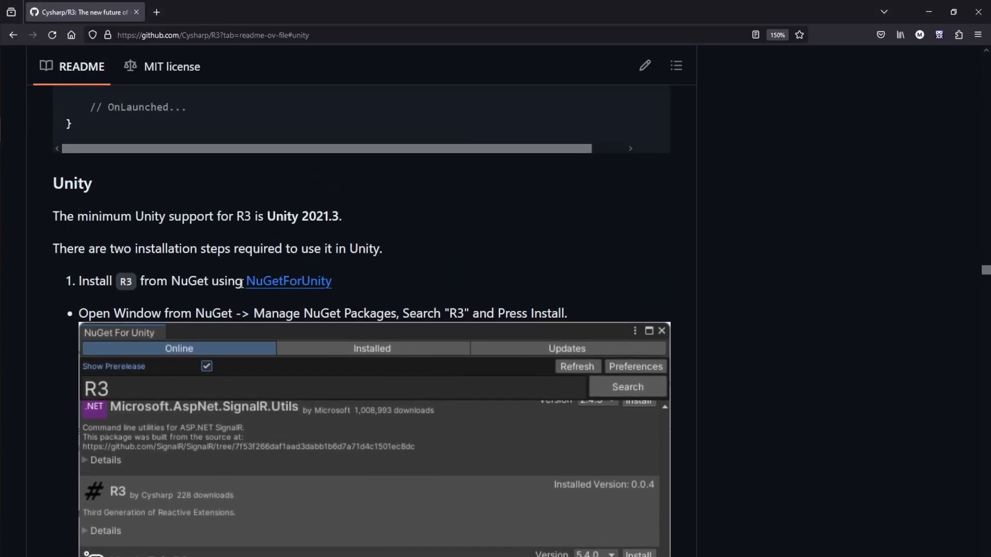
# - Read the NuGetForUnity README's 'How do I install NuGetForUnity?' section, then return to R3
pyautogui.click(287, 281)
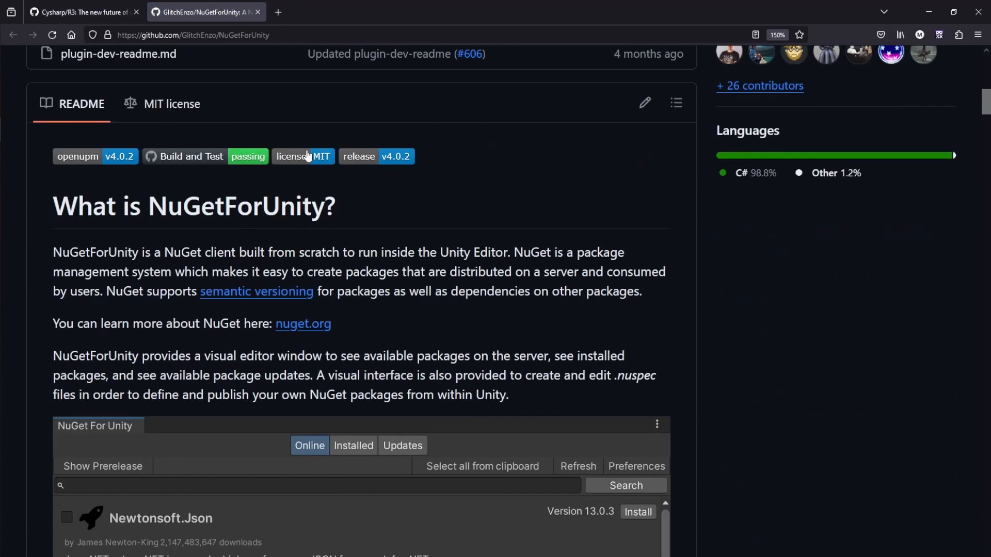
pyautogui.scroll(-3)
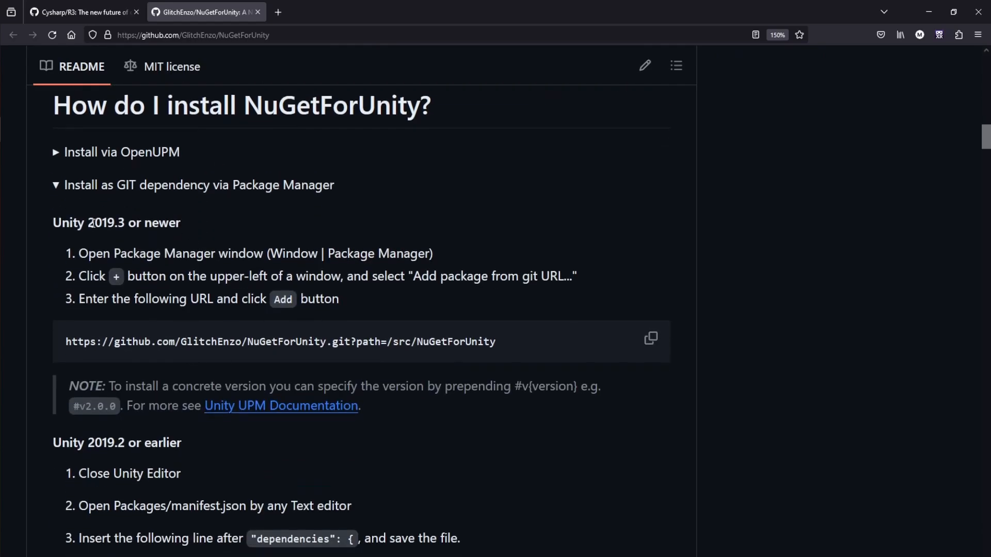
pyautogui.moveTo(233, 324)
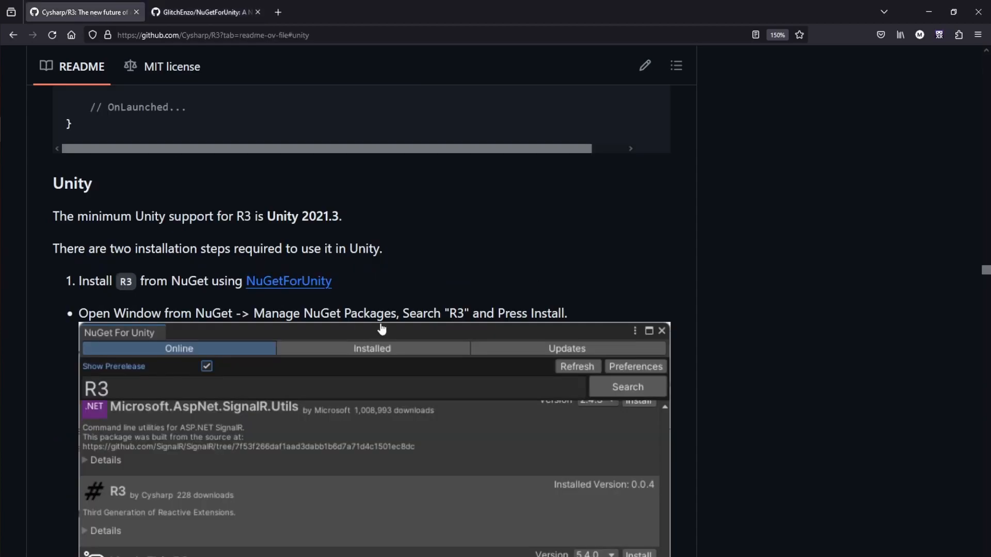
pyautogui.scroll(-3)
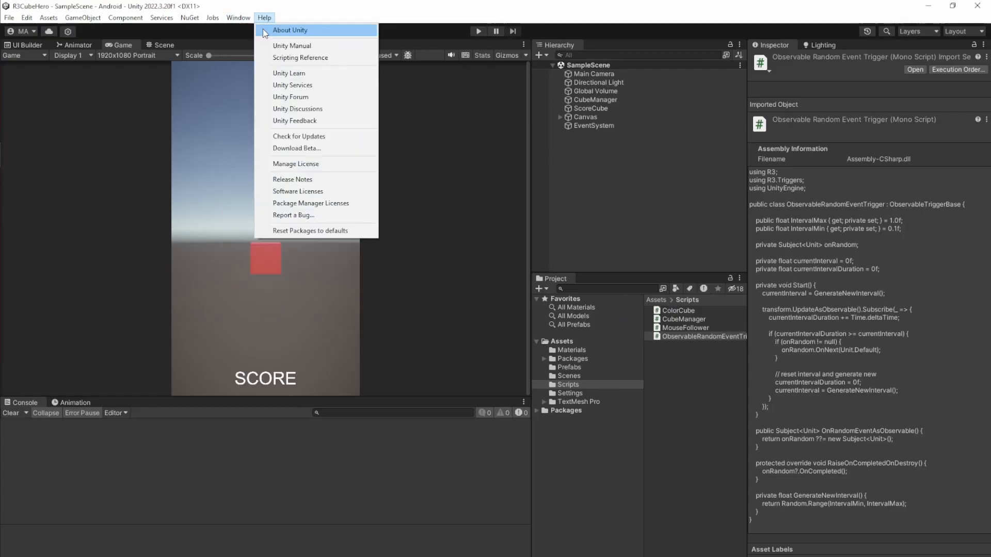
# - Search Manage NuGet Packages for r3, confirm R3 1.1.10 under Installed, and close it
pyautogui.click(290, 30)
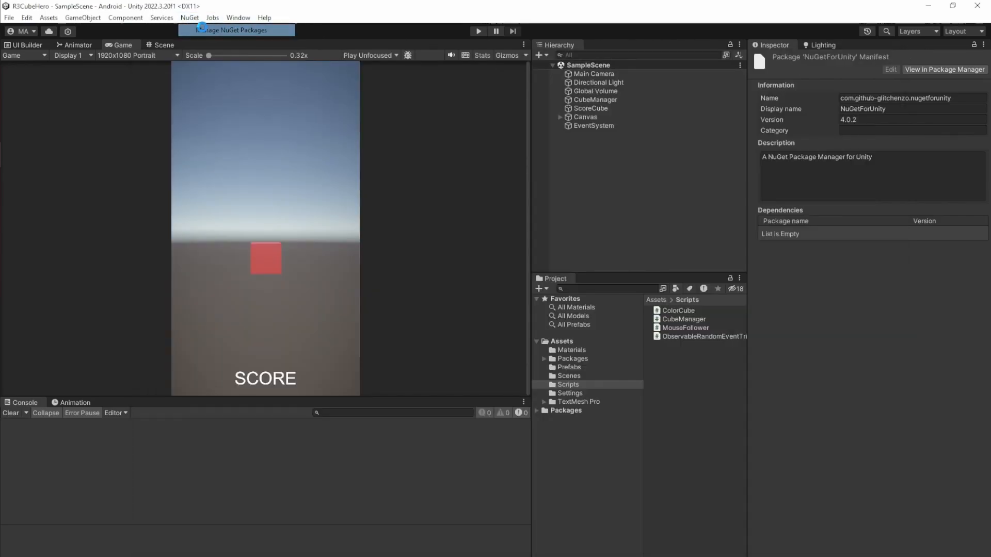
pyautogui.click(235, 30)
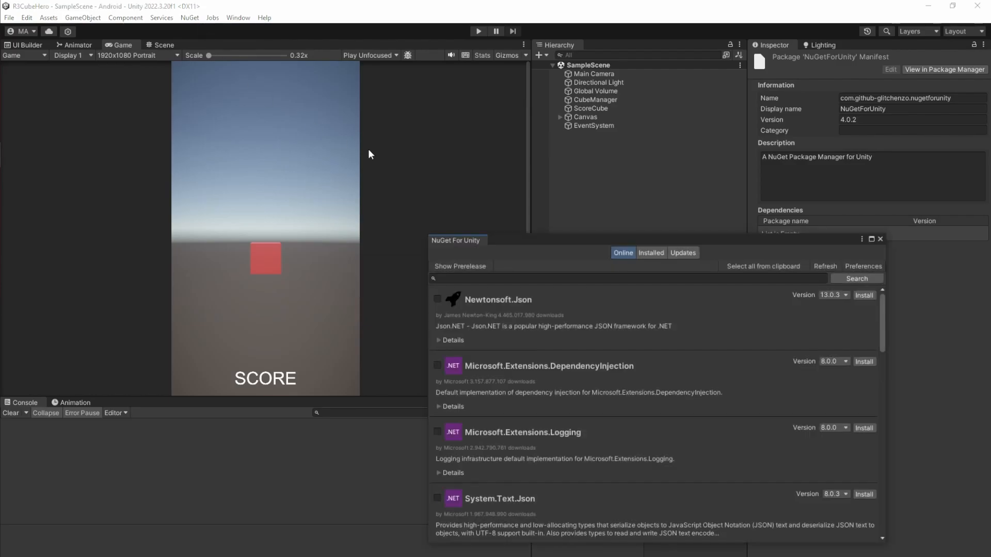
pyautogui.write('r')
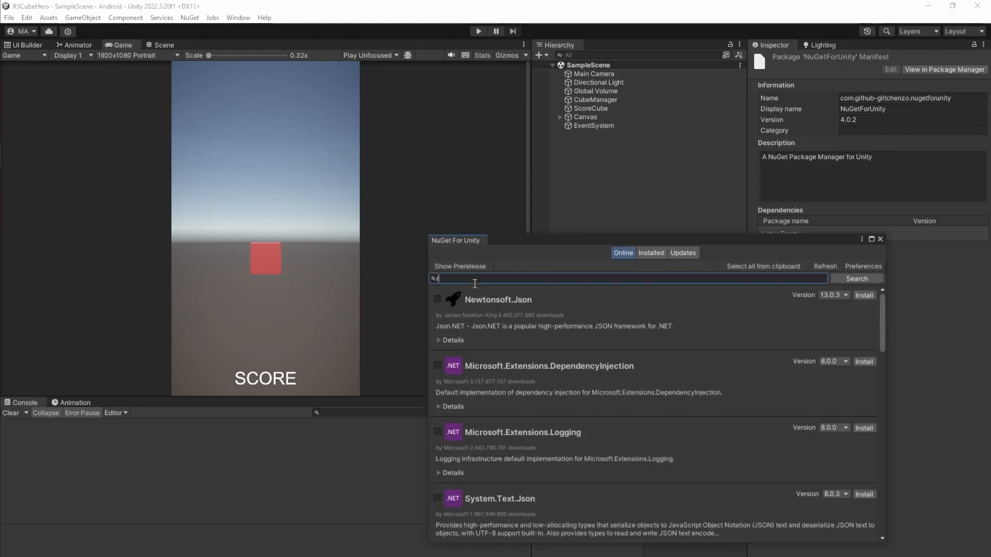
pyautogui.click(856, 278)
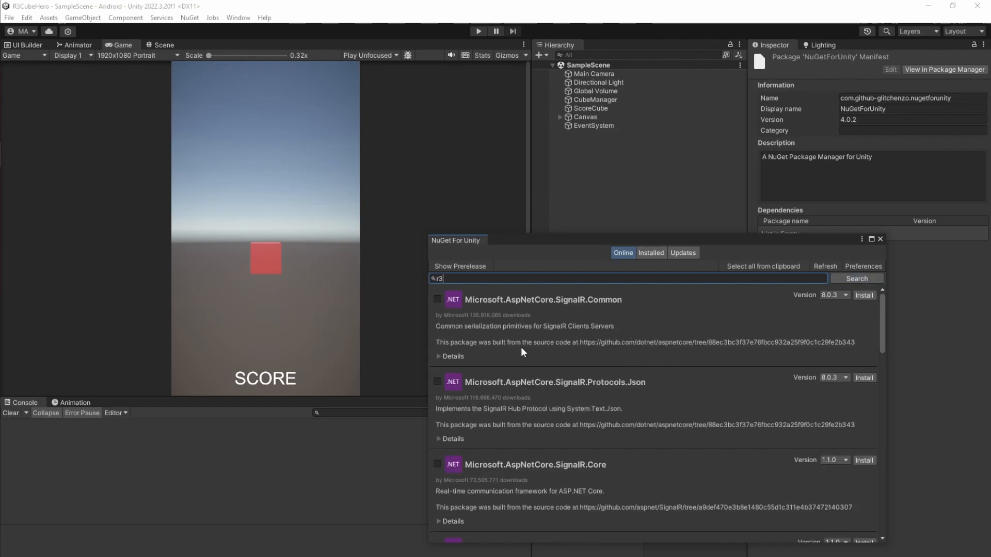
pyautogui.click(651, 253)
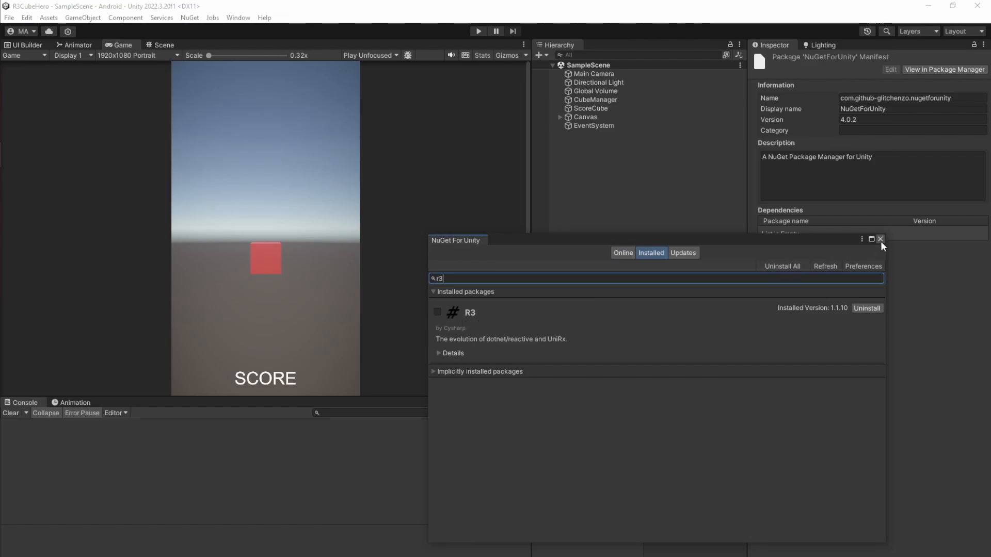
pyautogui.click(879, 238)
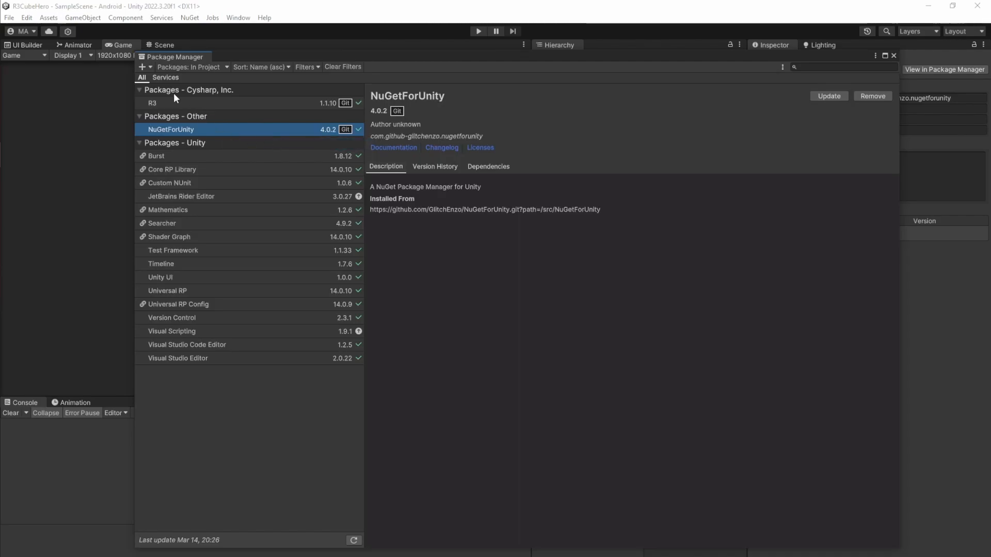
# - View the NuGetForUnity and R3 Git install details in Package Manager, then close it
pyautogui.click(142, 67)
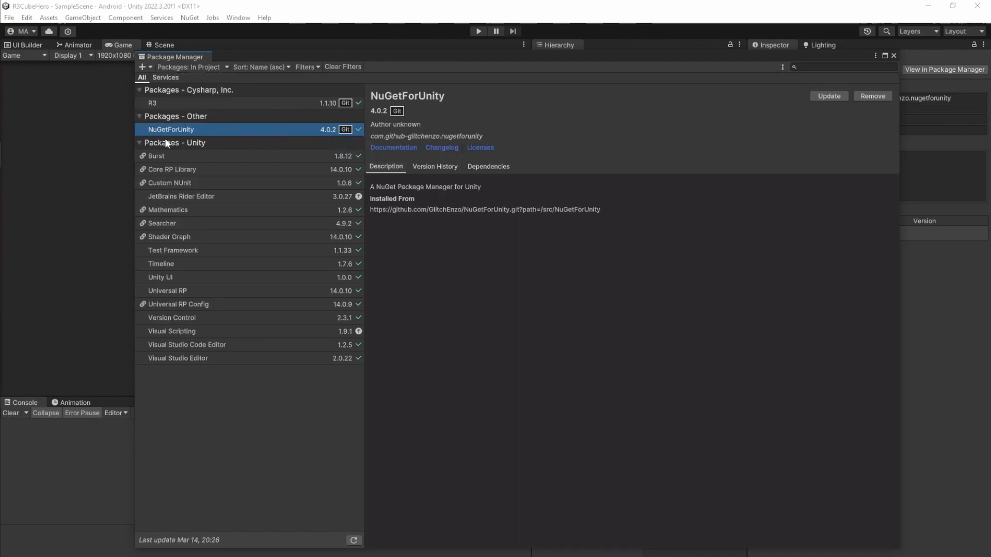
pyautogui.click(152, 102)
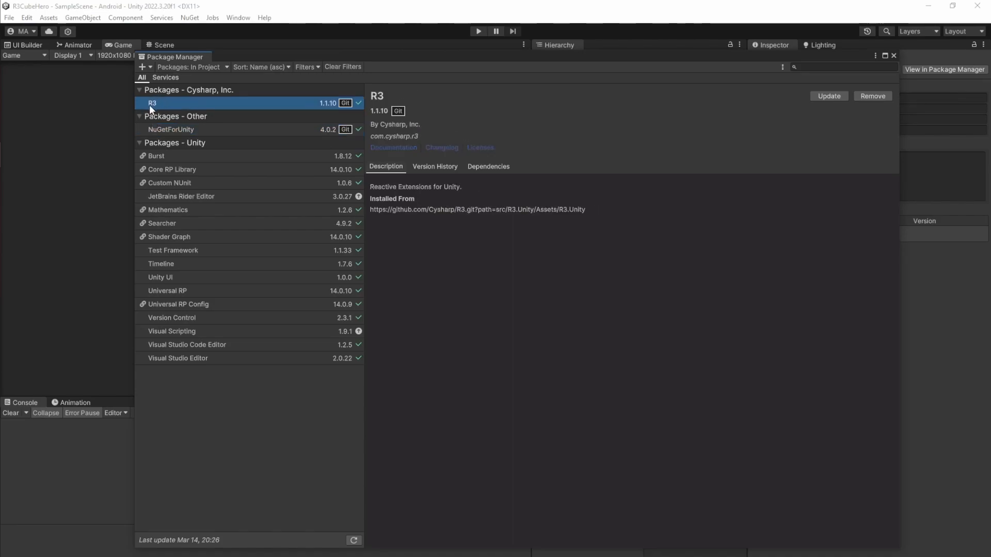
pyautogui.moveTo(895, 59)
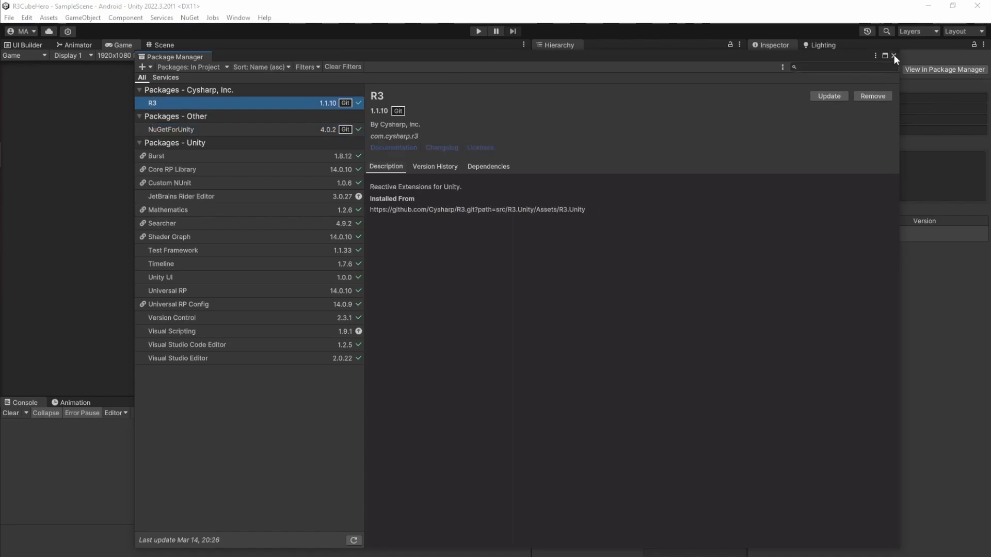
pyautogui.click(893, 56)
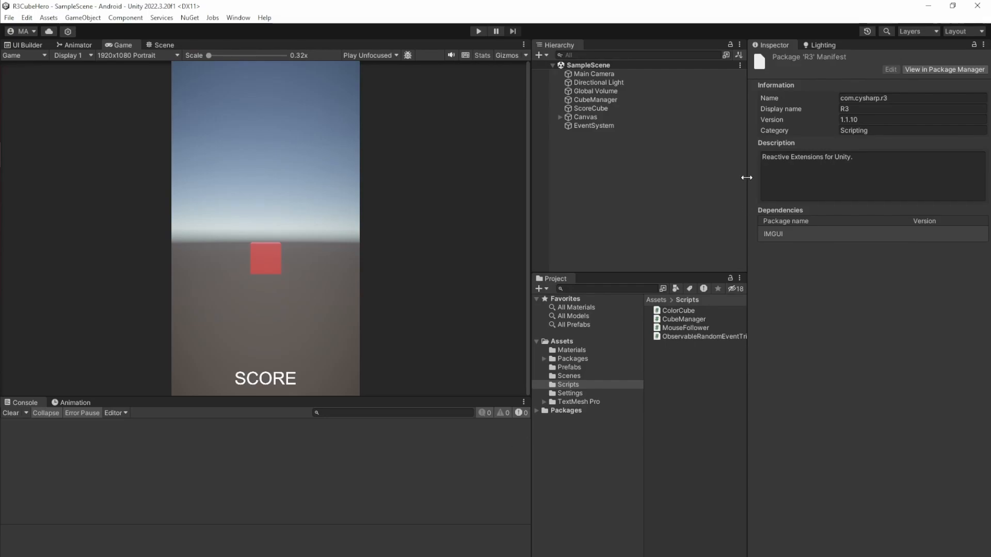
# - Inspect Main Camera, Directional Light, Global Volume, CubeManager and ScoreCube in the Hierarchy
pyautogui.click(594, 74)
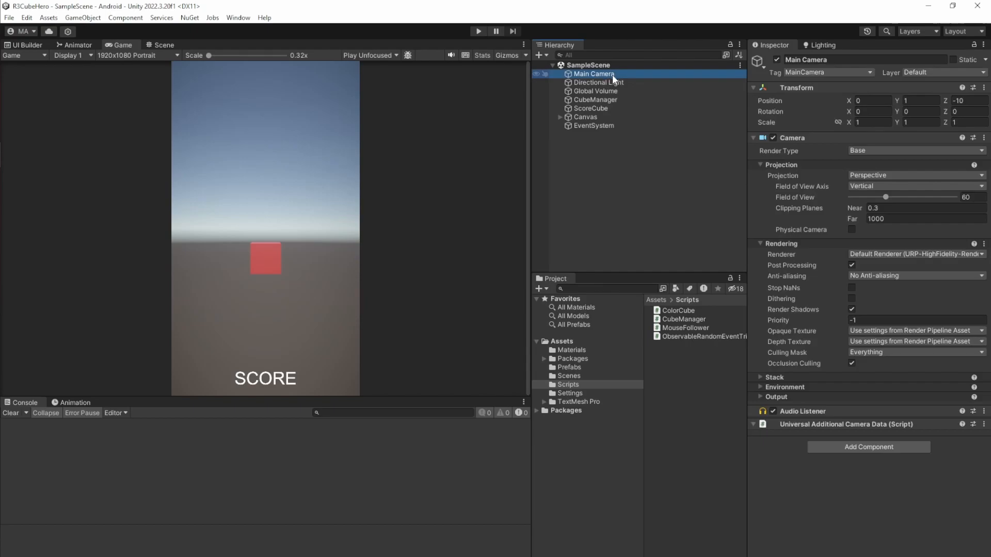
pyautogui.click(597, 82)
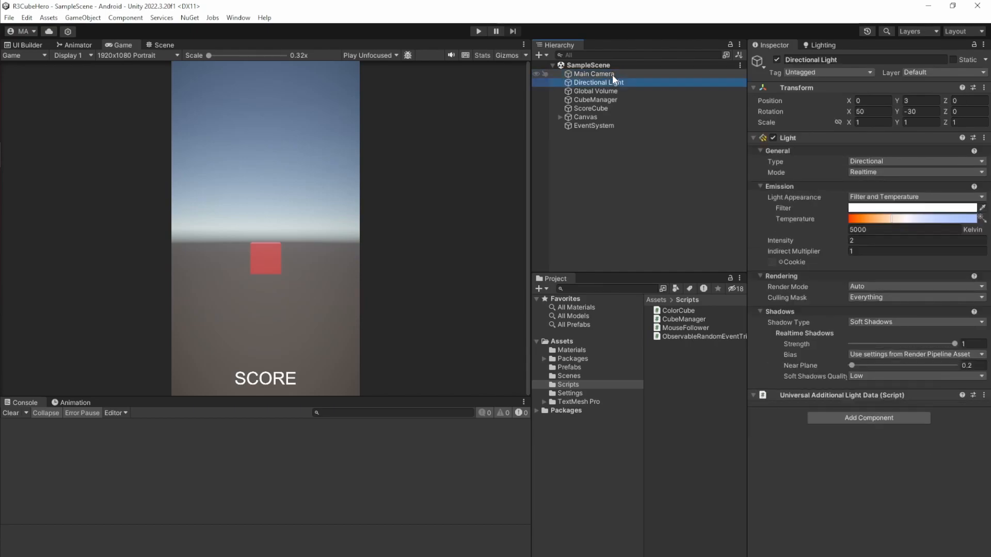
pyautogui.click(595, 90)
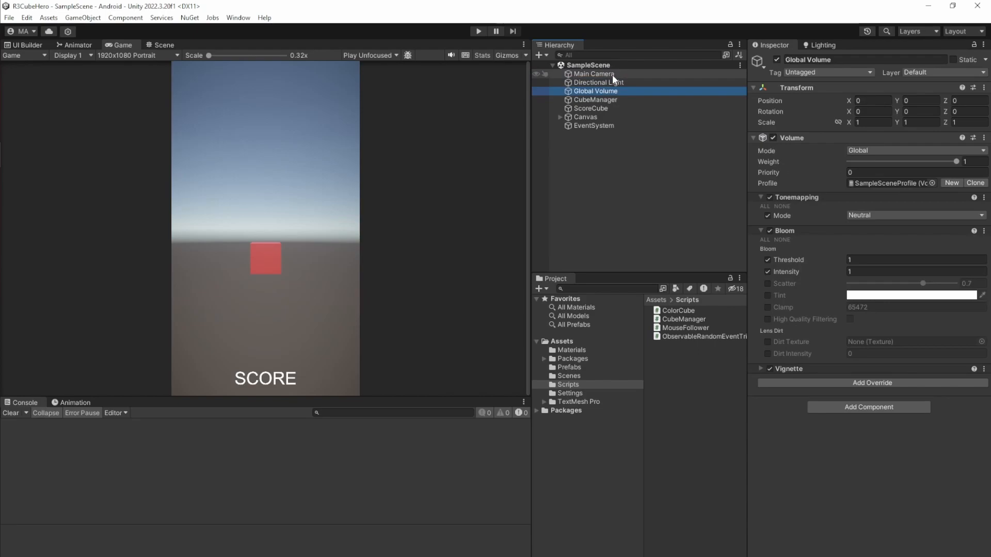
pyautogui.click(595, 99)
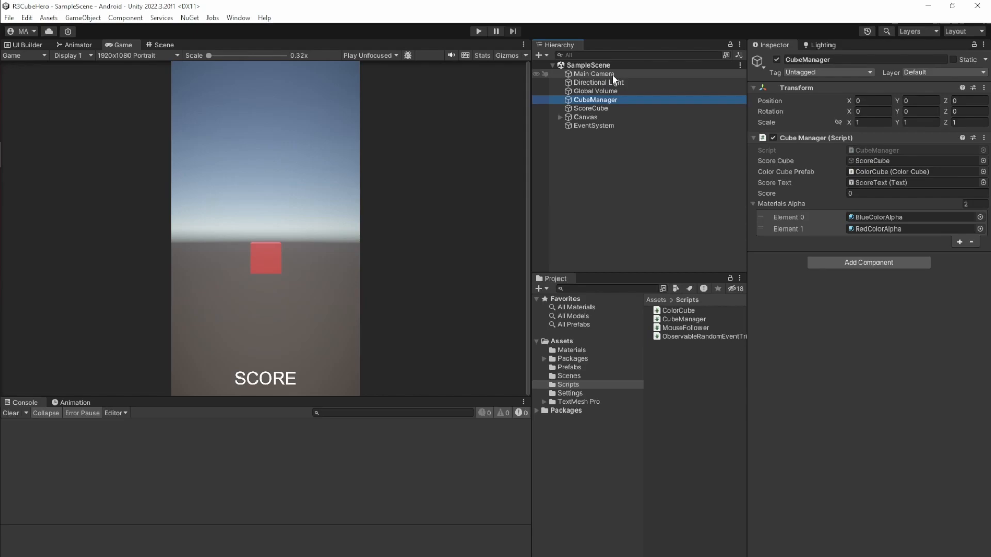
pyautogui.click(590, 108)
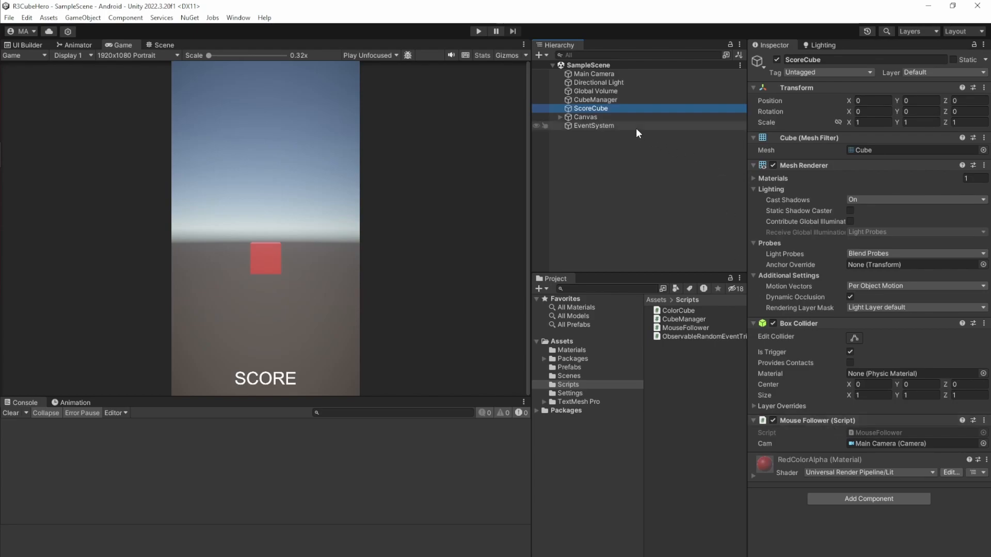
pyautogui.click(594, 99)
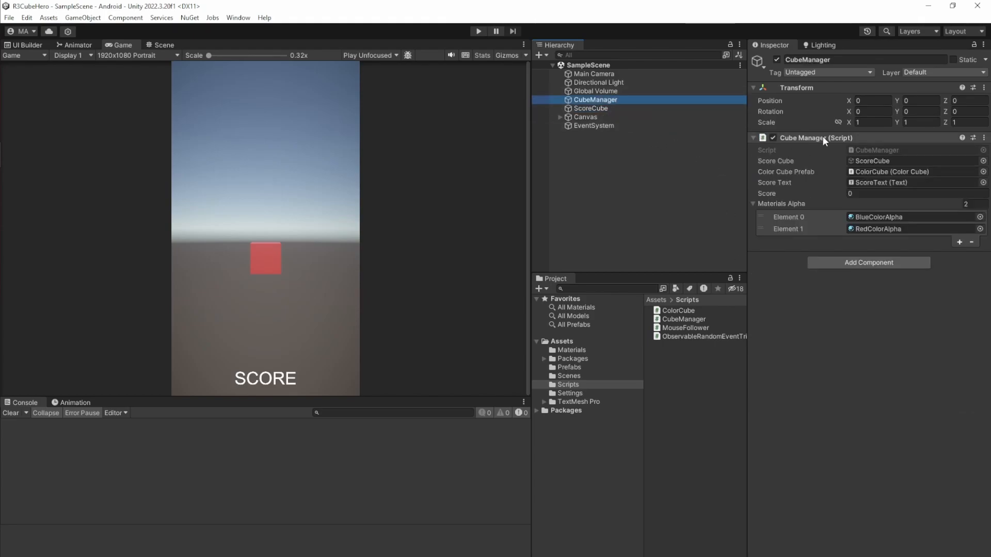
# - Expand Canvas to inspect ScoreText, show the create menu, then collapse Canvas
pyautogui.click(585, 117)
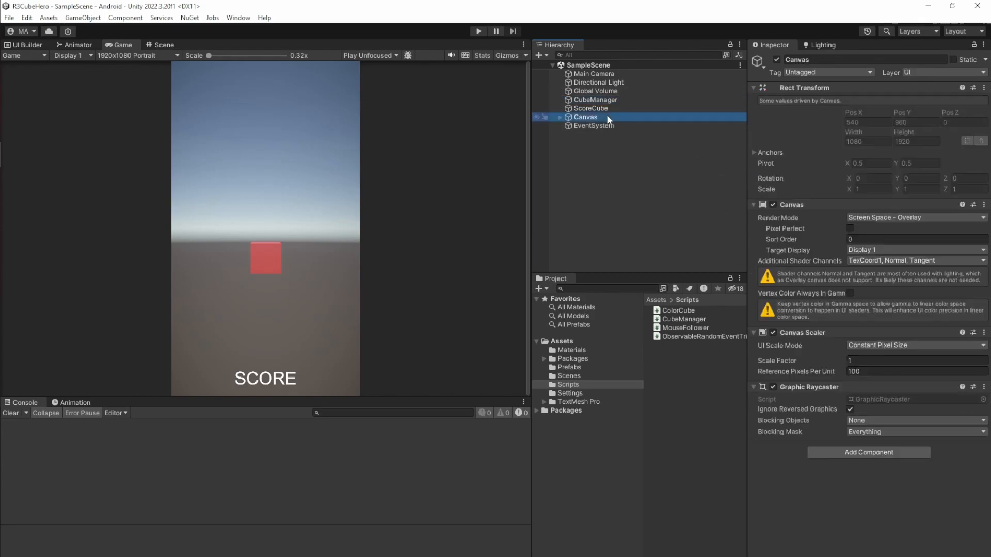
pyautogui.click(560, 117)
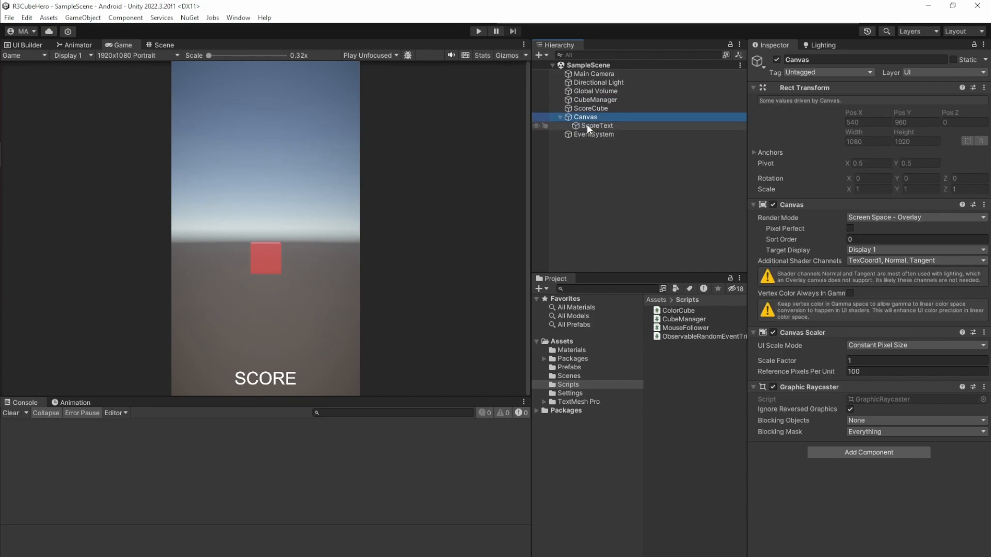
pyautogui.click(596, 125)
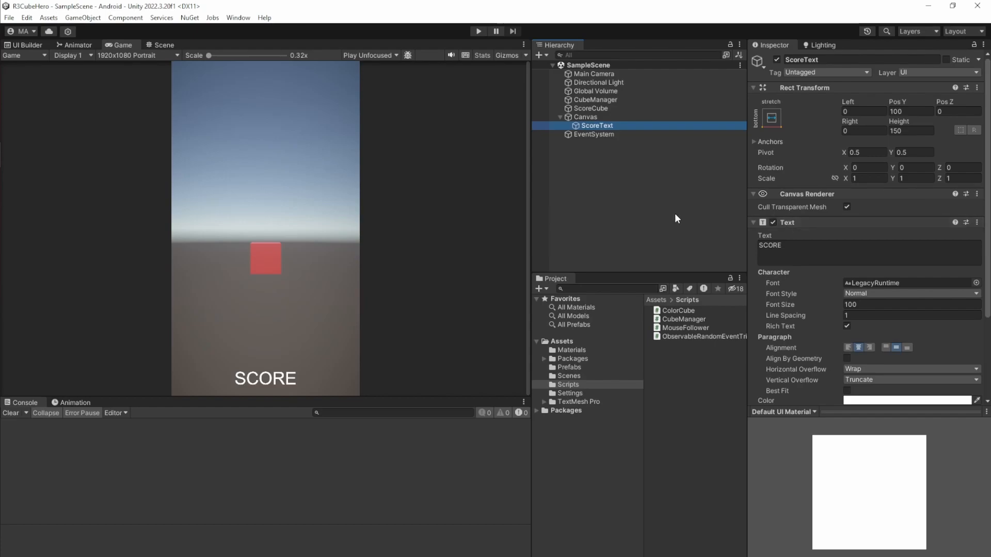
pyautogui.rightClick(676, 217)
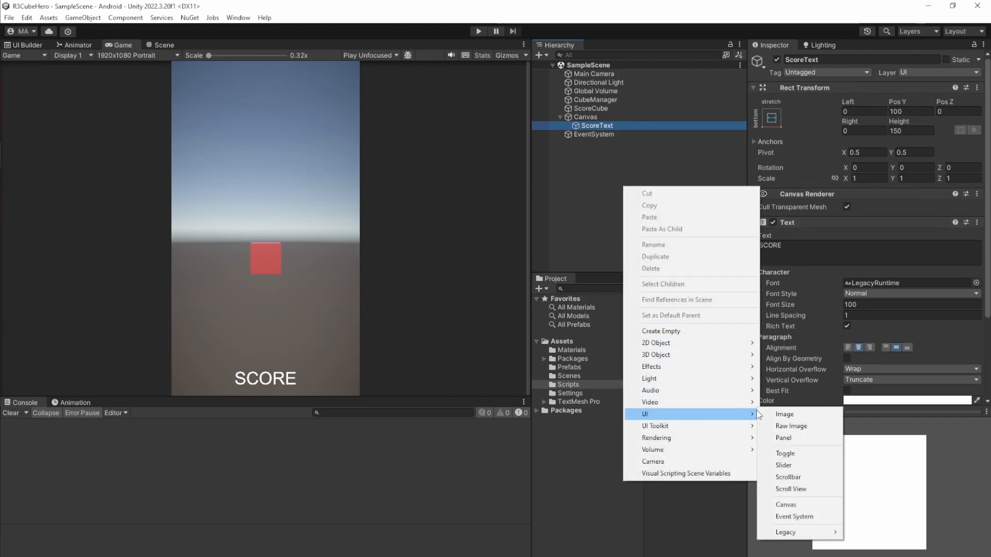
pyautogui.moveTo(785, 532)
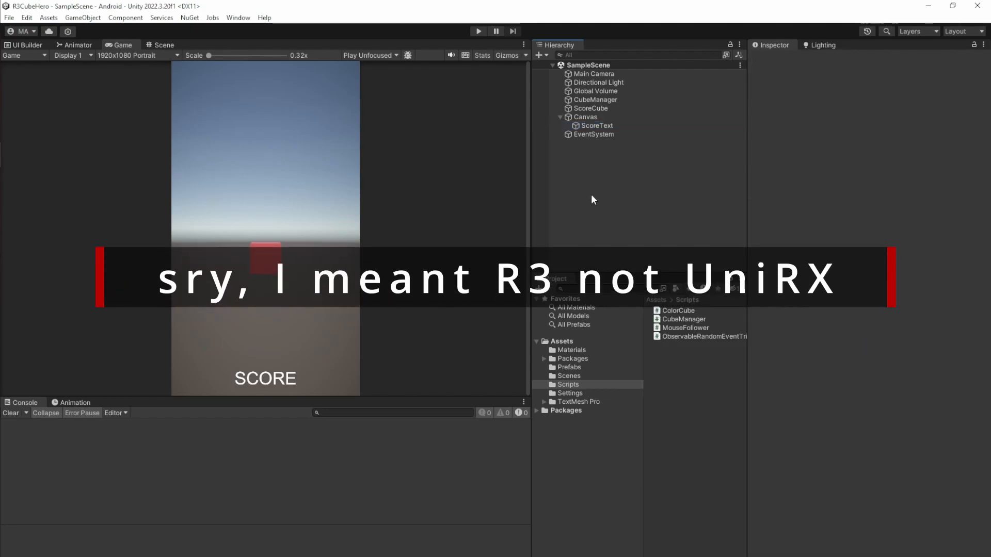
pyautogui.click(593, 125)
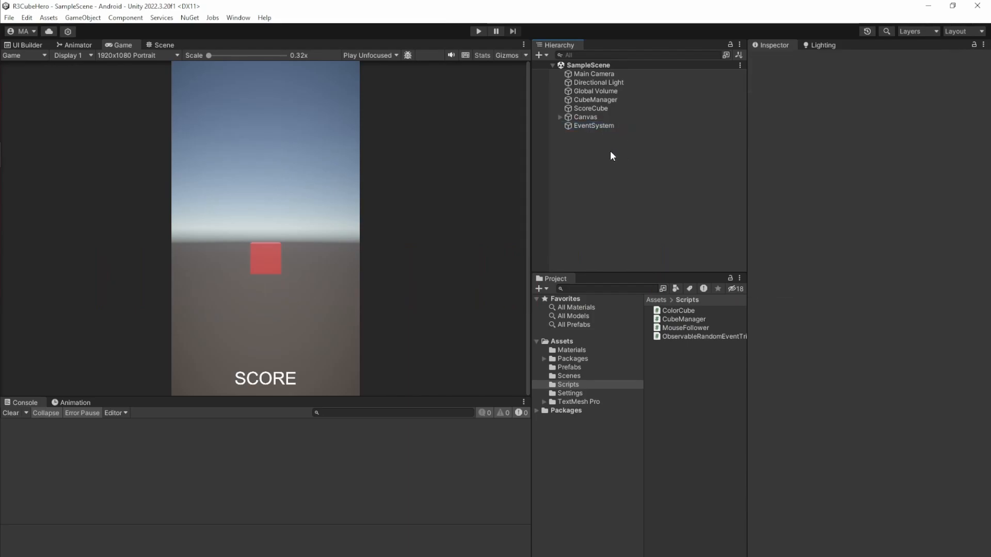
# - Inspect BlueColorAlpha, RedColor and RedColorAlpha materials, then open the Prefabs folder
pyautogui.click(585, 117)
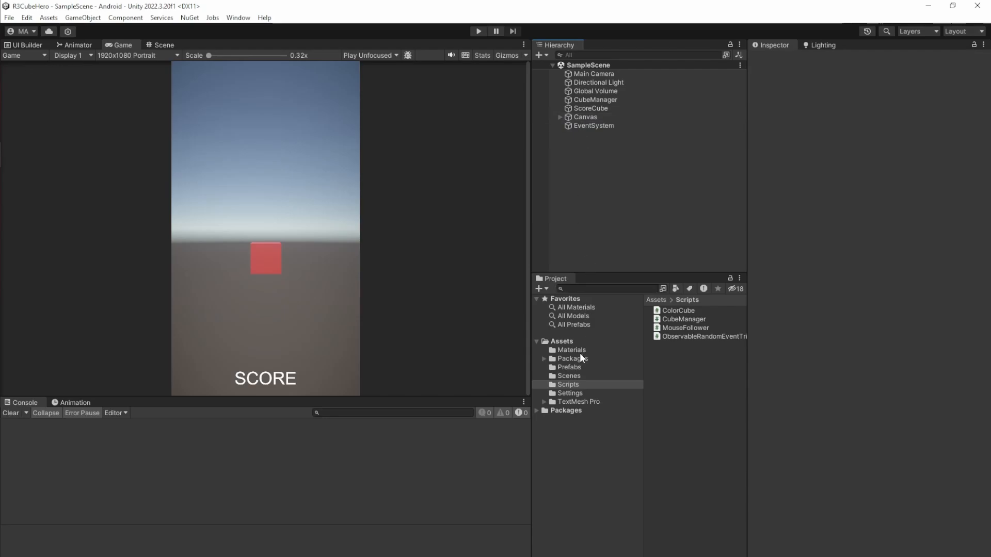
pyautogui.click(570, 350)
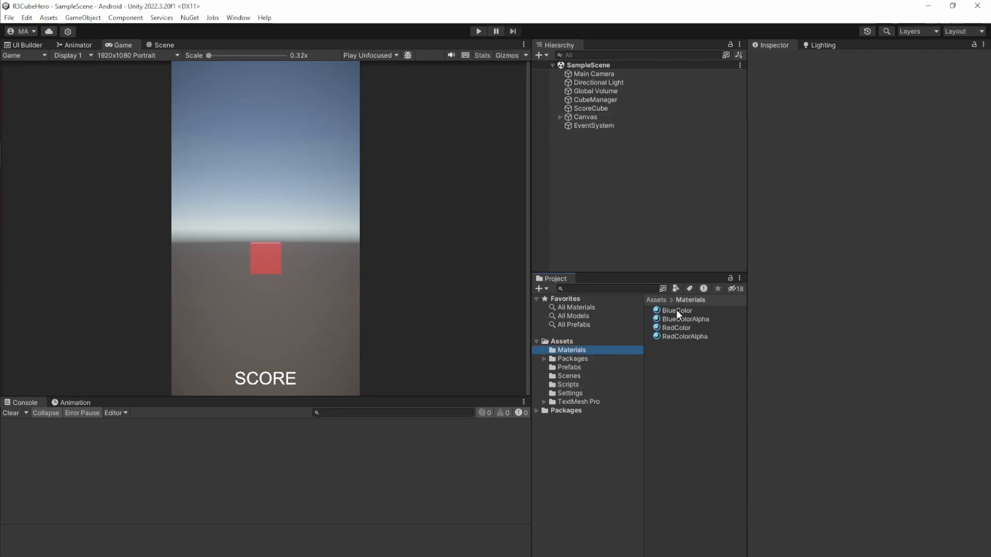
pyautogui.click(686, 318)
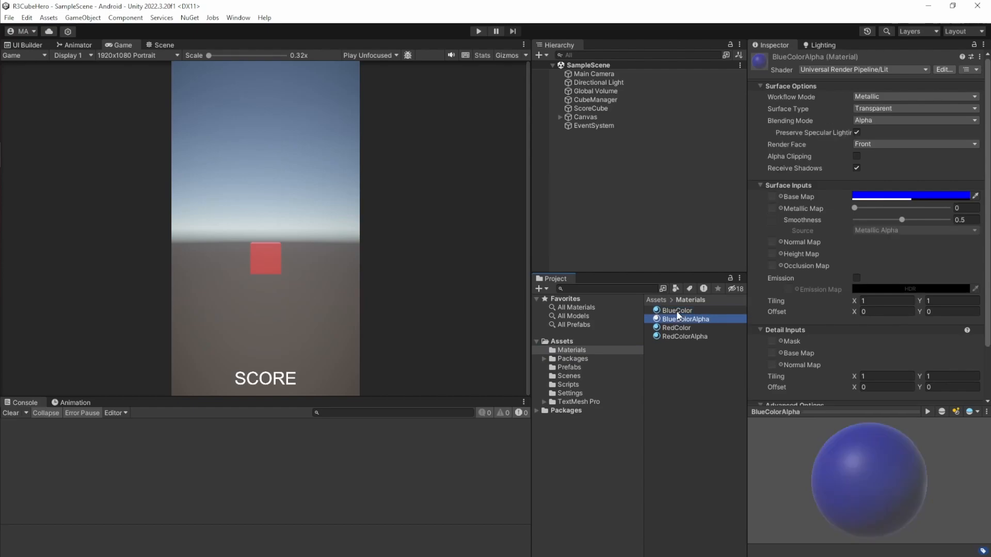
pyautogui.moveTo(813, 110)
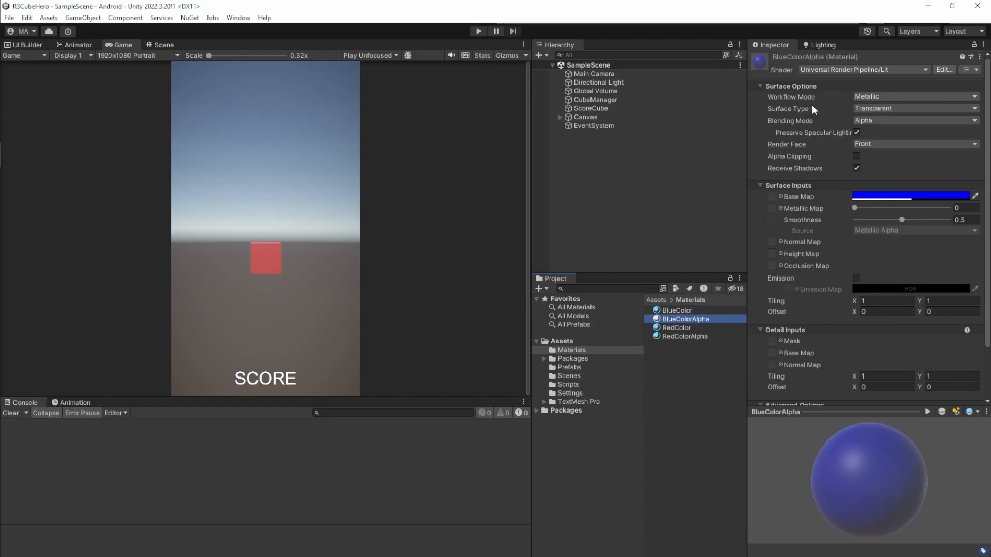
pyautogui.moveTo(676, 328)
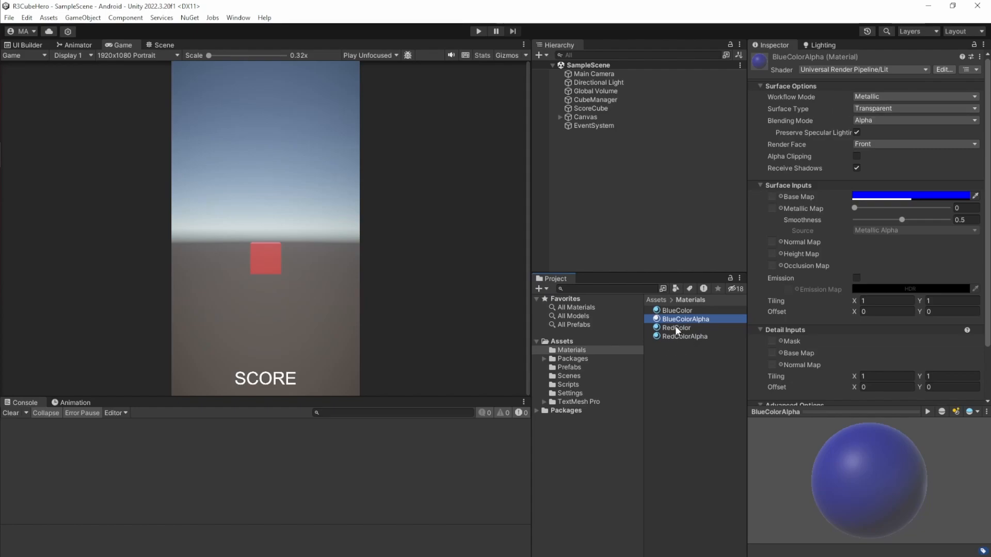
pyautogui.click(675, 328)
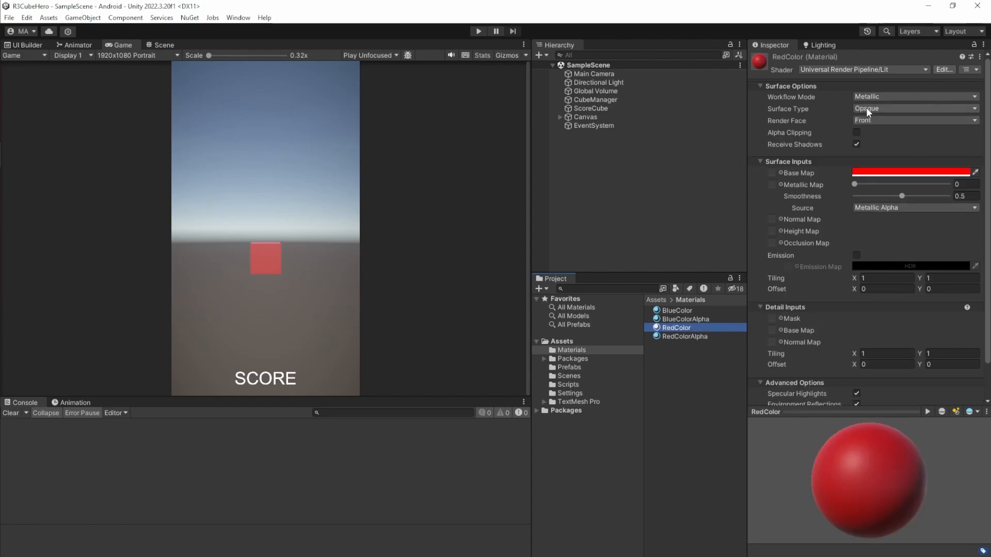
pyautogui.click(683, 336)
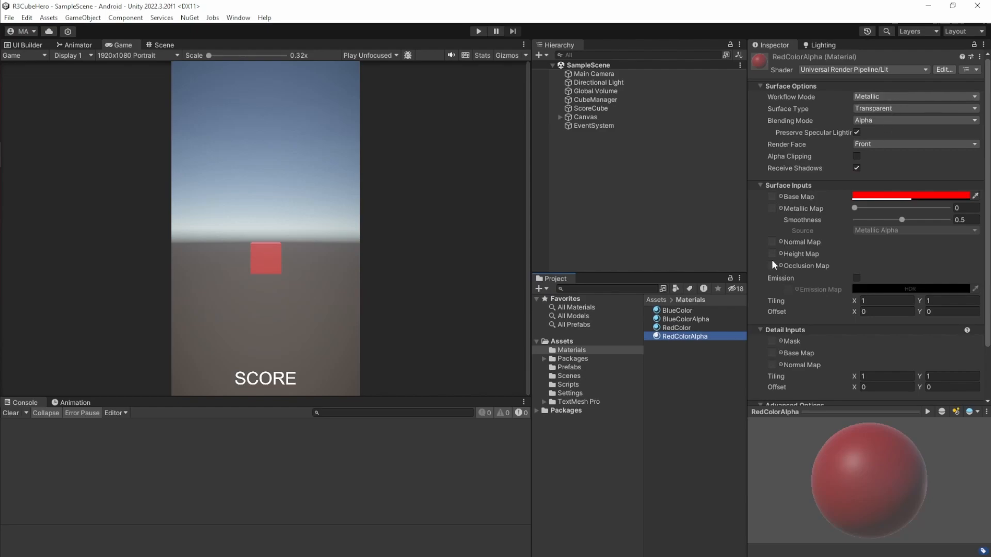
pyautogui.click(567, 367)
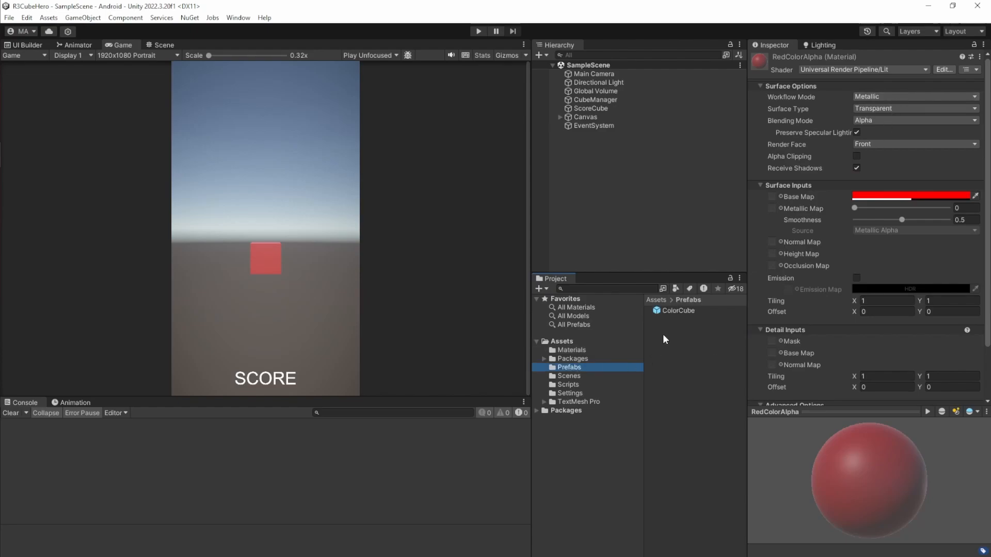
# - Add a ColorCube instance and scroll through its Rigidbody and BlueColor/RedColor material list
pyautogui.click(589, 134)
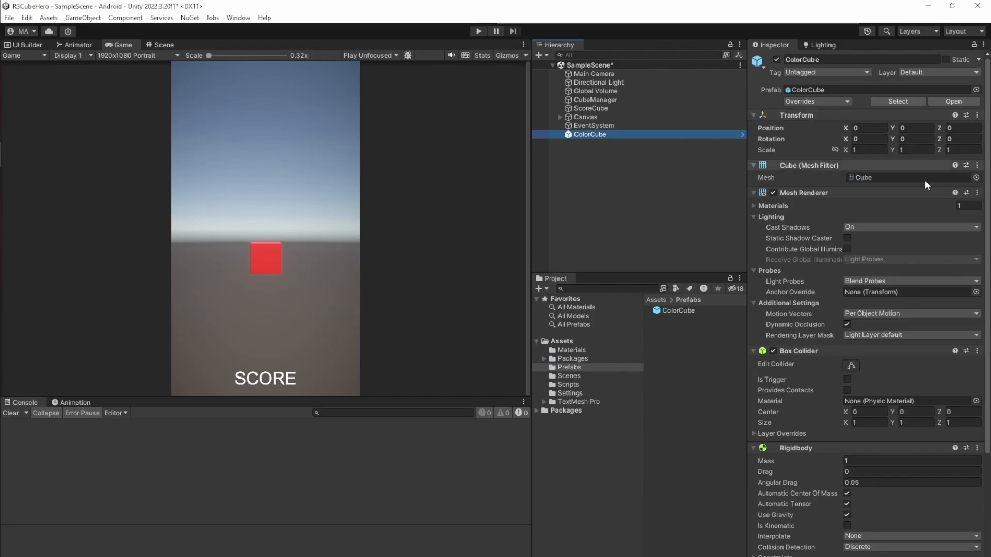
pyautogui.scroll(-3)
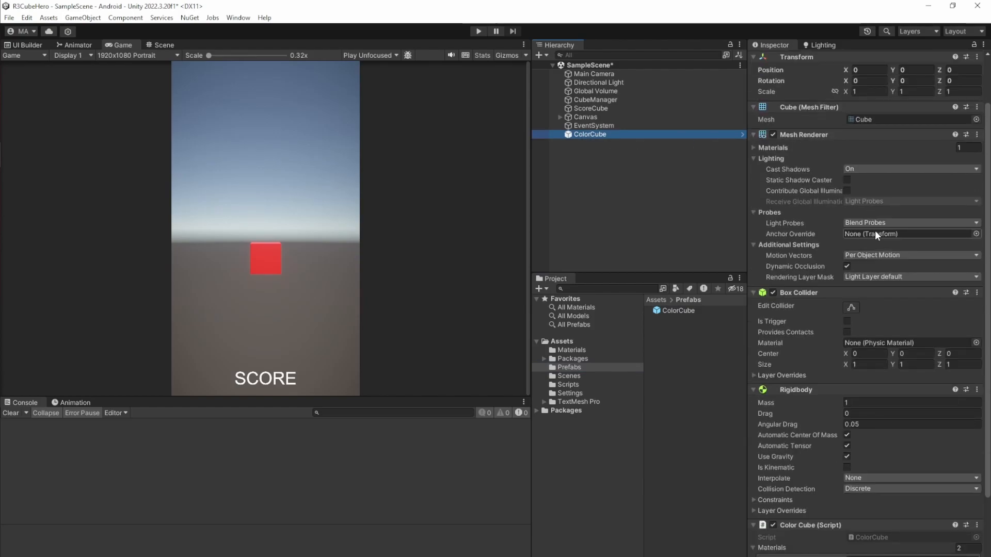
pyautogui.scroll(-3)
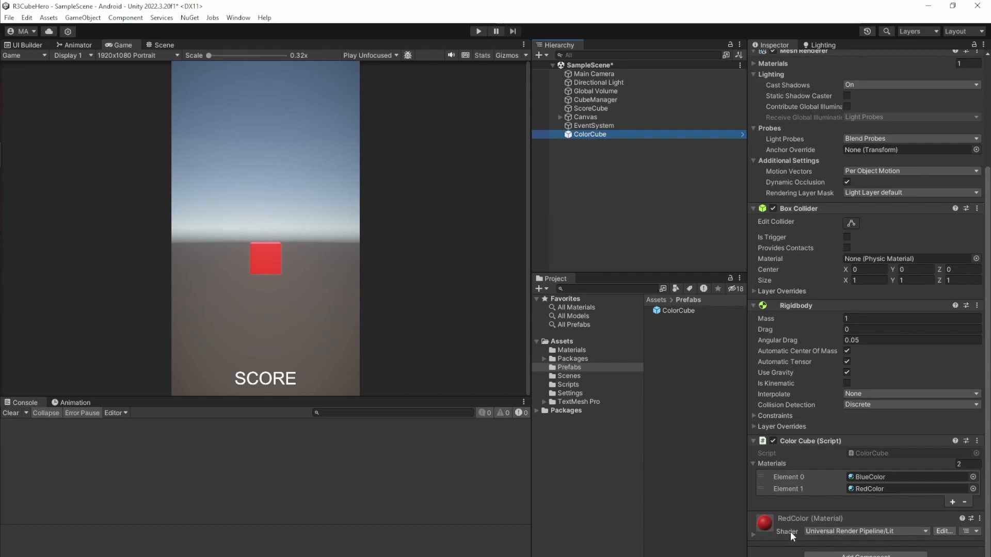
pyautogui.moveTo(814, 459)
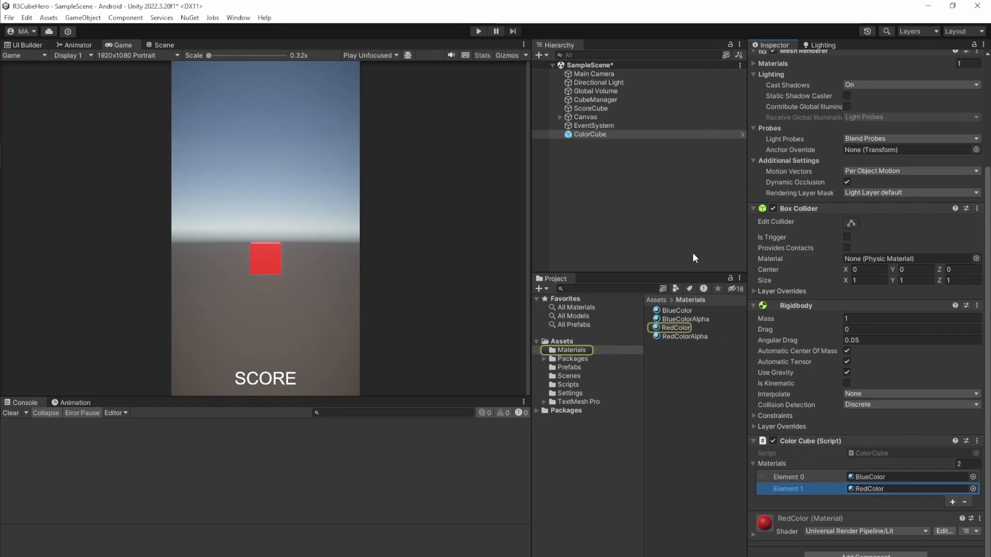
pyautogui.click(589, 134)
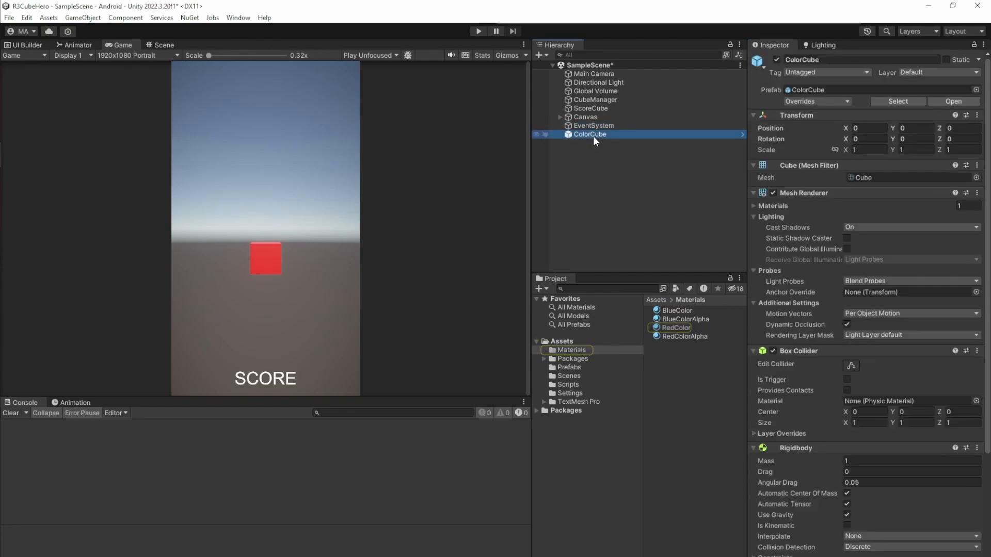
# - Browse the Scenes and Scripts folders, remove the ColorCube instance, and save with Ctrl+S
pyautogui.click(569, 376)
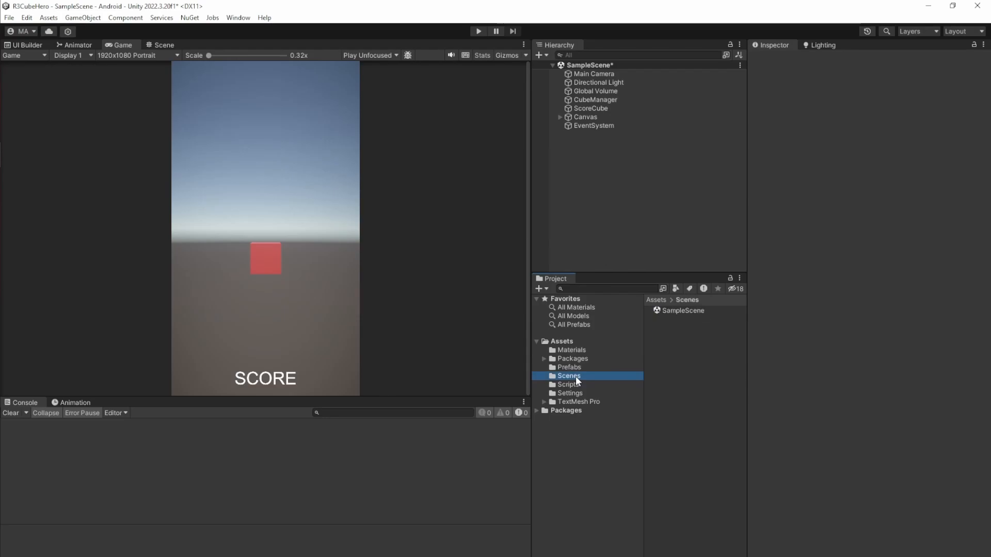
pyautogui.click(568, 384)
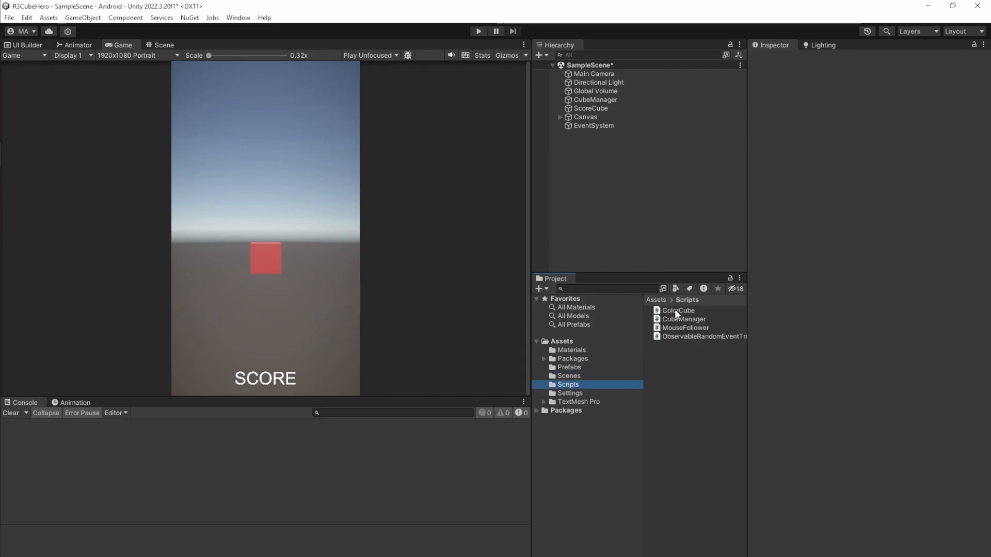
pyautogui.moveTo(674, 321)
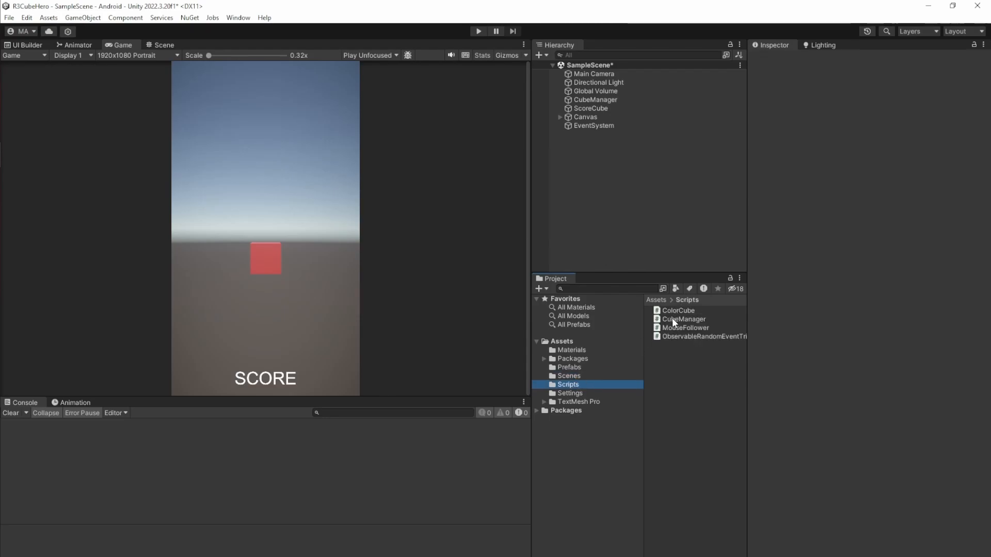
pyautogui.moveTo(680, 345)
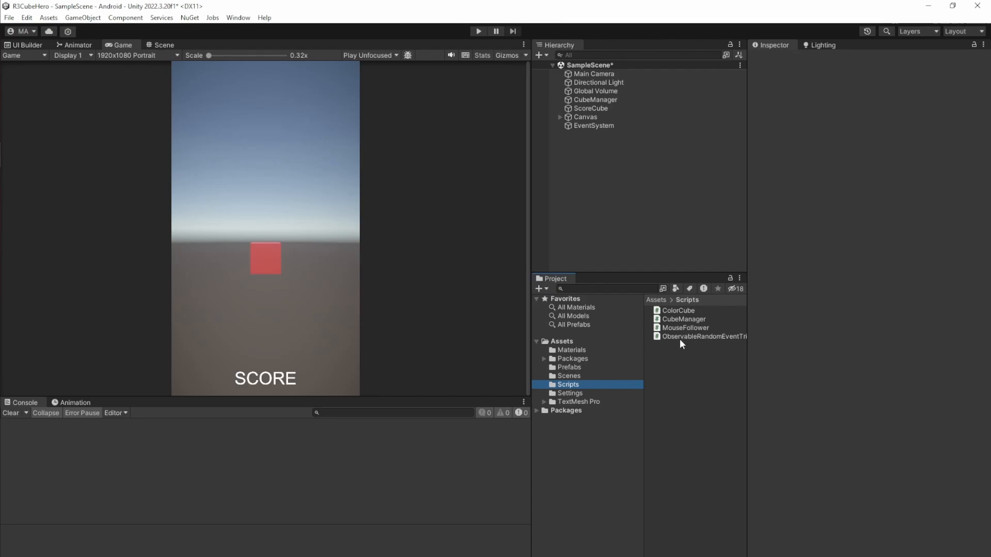
pyautogui.moveTo(678, 345)
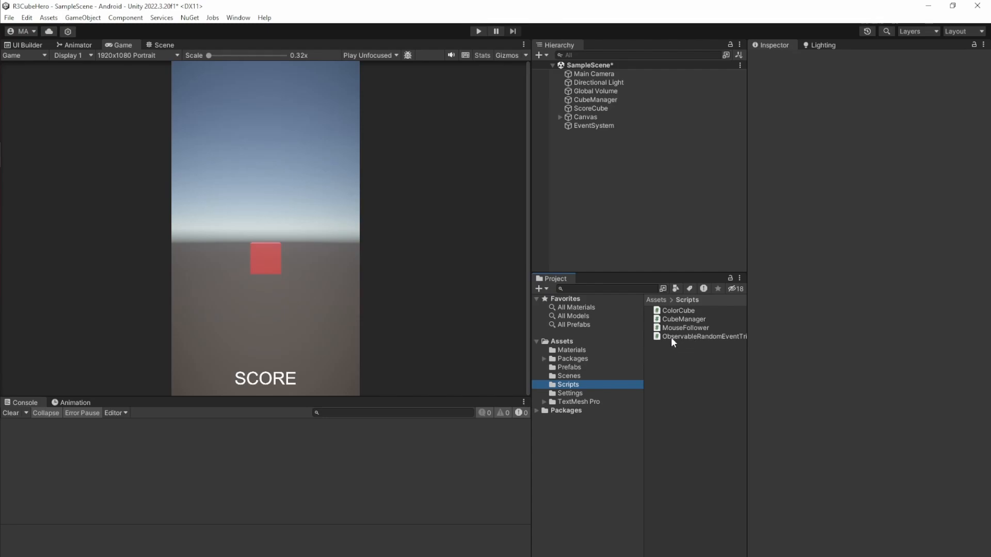
pyautogui.moveTo(613, 334)
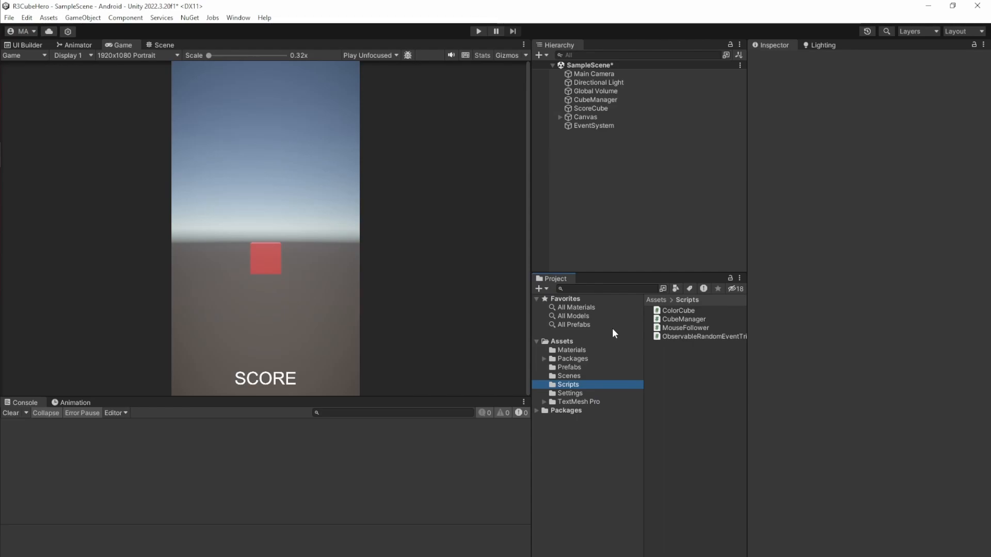
pyautogui.moveTo(655, 222)
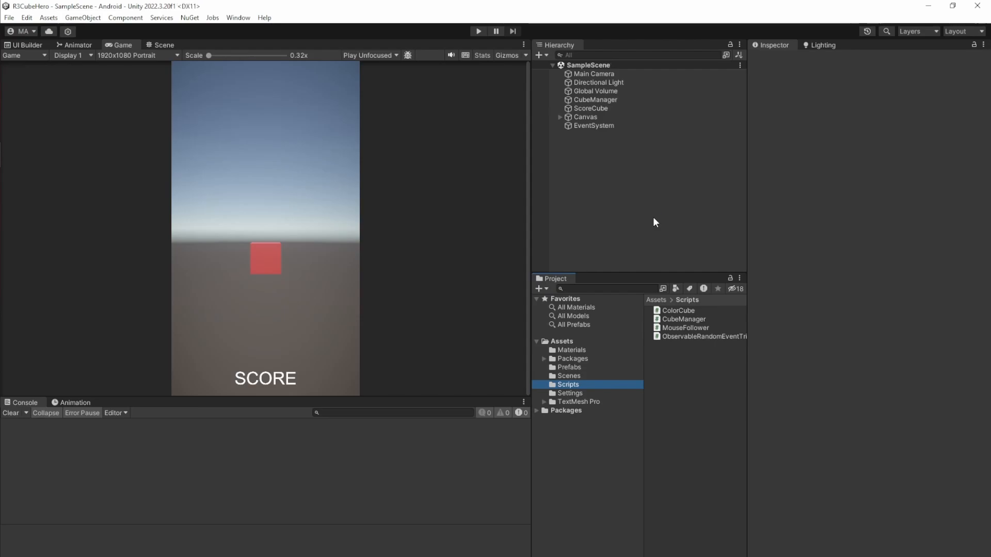
pyautogui.moveTo(464, 125)
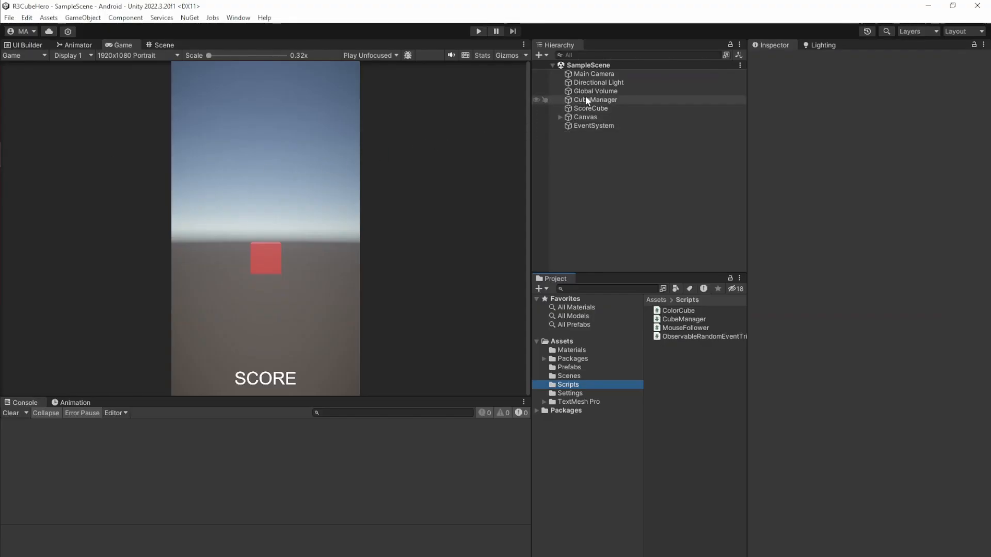
pyautogui.click(590, 107)
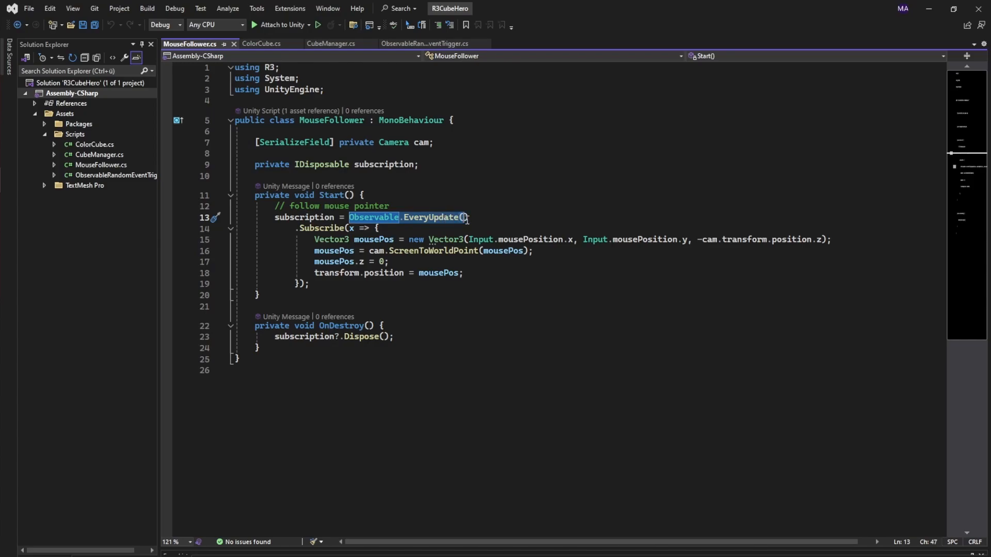
# - Highlight MouseFollower's EveryUpdate call, screen-to-world conversion, cube move and OnDestroy Dispose
pyautogui.click(461, 272)
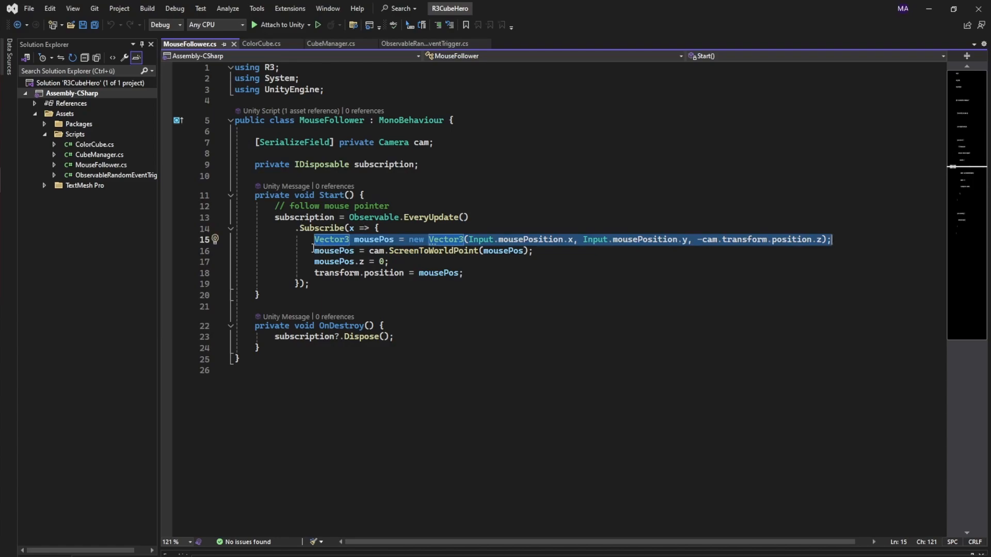
pyautogui.click(454, 251)
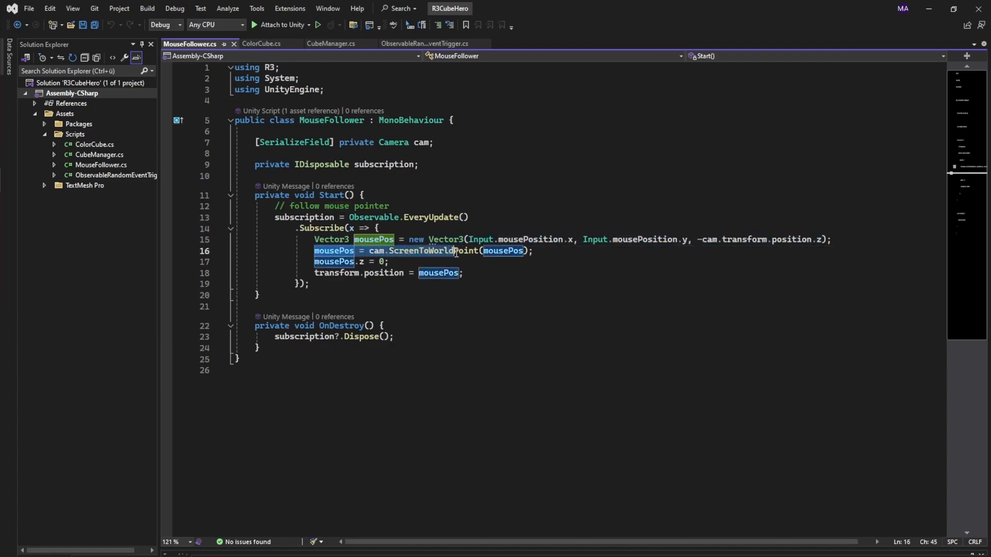
pyautogui.moveTo(420, 250)
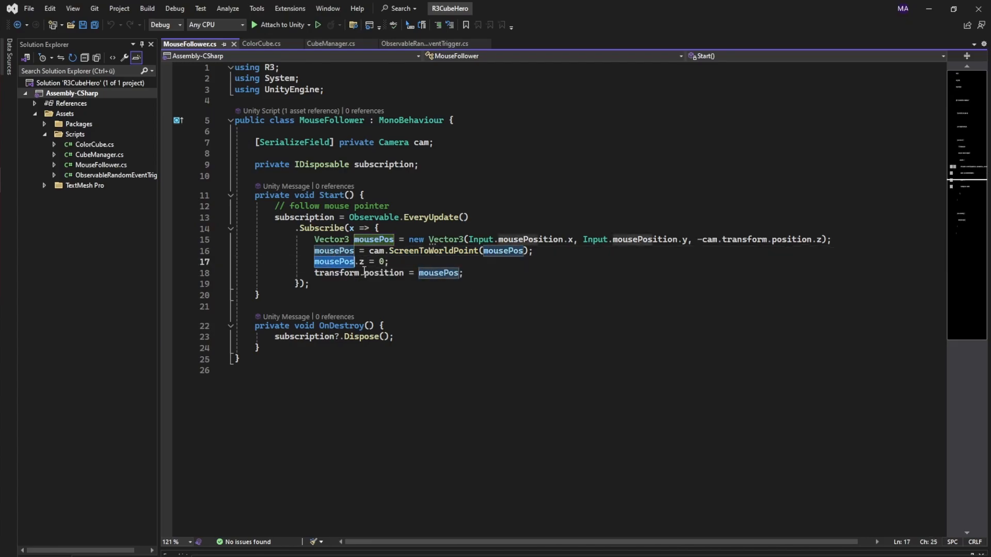
pyautogui.click(414, 273)
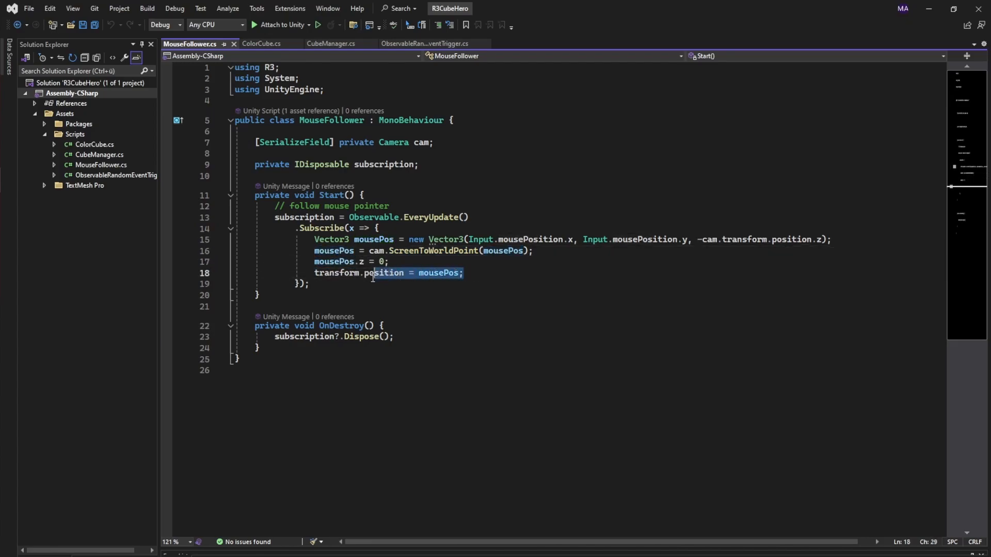
pyautogui.moveTo(337, 272)
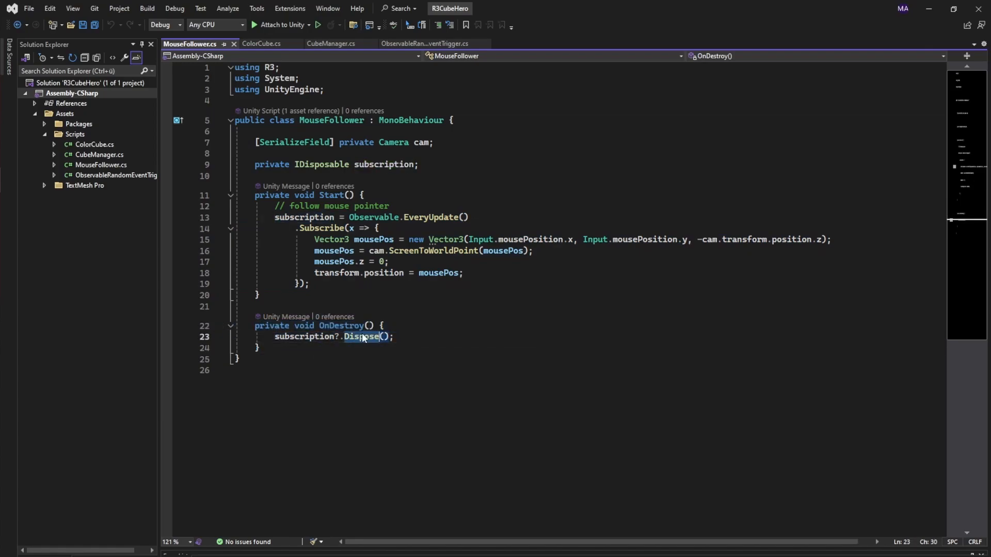
pyautogui.click(365, 261)
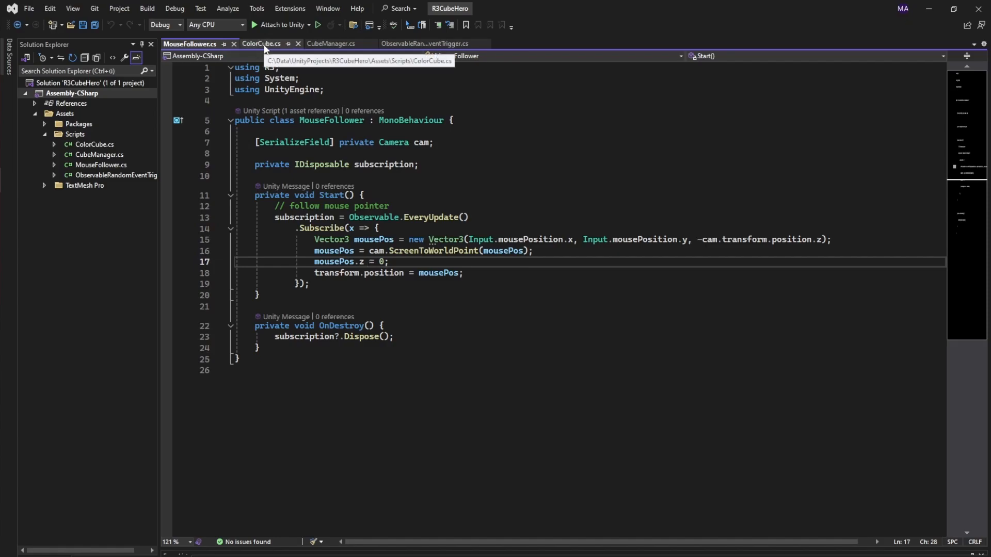
# - In ColorCube.cs, highlight the Pool and Rigidbody fields and the Awake MeshRenderer lookup
pyautogui.click(259, 43)
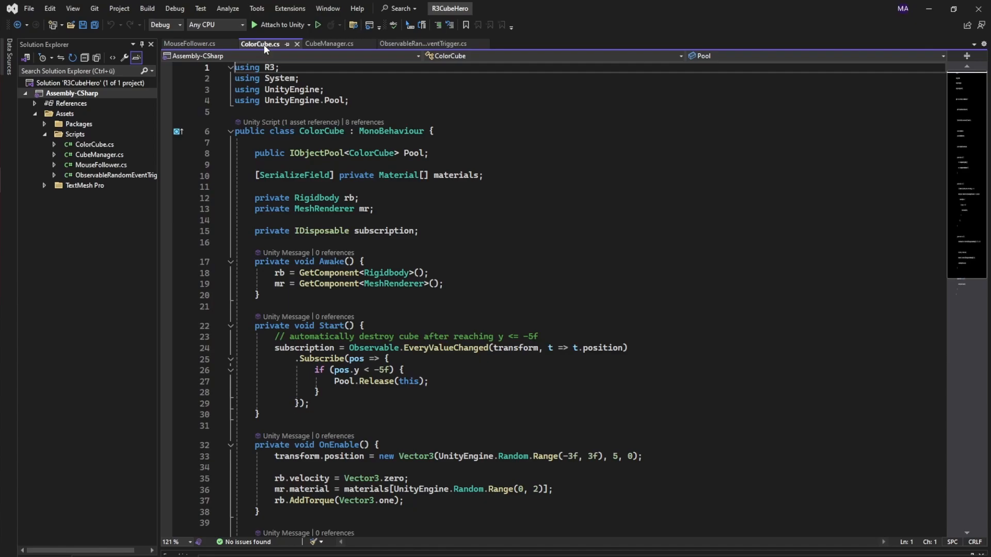
pyautogui.moveTo(329, 131)
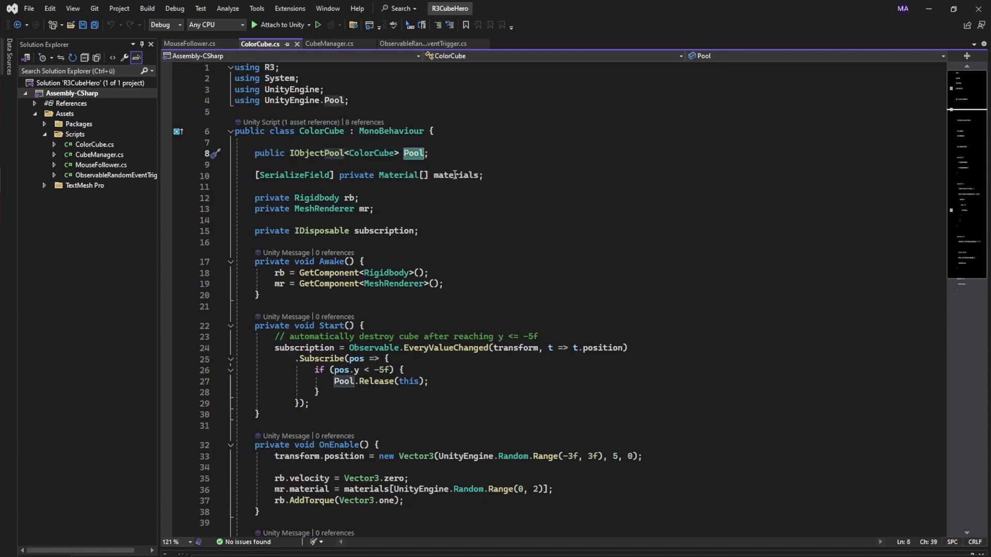
pyautogui.tripleClick(366, 175)
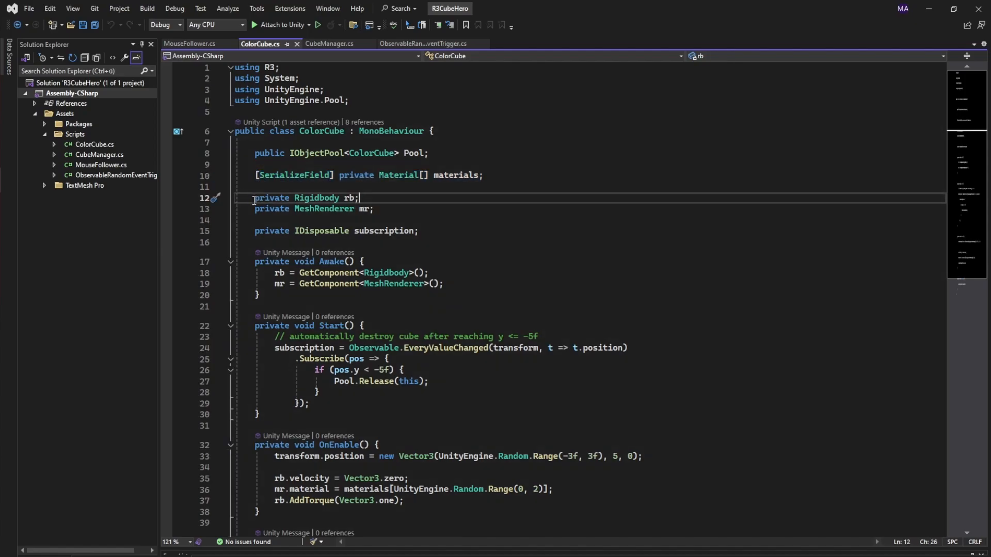
pyautogui.tripleClick(306, 198)
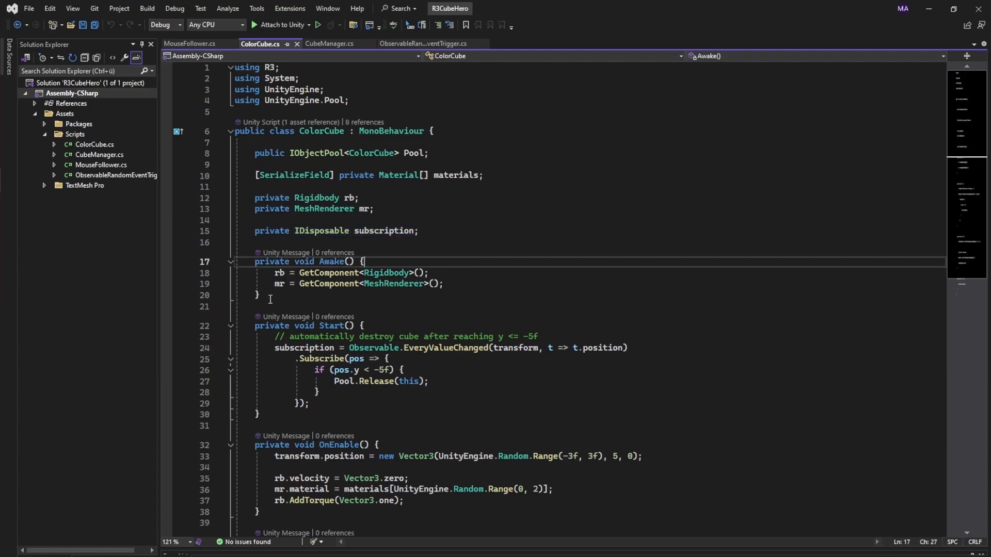
pyautogui.moveTo(363, 262); pyautogui.dragTo(258, 295)
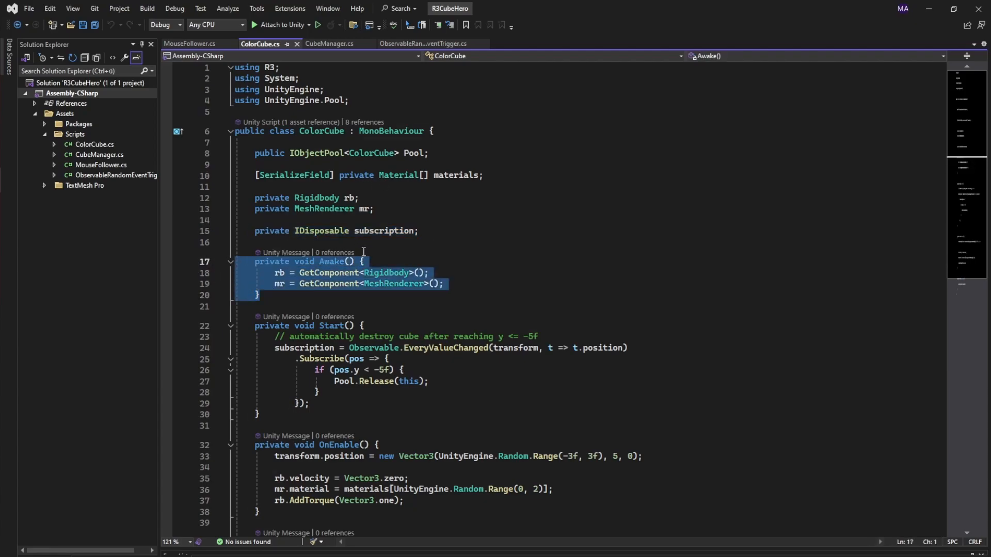
pyautogui.click(279, 273)
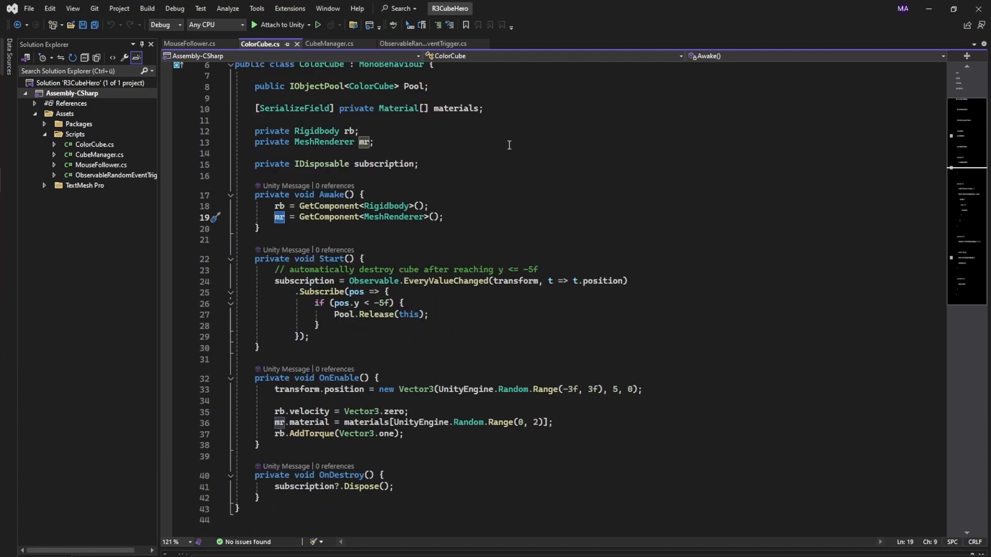
# - Walk through the EveryValueChanged subscription, Pool Release call and random spawn position line
pyautogui.scroll(-3)
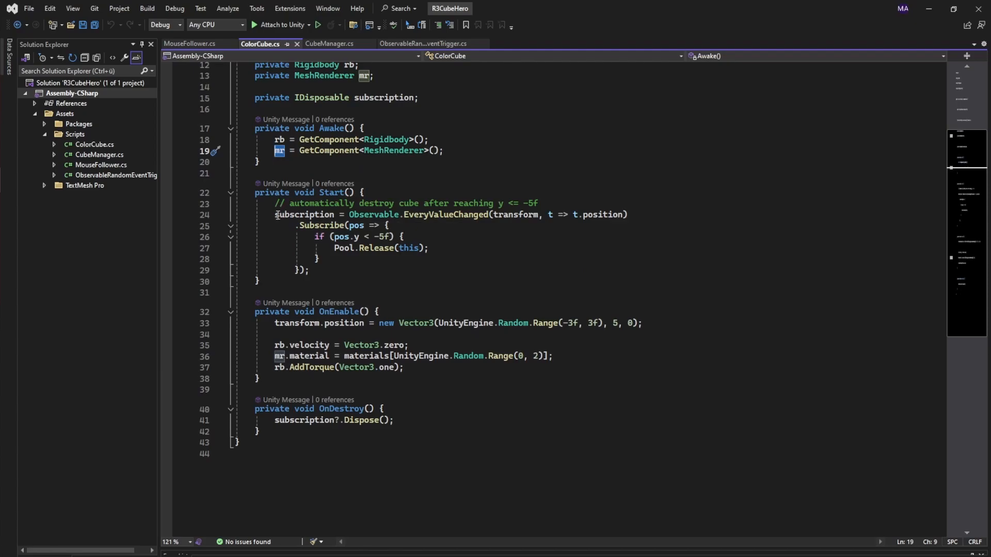
pyautogui.click(304, 214)
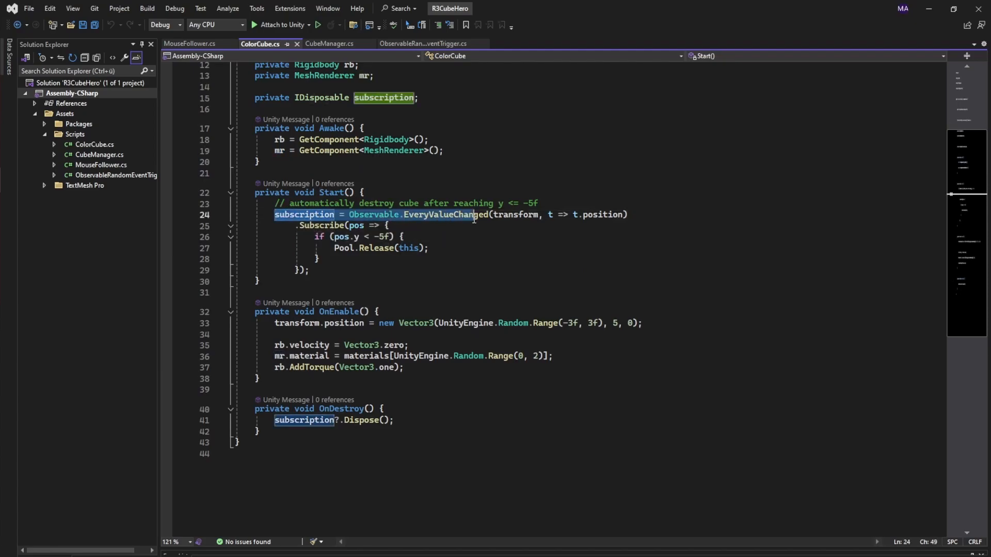
pyautogui.doubleClick(446, 215)
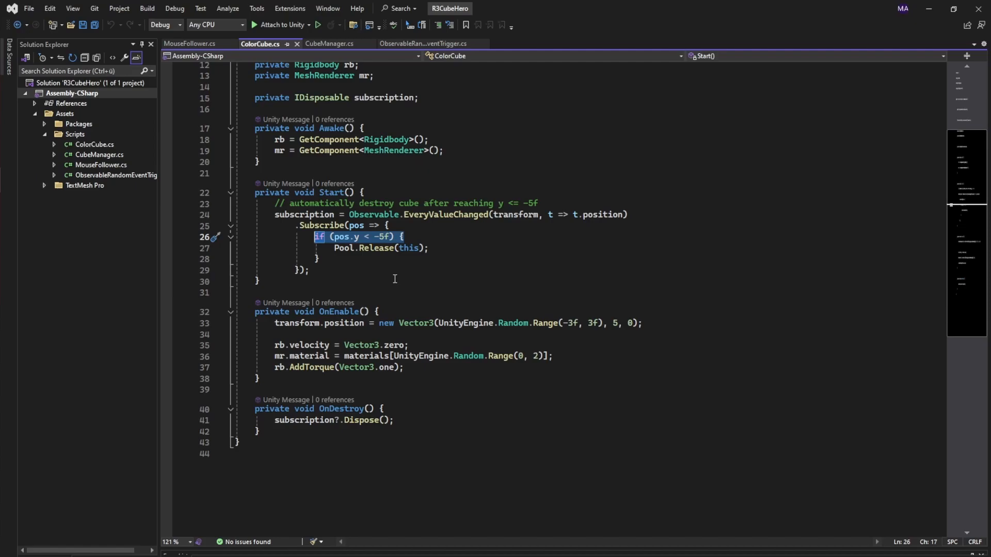
pyautogui.click(340, 248)
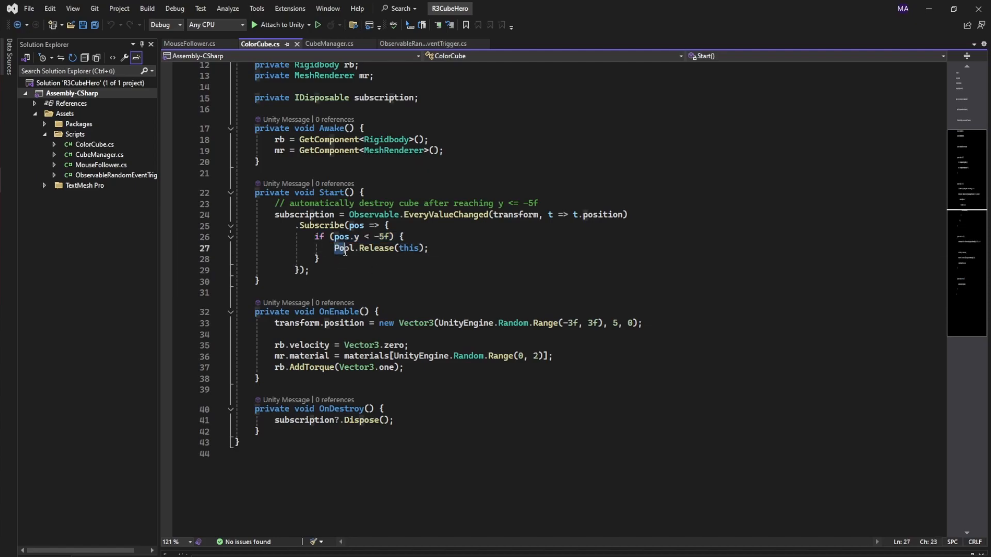
pyautogui.tripleClick(380, 248)
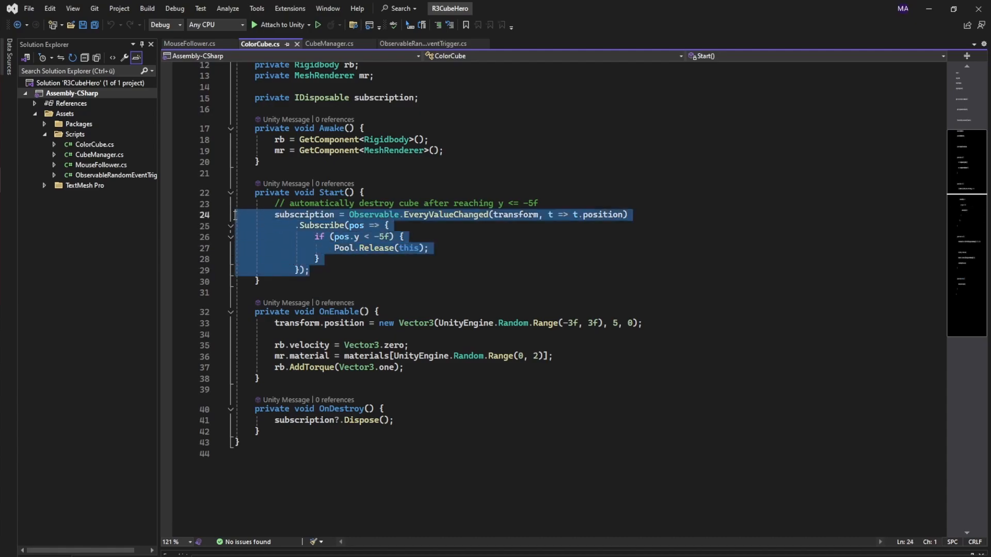
pyautogui.click(307, 270)
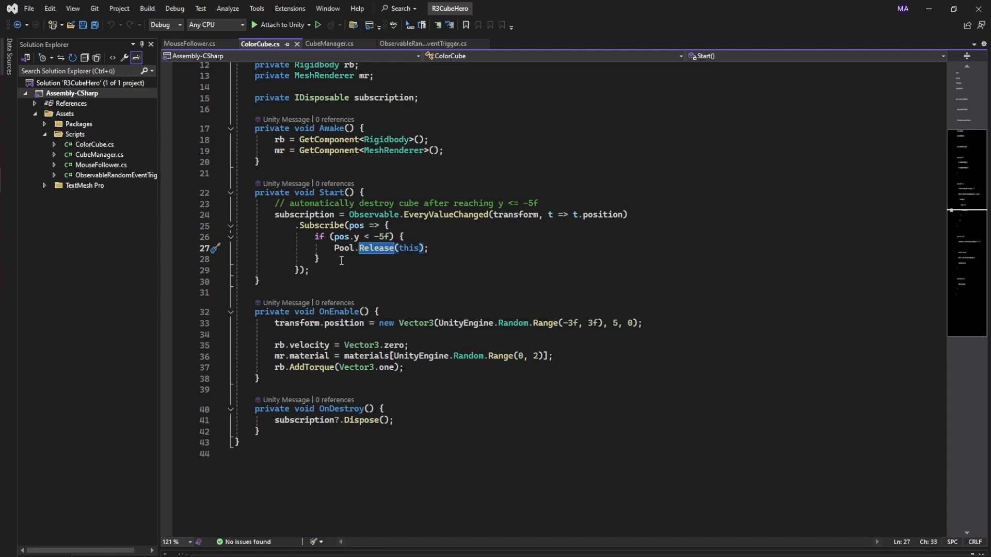
pyautogui.moveTo(273, 326)
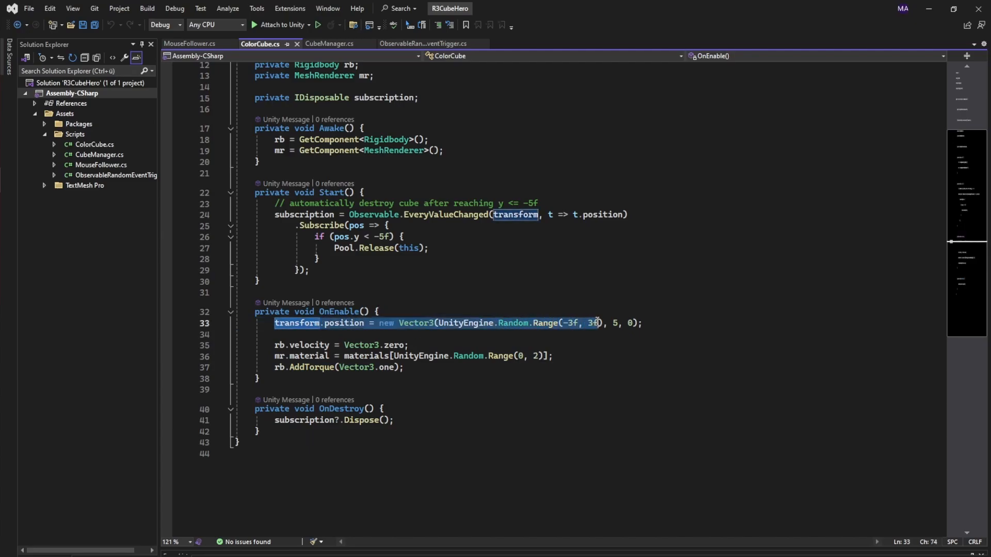
pyautogui.click(408, 344)
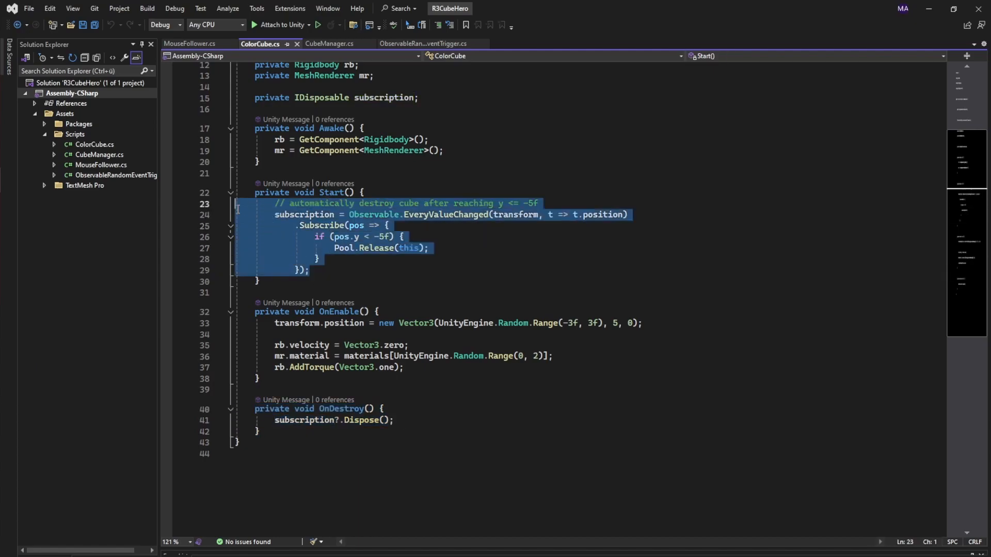
pyautogui.click(373, 173)
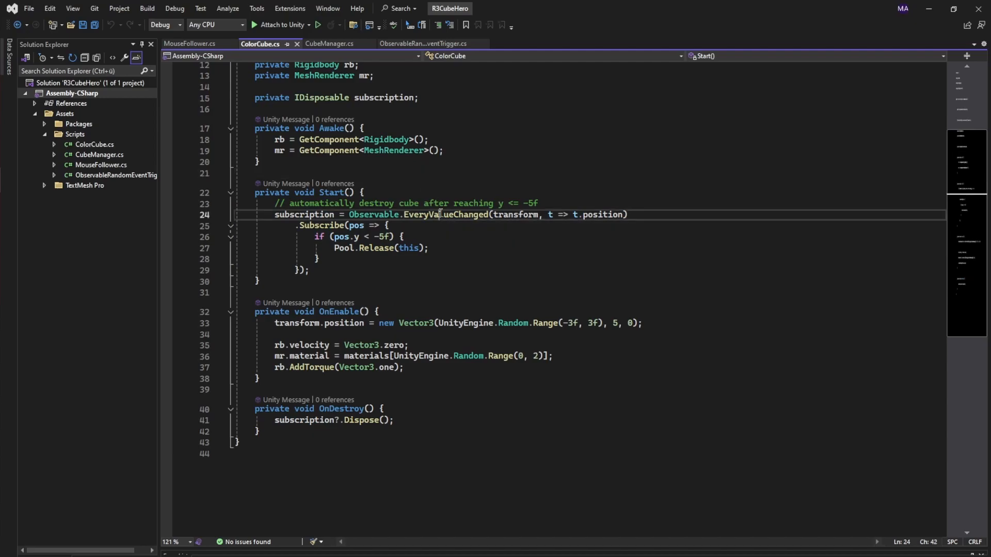
pyautogui.doubleClick(443, 214)
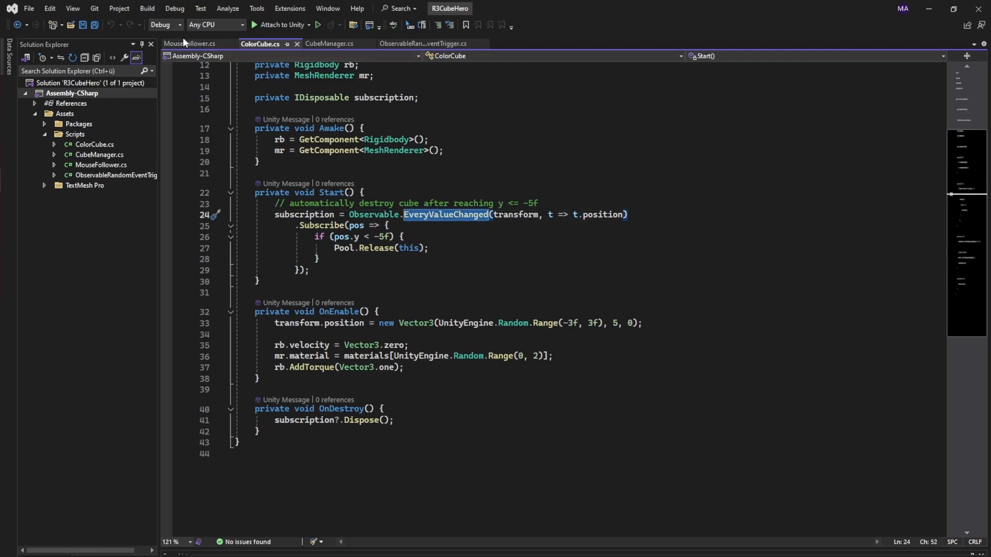
# - Revisit MouseFollower.cs and highlight its EveryUpdate observable call on line 13
pyautogui.click(189, 44)
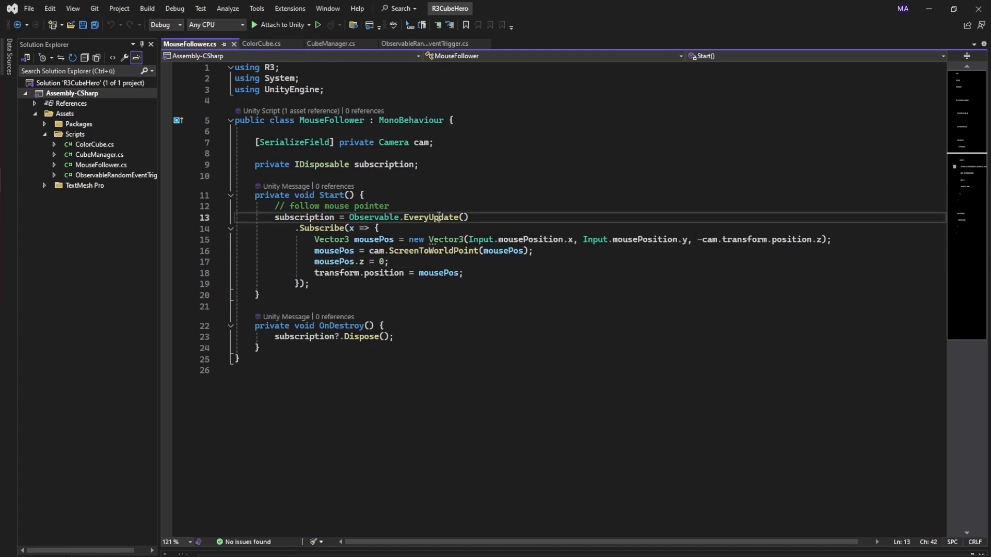
pyautogui.doubleClick(433, 217)
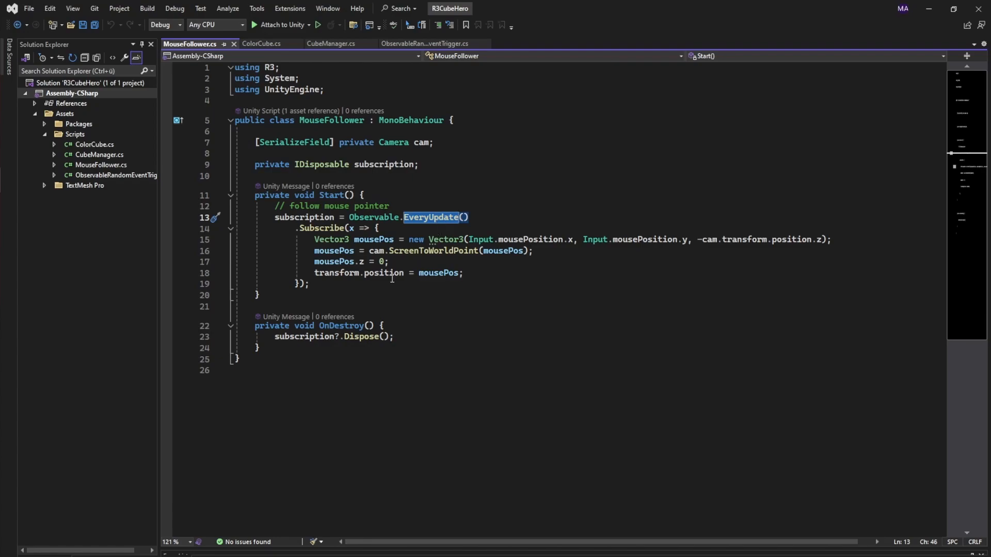
pyautogui.moveTo(275, 217); pyautogui.dragTo(309, 284)
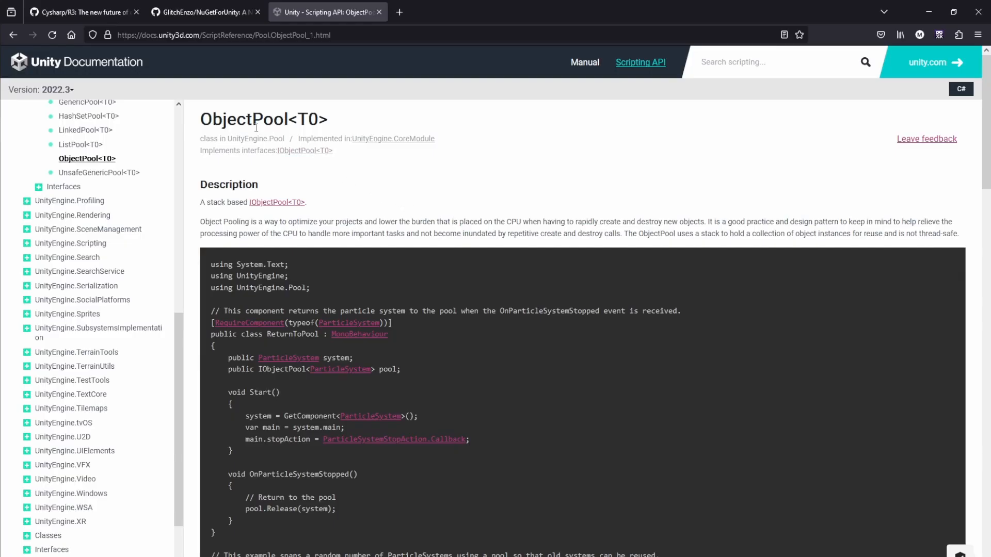
pyautogui.doubleClick(263, 118)
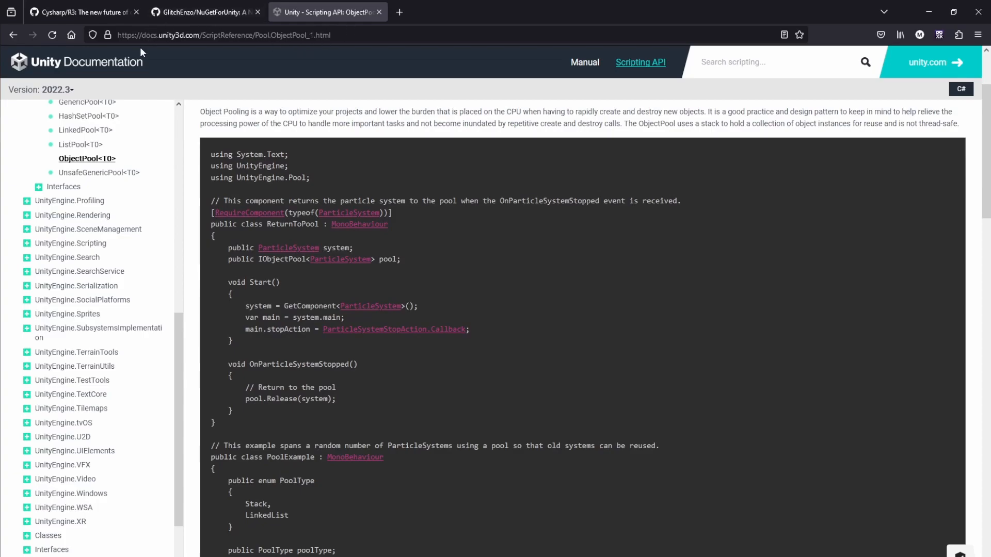
pyautogui.scroll(-3)
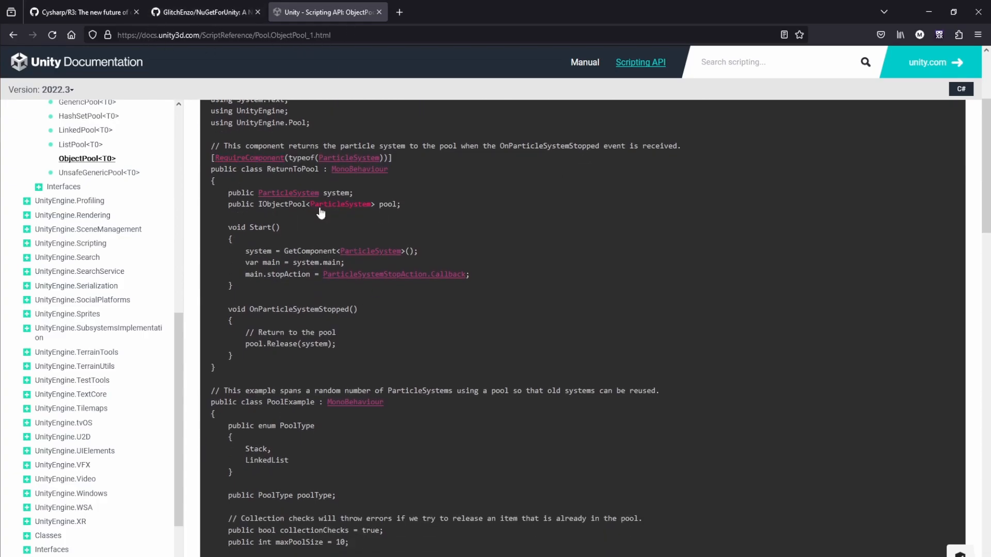
pyautogui.moveTo(536, 259)
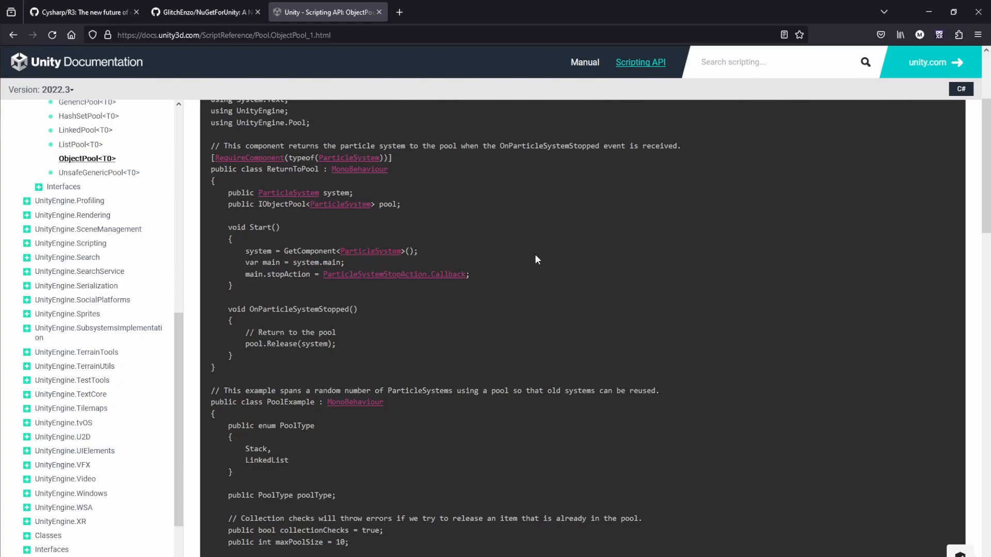
pyautogui.scroll(-3)
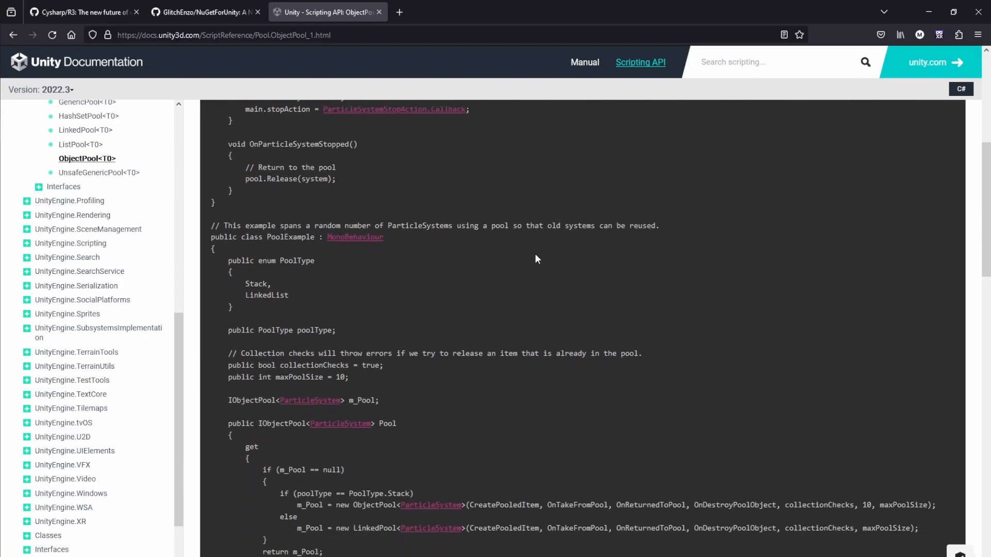
pyautogui.scroll(-3)
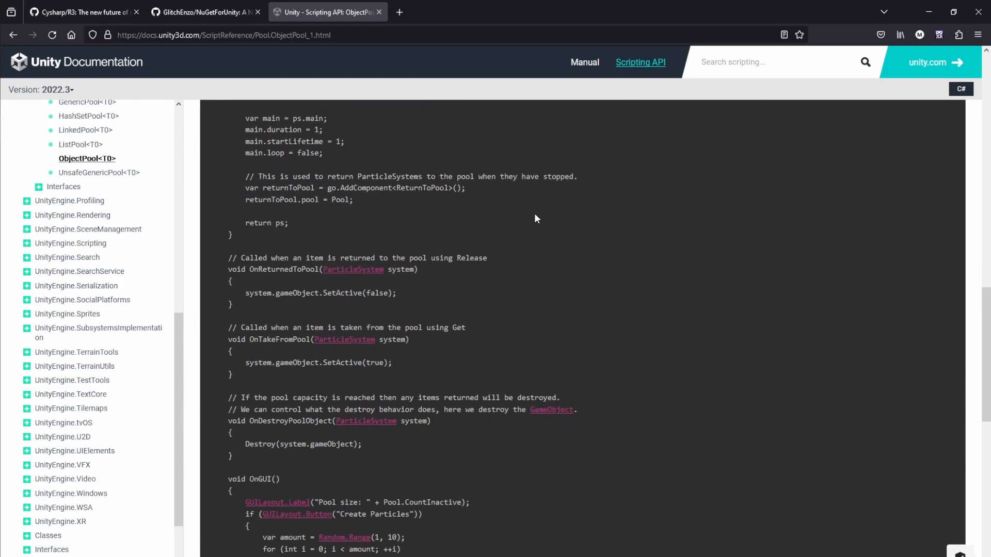
pyautogui.moveTo(276, 135)
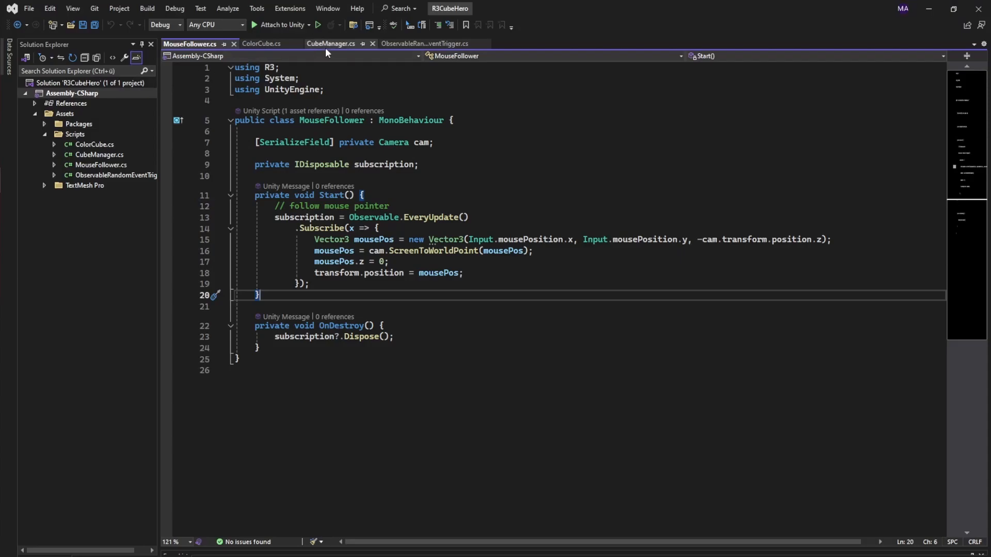
# - Show CubeManager.cs with the materialsAlpha field declaration on line 15 selected
pyautogui.click(329, 43)
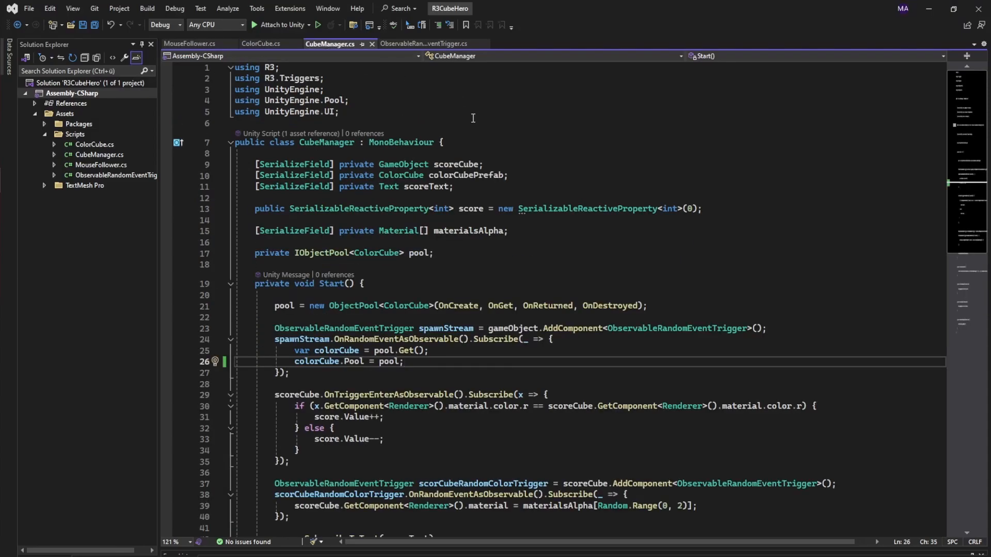
pyautogui.doubleClick(456, 164)
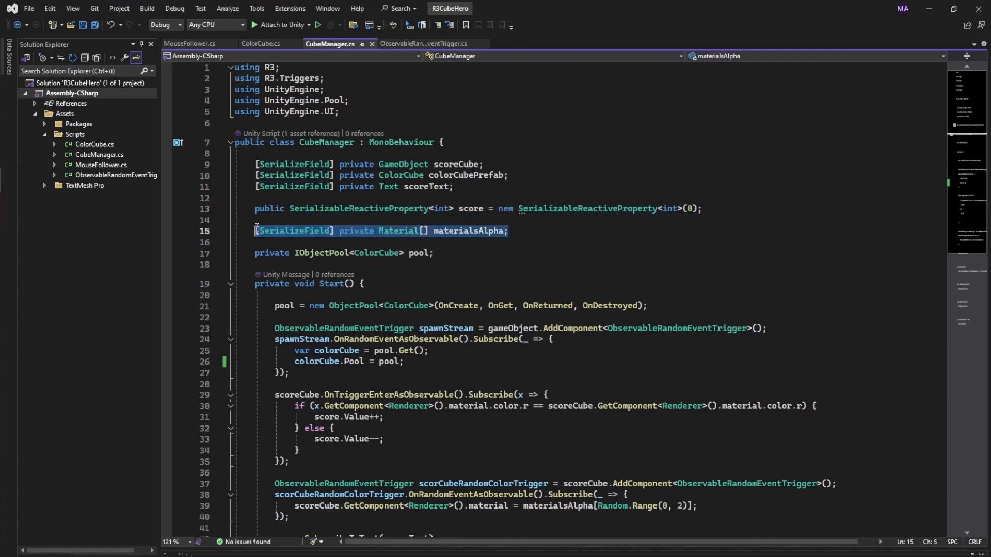
pyautogui.moveTo(310, 231)
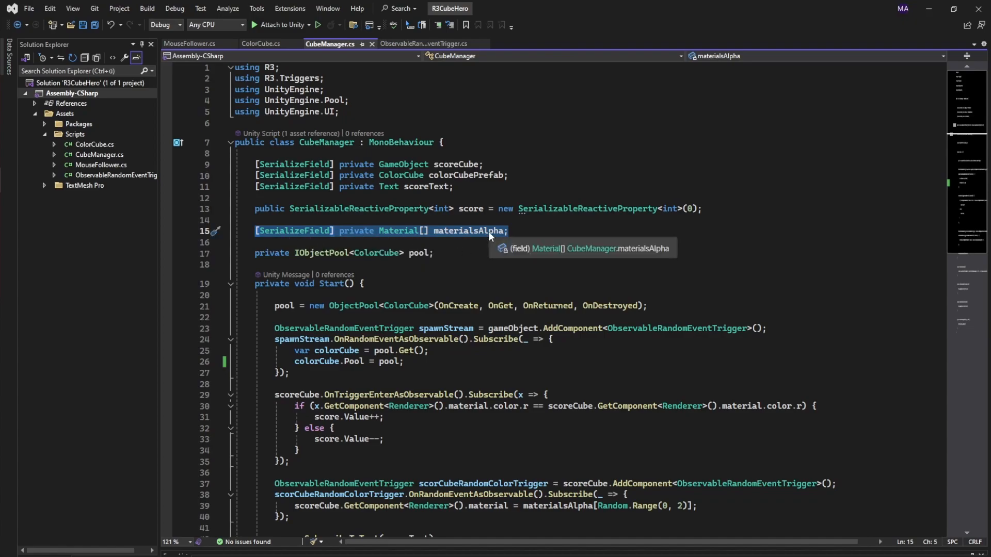
pyautogui.moveTo(493, 237)
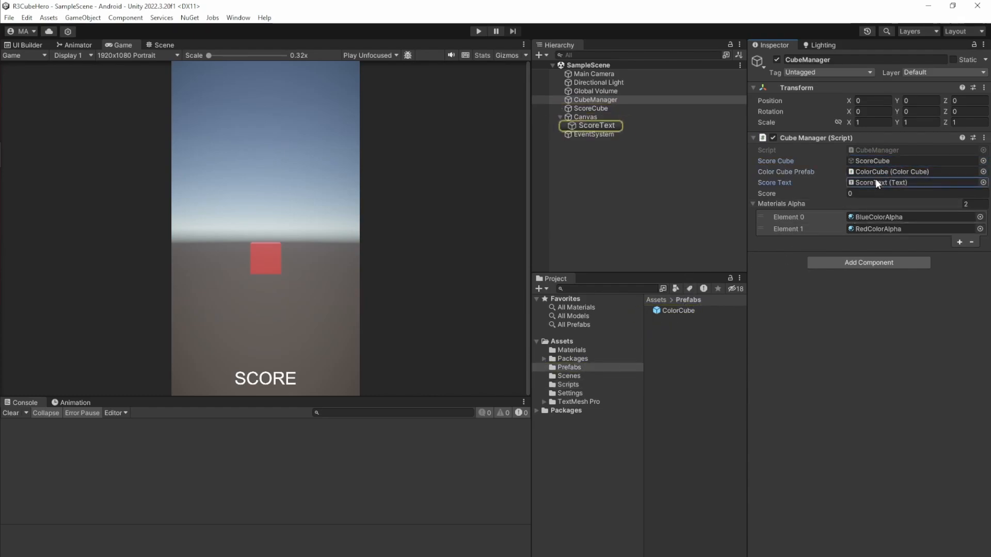
# - Ping ScoreText from CubeManager's Score Text field, then locate RedColorAlpha in Materials Alpha
pyautogui.click(597, 125)
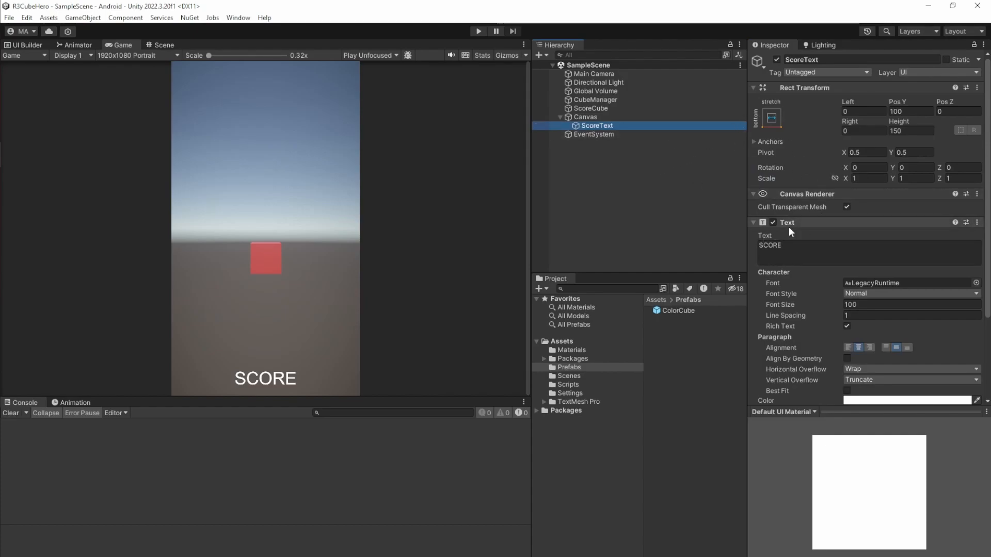
pyautogui.click(594, 99)
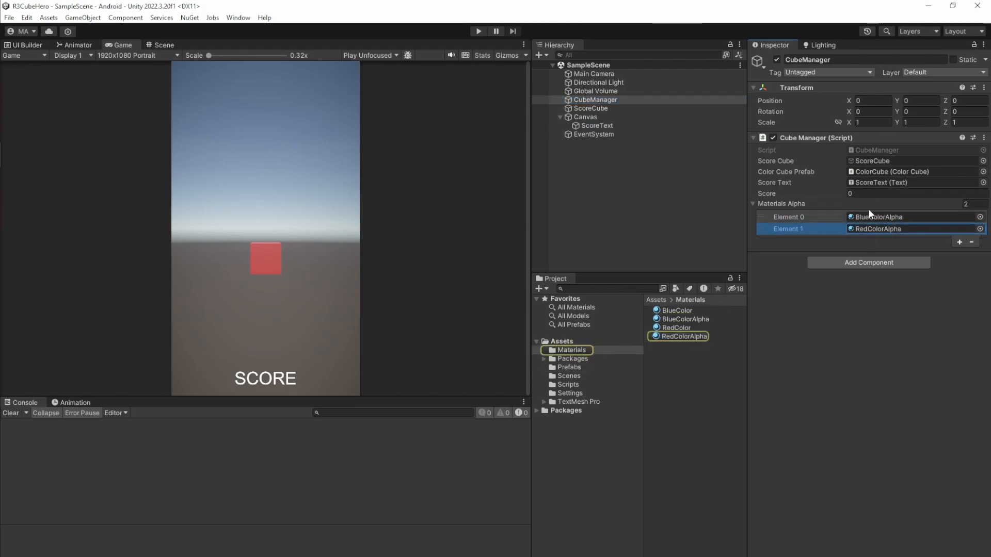
pyautogui.click(909, 193)
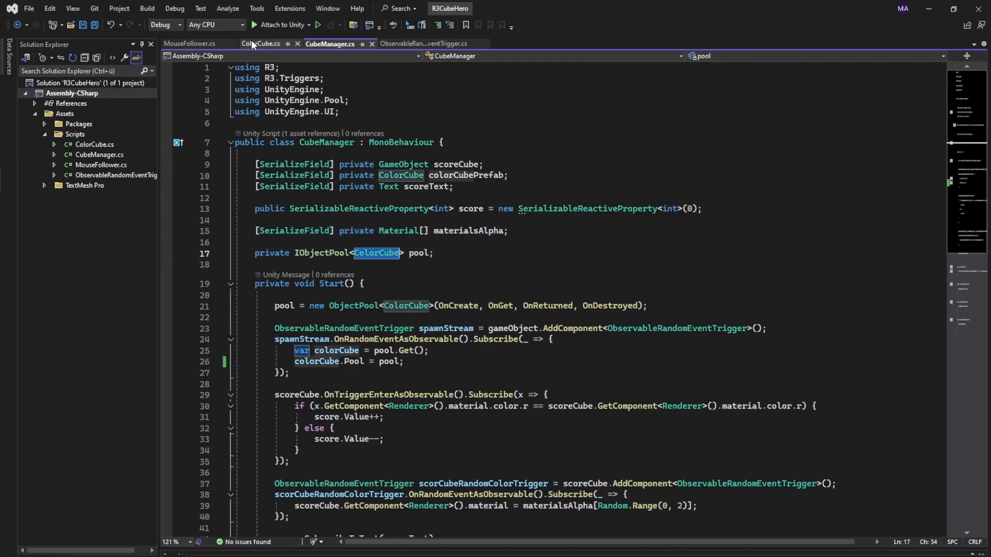
pyautogui.moveTo(261, 43)
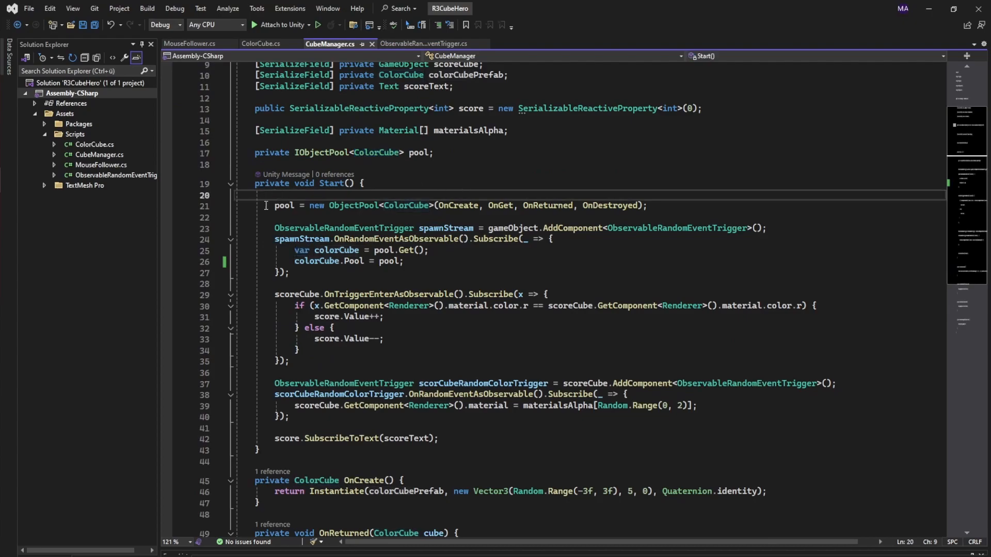
pyautogui.moveTo(271, 206); pyautogui.dragTo(465, 206)
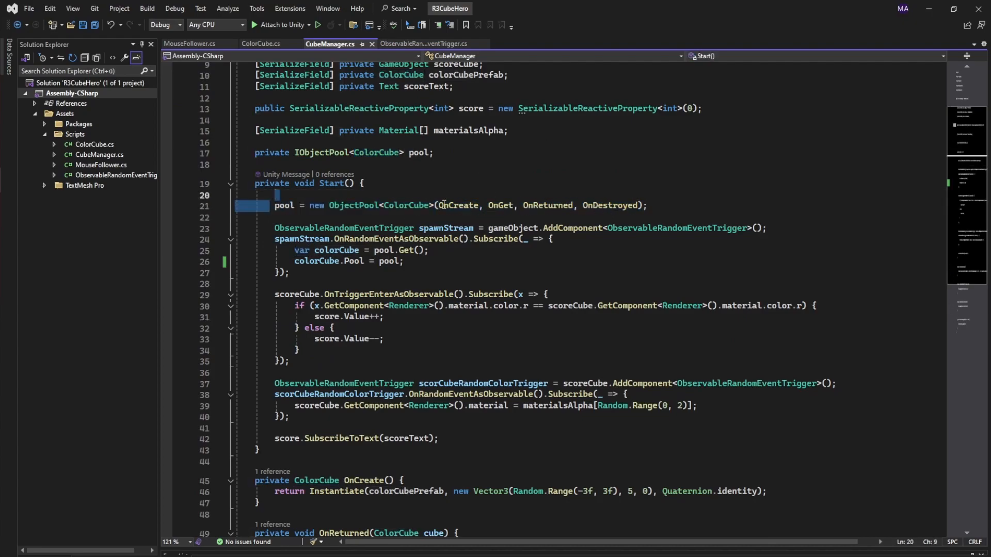
pyautogui.doubleClick(458, 205)
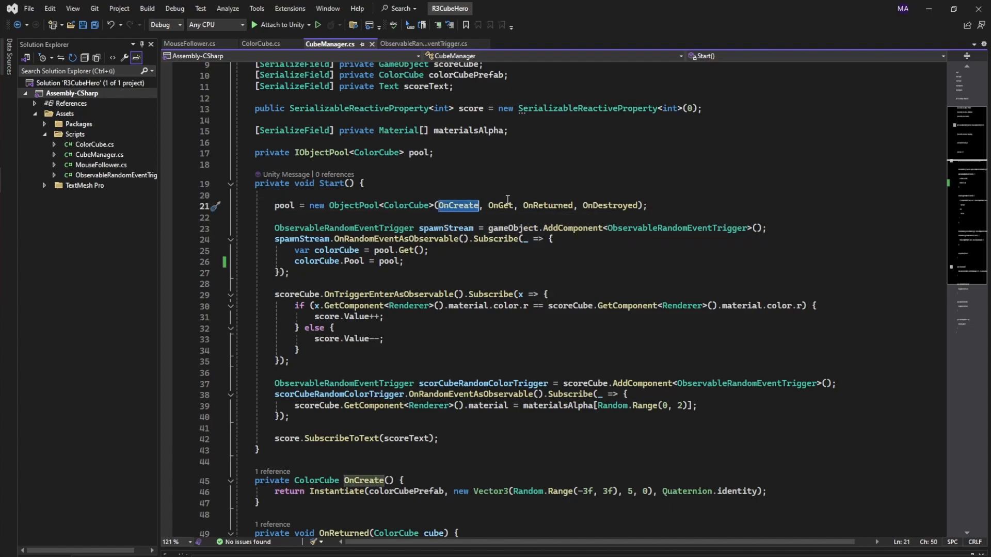
pyautogui.moveTo(459, 205)
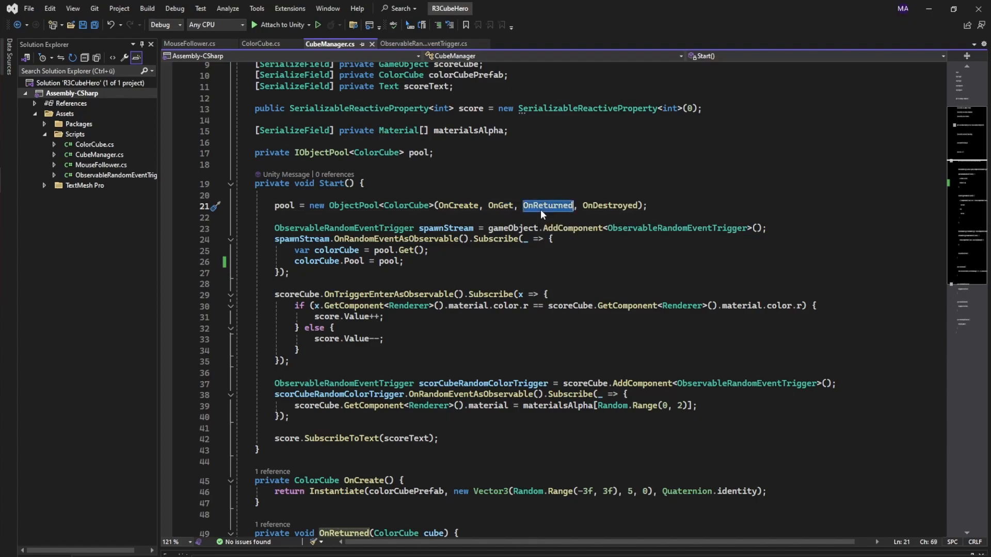
pyautogui.moveTo(609, 190)
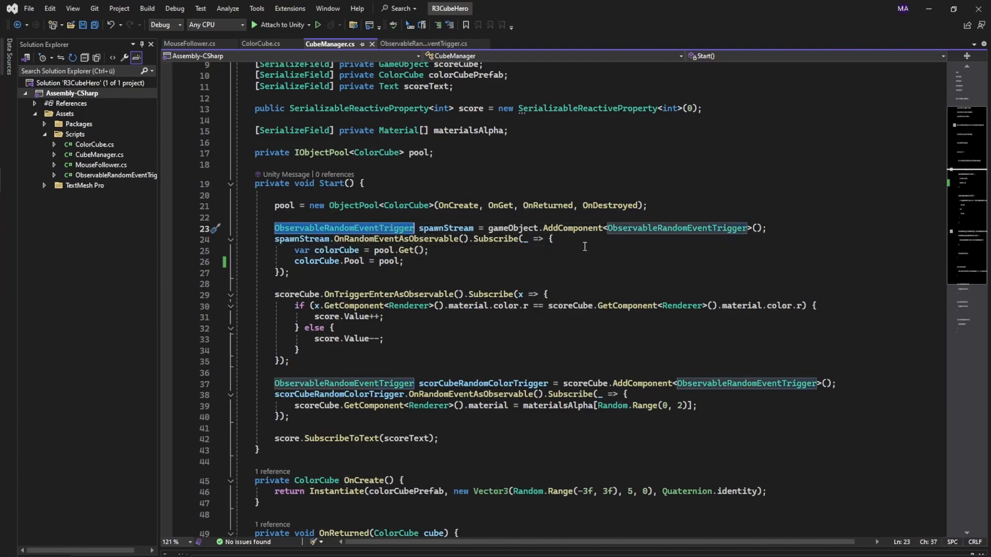
# - Highlight ObservableRandomEventTrigger and colorCube.Pool = pool, then jump to Pool in ColorCube.cs
pyautogui.click(676, 228)
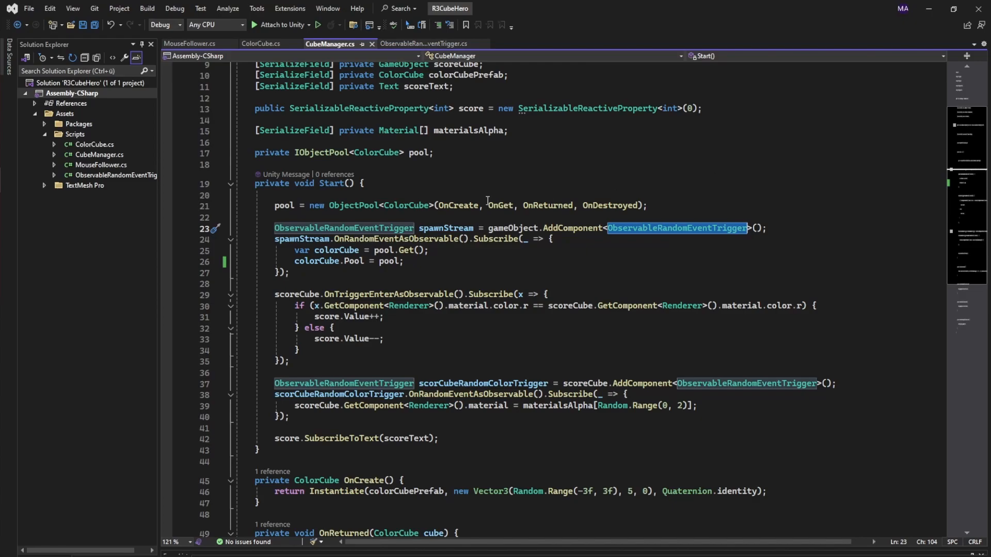
pyautogui.click(448, 228)
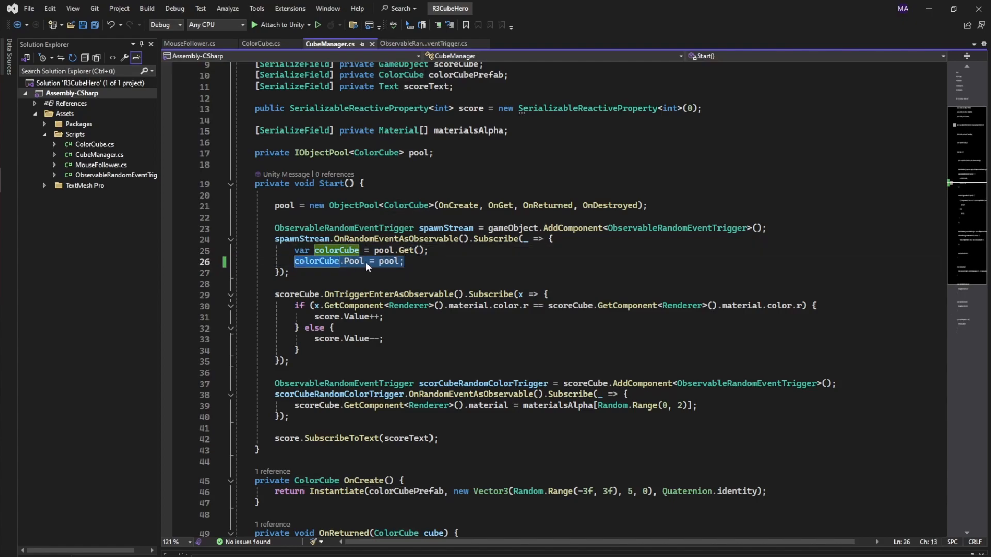
pyautogui.click(259, 43)
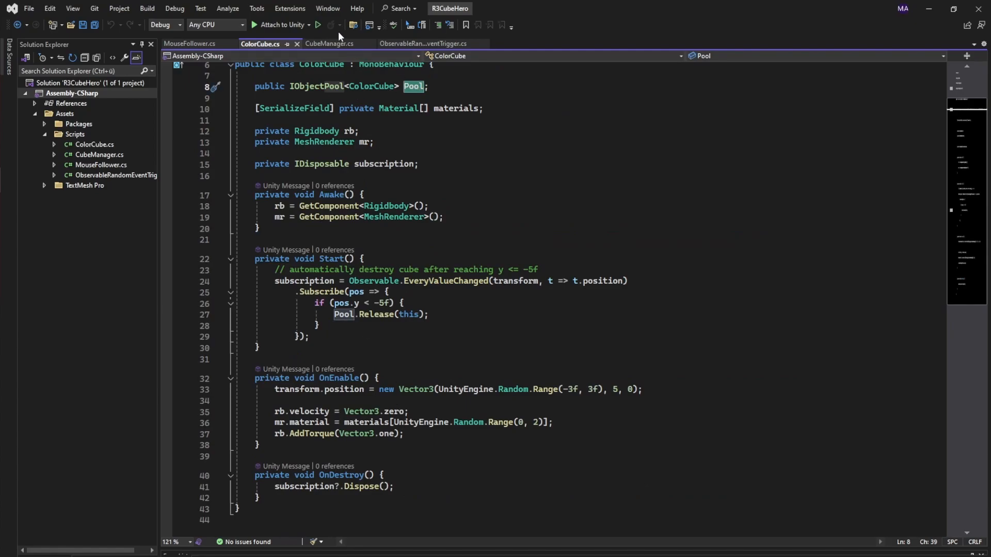
pyautogui.moveTo(329, 44)
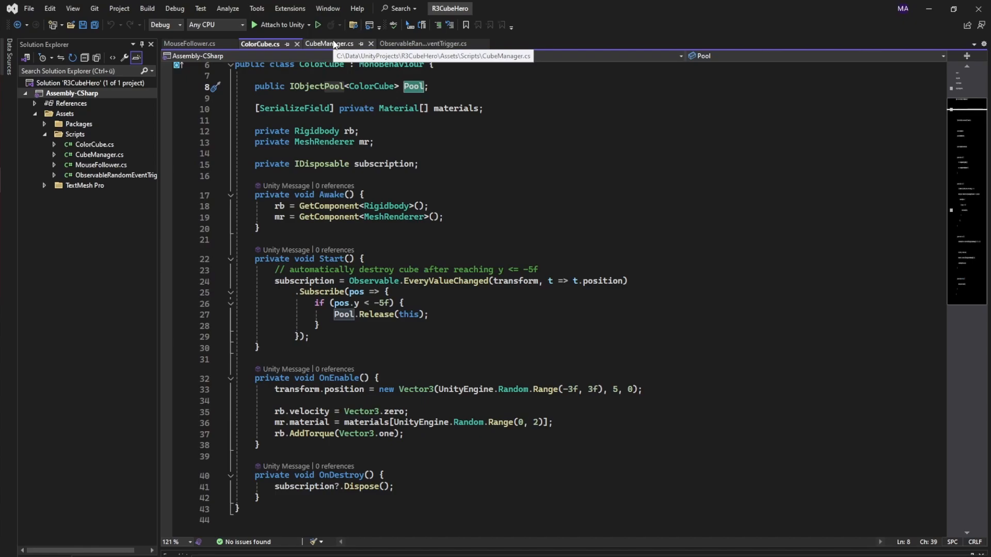
# - Highlight CubeManager's cube-spawning subscription, then show Pool.Release(this) in ColorCube.cs
pyautogui.click(330, 43)
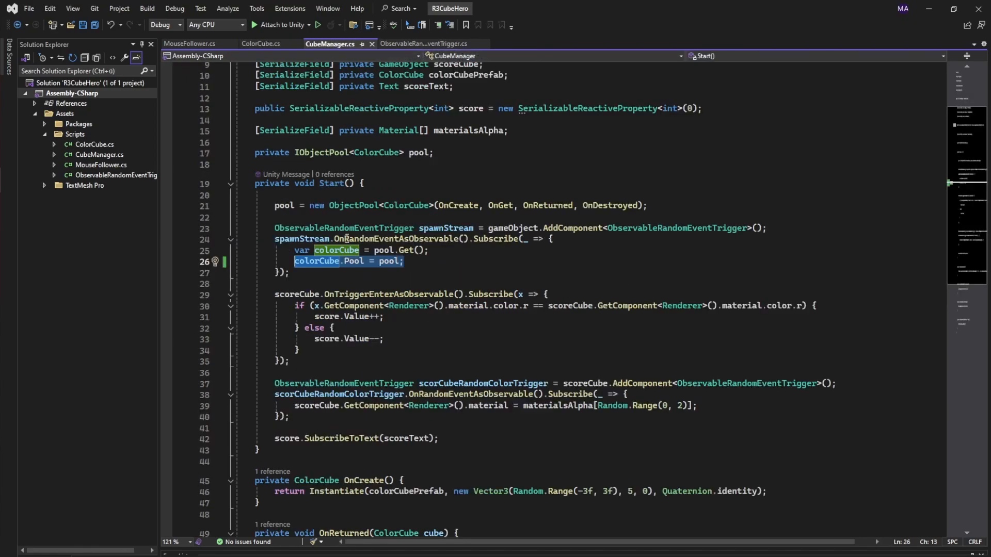
pyautogui.click(314, 284)
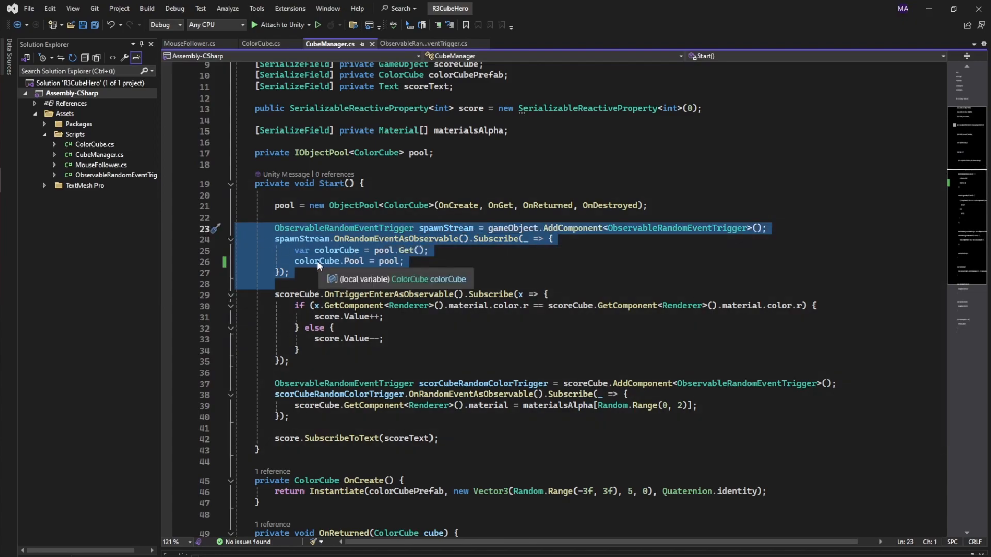
pyautogui.click(368, 239)
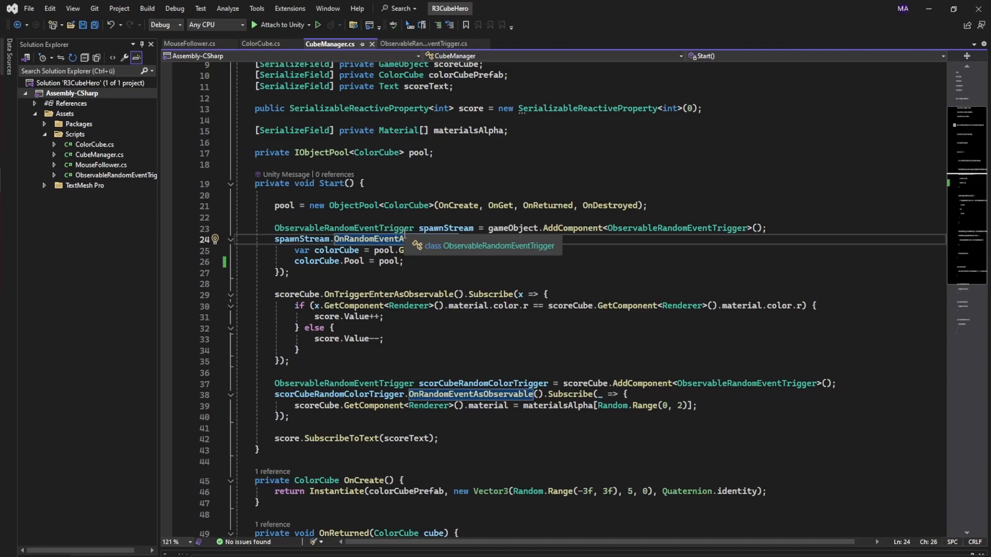
pyautogui.click(260, 43)
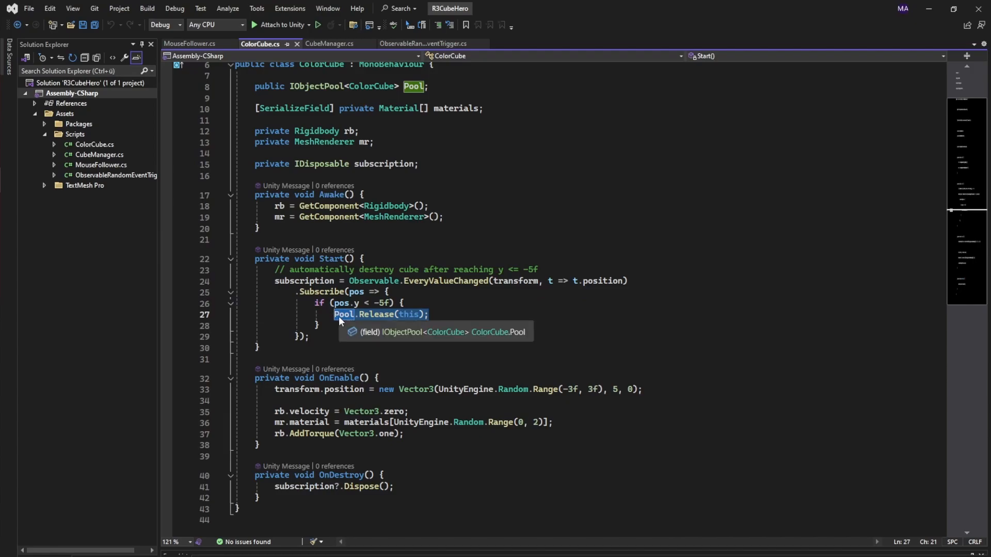
# - Back in CubeManager, highlight the OnGet handler and the OnTriggerEnter scoring block
pyautogui.click(330, 43)
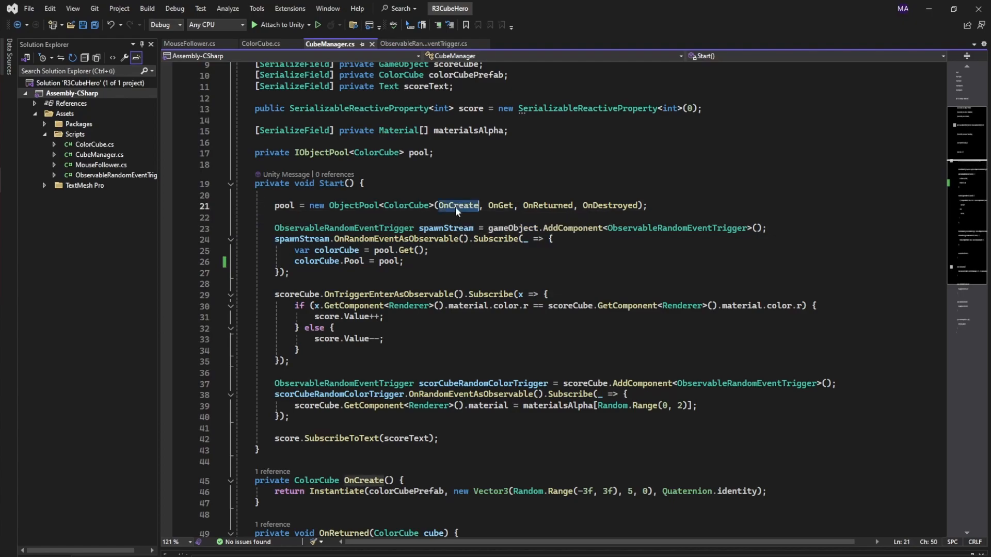
pyautogui.scroll(-3)
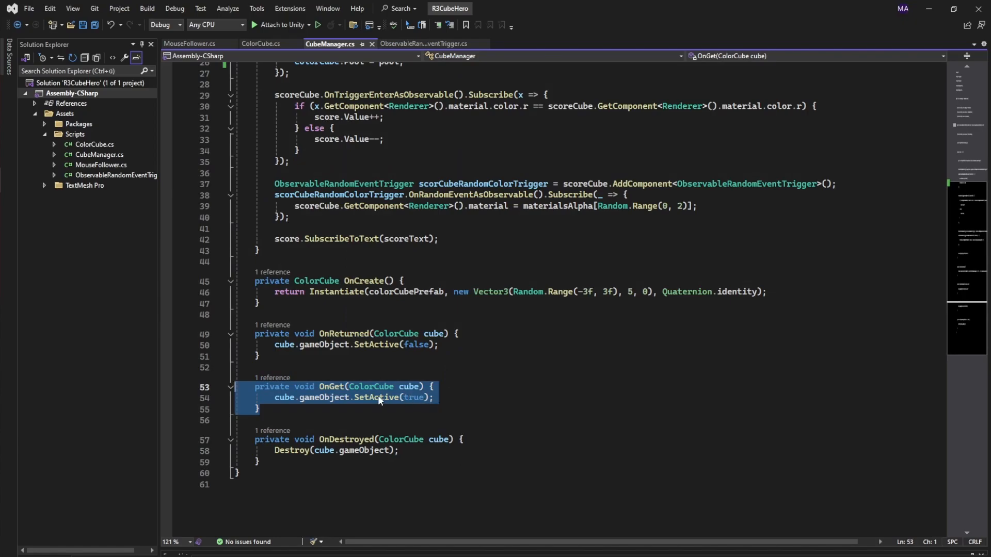
pyautogui.doubleClick(282, 396)
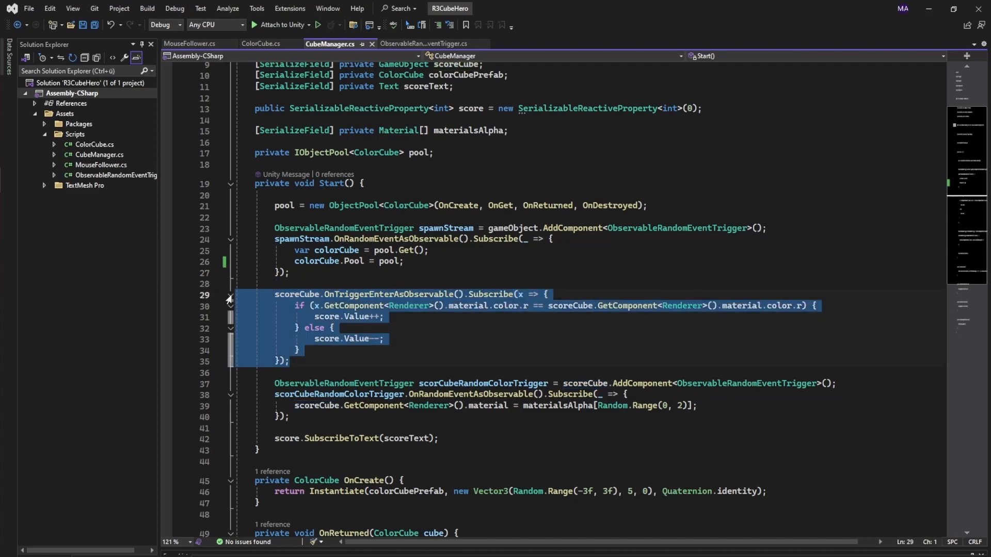
pyautogui.doubleClick(316, 261)
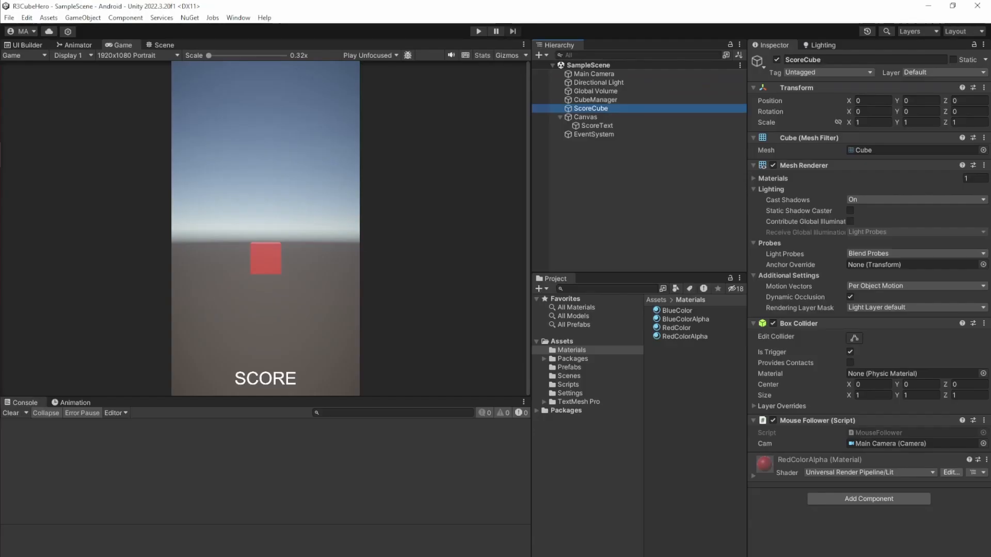
# - Inspect the ColorCube prefab in the Prefabs folder, then select ScoreCube
pyautogui.click(569, 367)
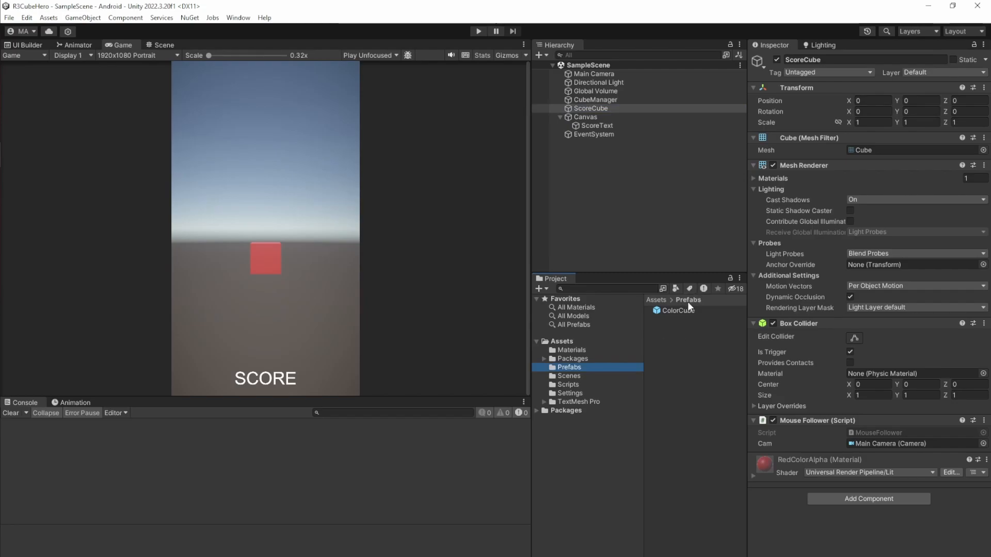
pyautogui.click(678, 310)
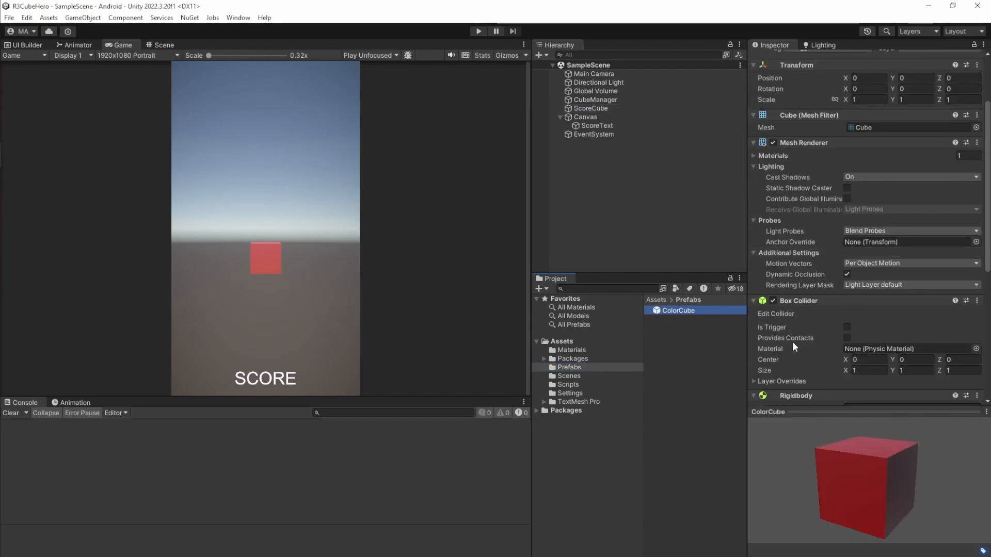
pyautogui.scroll(-3)
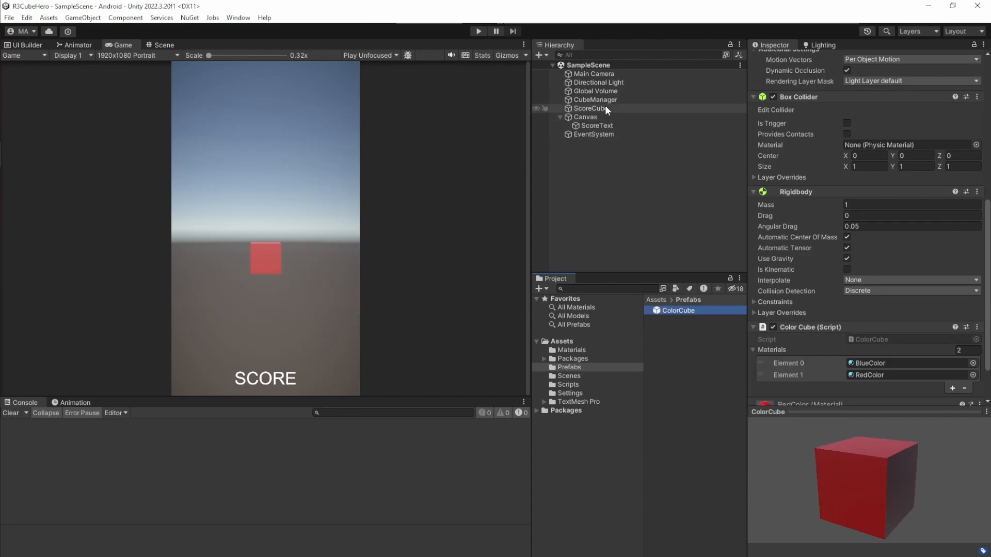
pyautogui.click(589, 108)
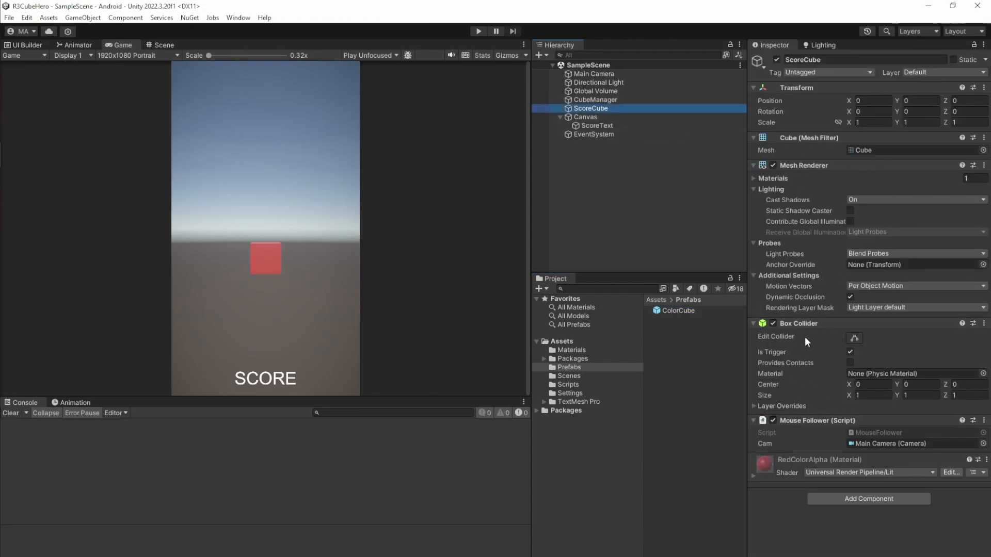
pyautogui.moveTo(808, 341)
pyautogui.write('rigi')
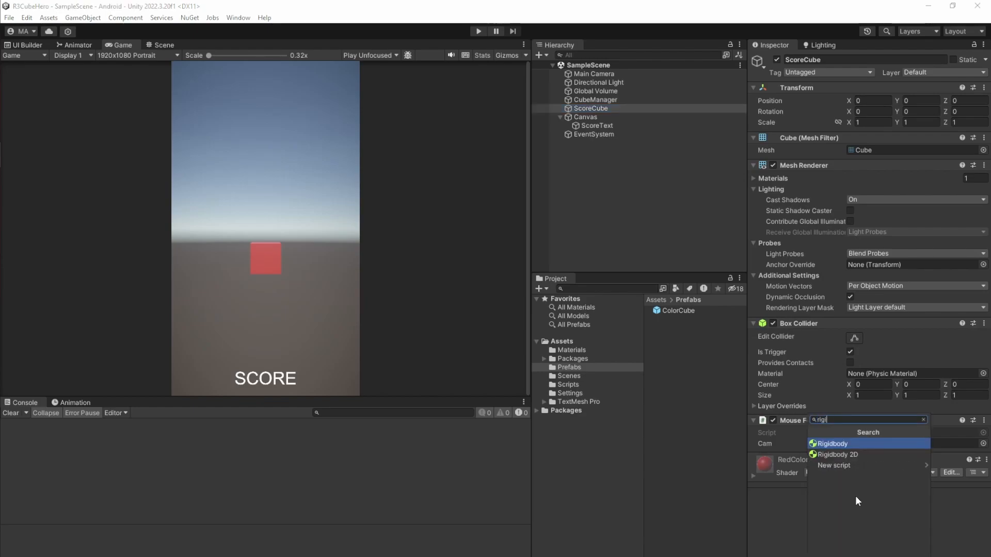
# - Move ScoreCube's Rigidbody above Mouse Follower and uncheck Use Gravity
pyautogui.click(831, 443)
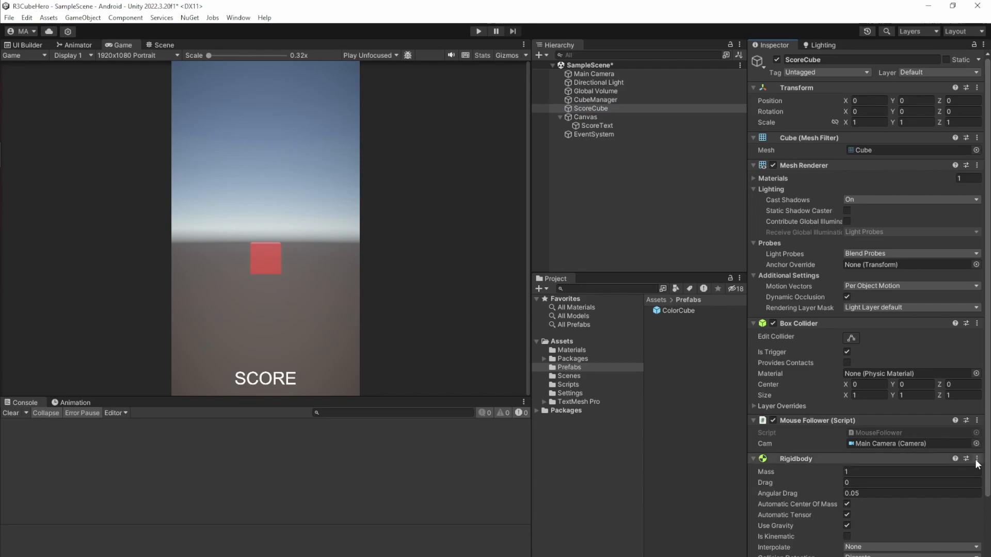
pyautogui.scroll(-3)
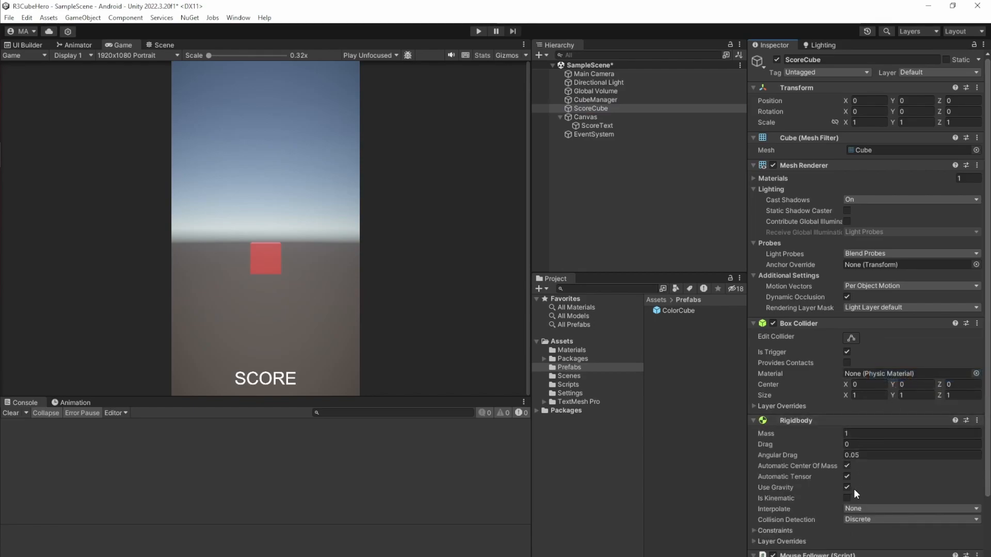
pyautogui.click(847, 487)
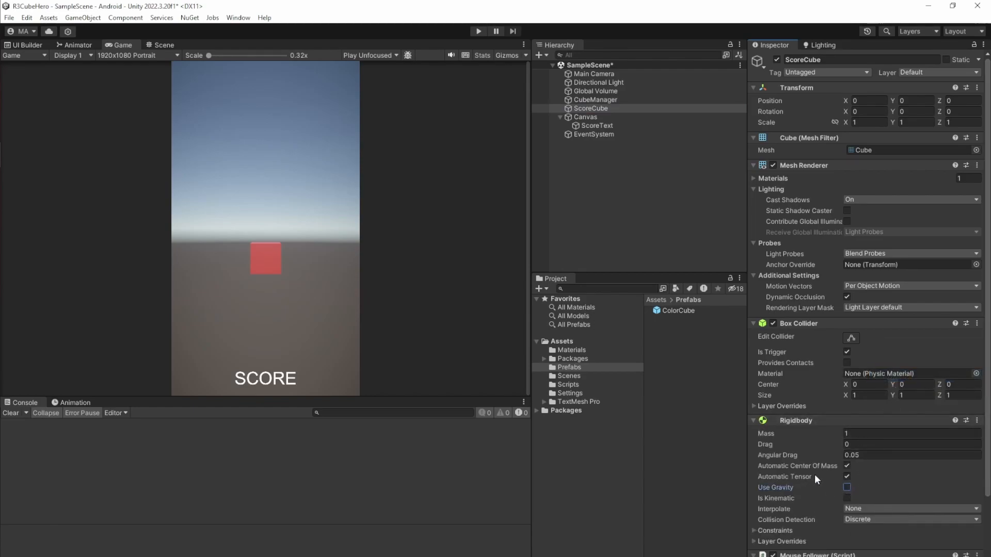
pyautogui.moveTo(827, 395)
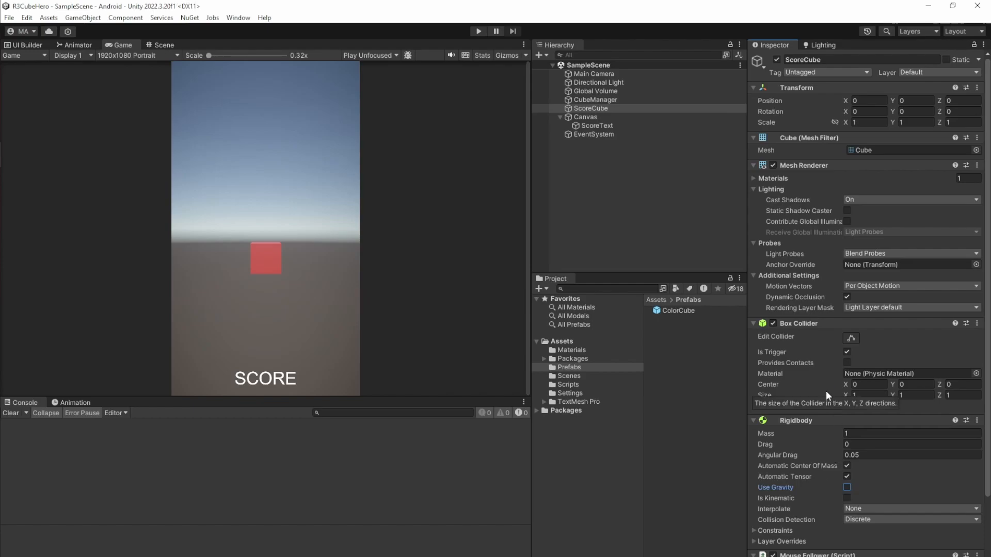
pyautogui.scroll(-3)
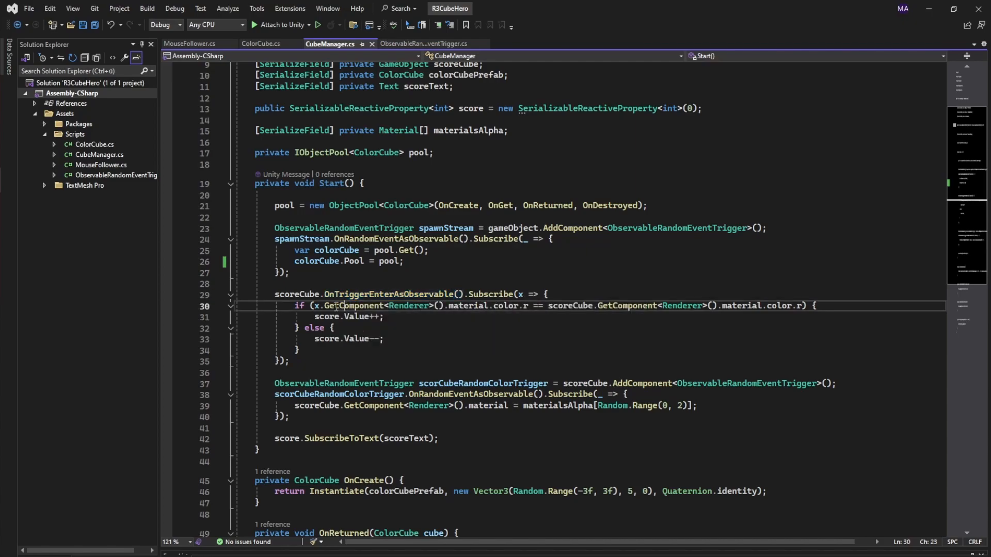
# - Walk through CubeManager's trigger-scoring code, highlighting parameter x and the score increment
pyautogui.doubleClick(388, 294)
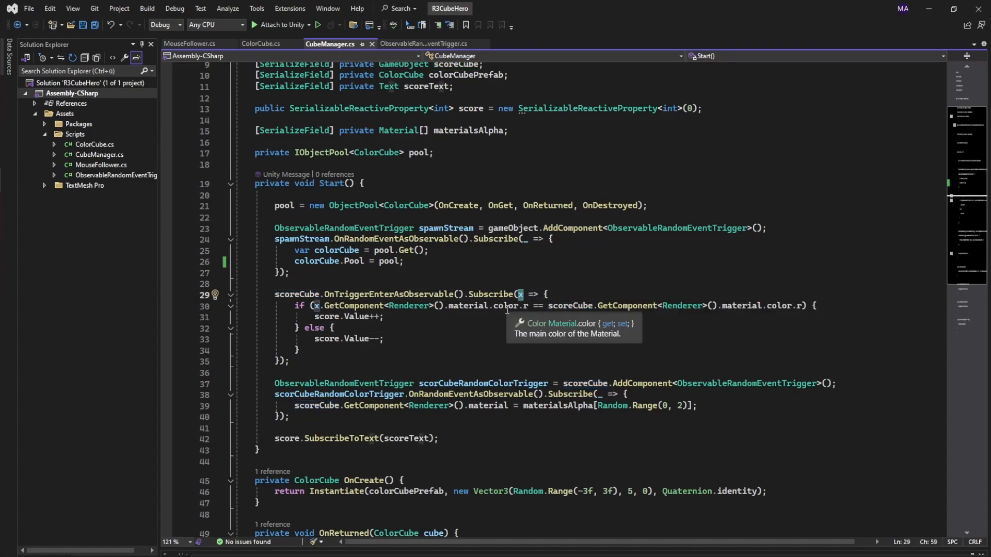
pyautogui.moveTo(571, 309)
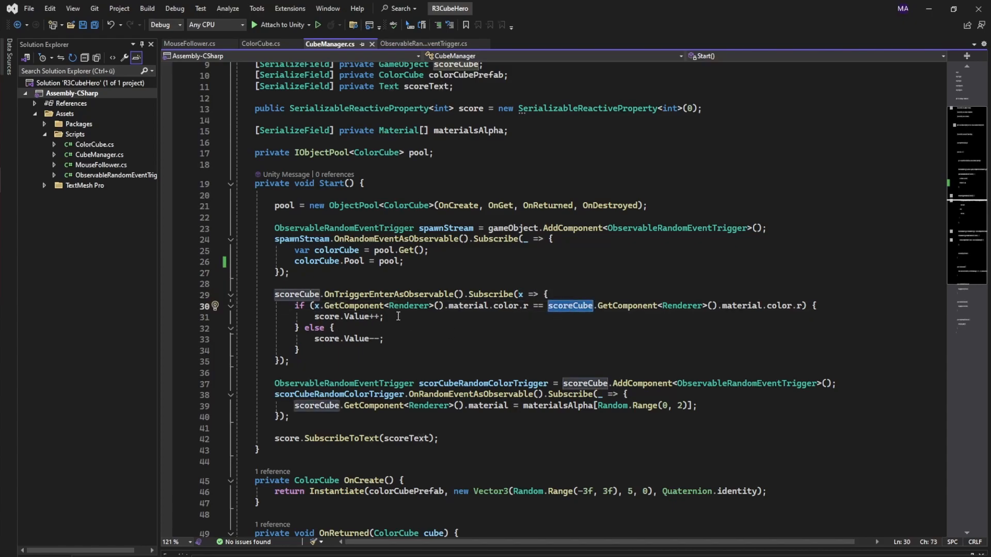
pyautogui.click(346, 316)
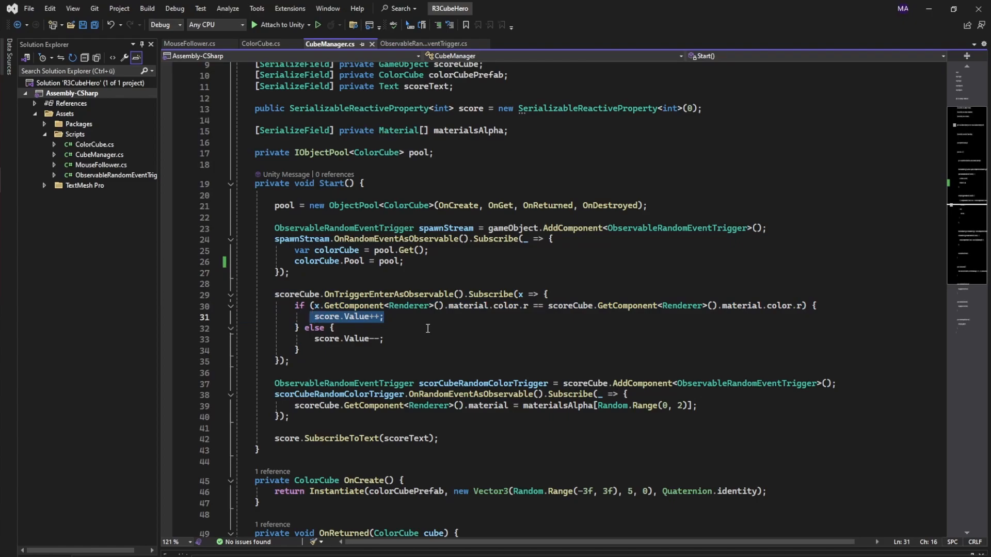
pyautogui.click(383, 338)
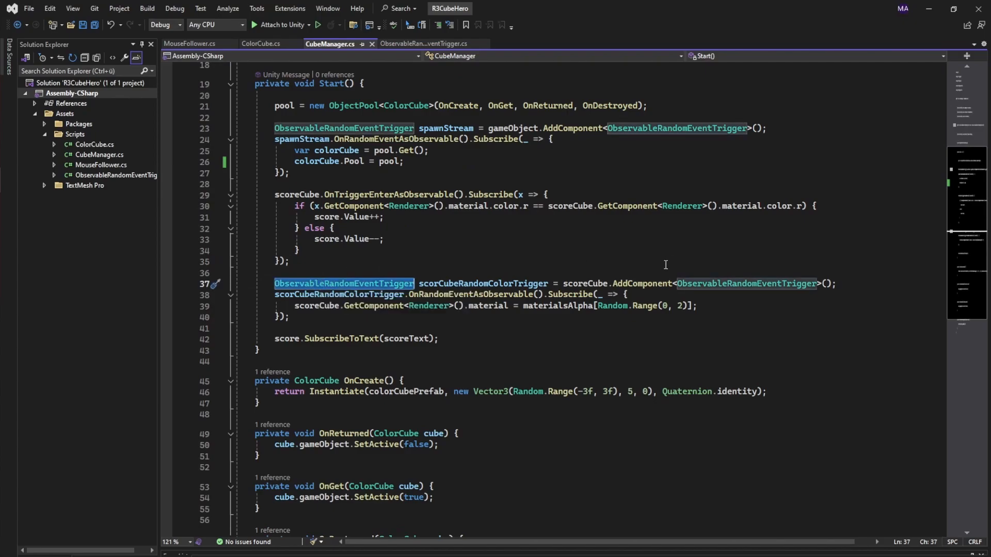
pyautogui.moveTo(624, 298)
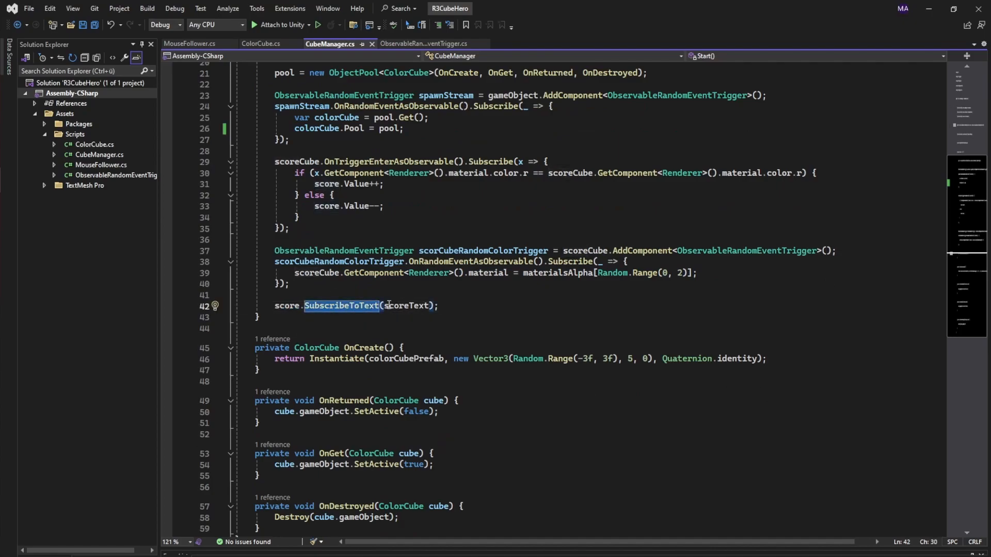
pyautogui.moveTo(343, 305)
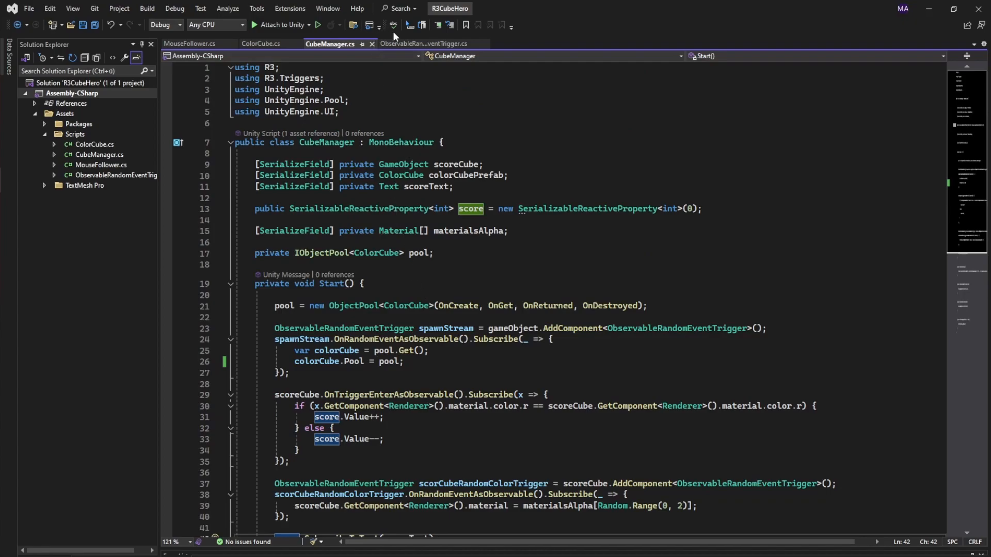
# - Walk through ObservableRandomEventTrigger's UpdateAsObservable subscription and its discarded lambda parameter
pyautogui.click(424, 43)
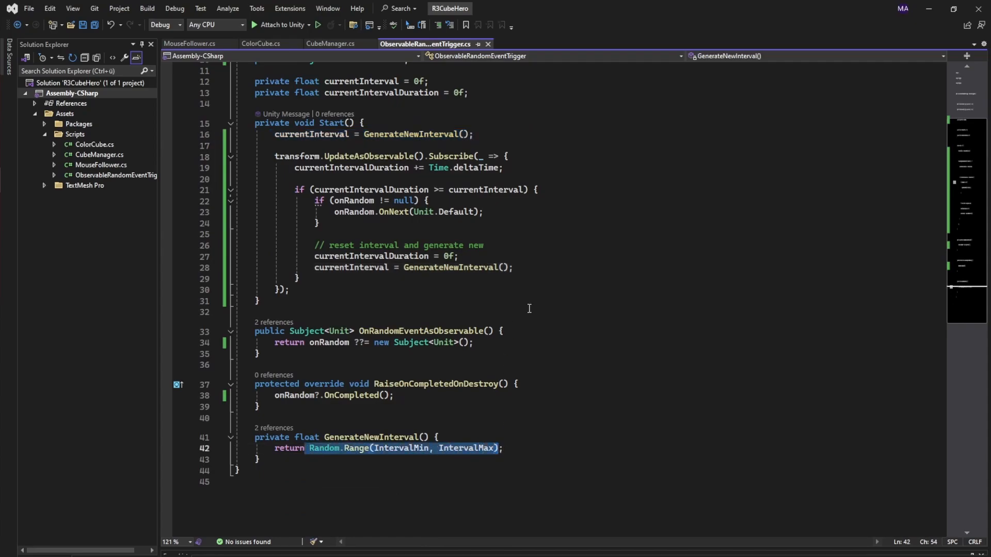
pyautogui.click(273, 156)
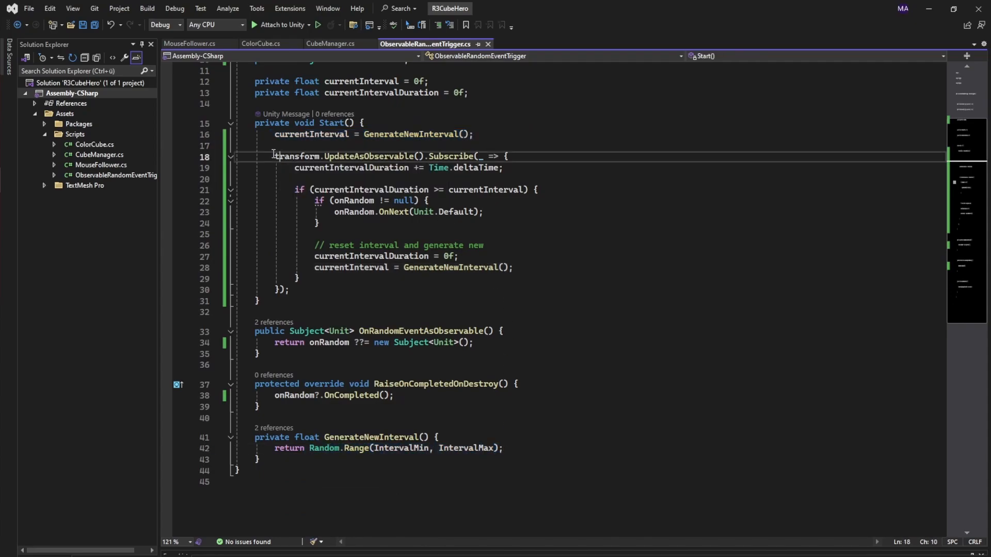
pyautogui.moveTo(274, 156); pyautogui.dragTo(389, 156)
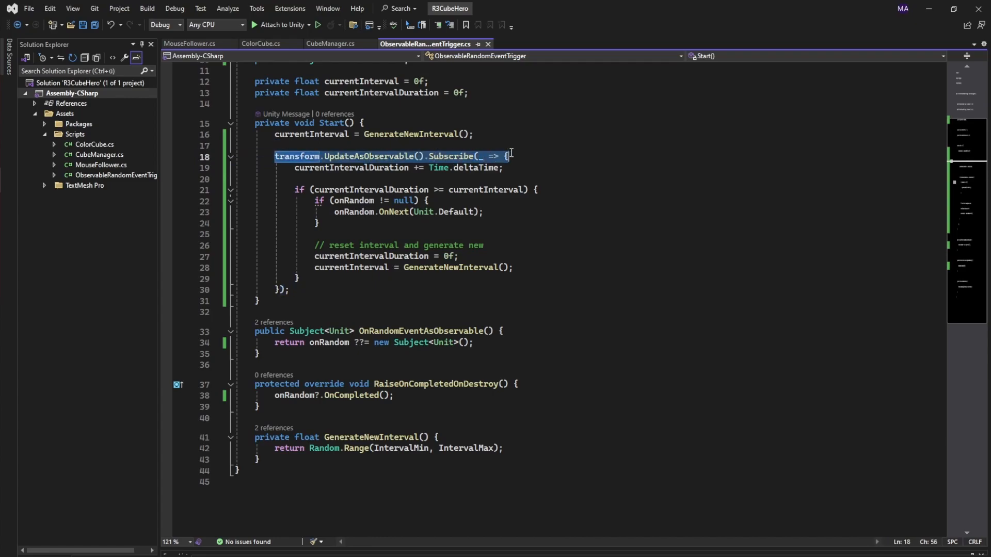
pyautogui.click(478, 156)
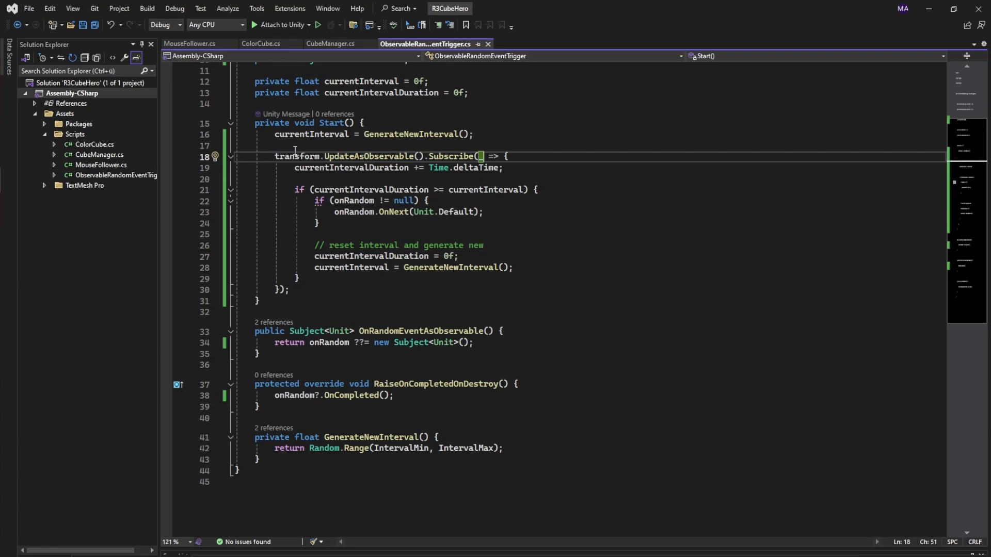
pyautogui.doubleClick(368, 156)
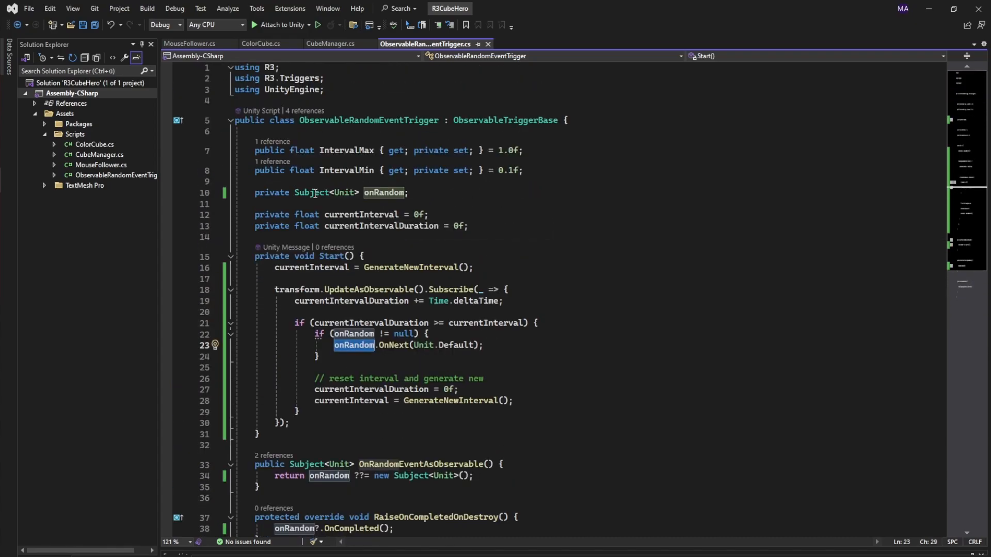
pyautogui.moveTo(530, 316)
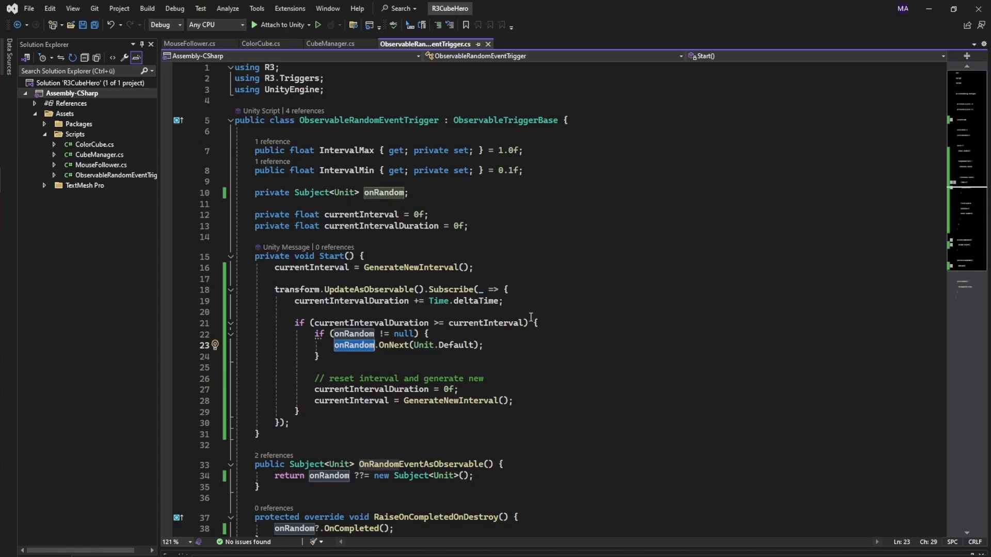
pyautogui.scroll(-3)
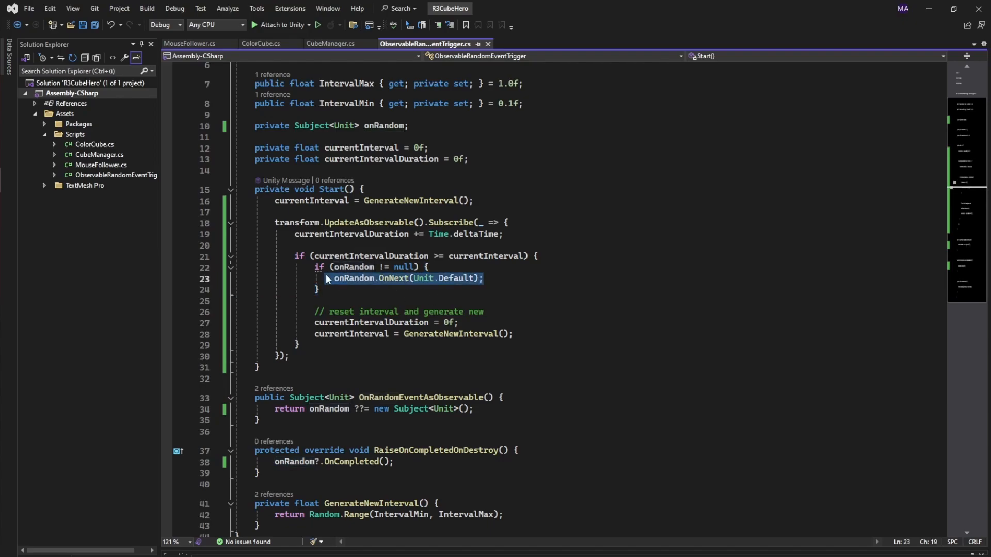
pyautogui.scroll(-3)
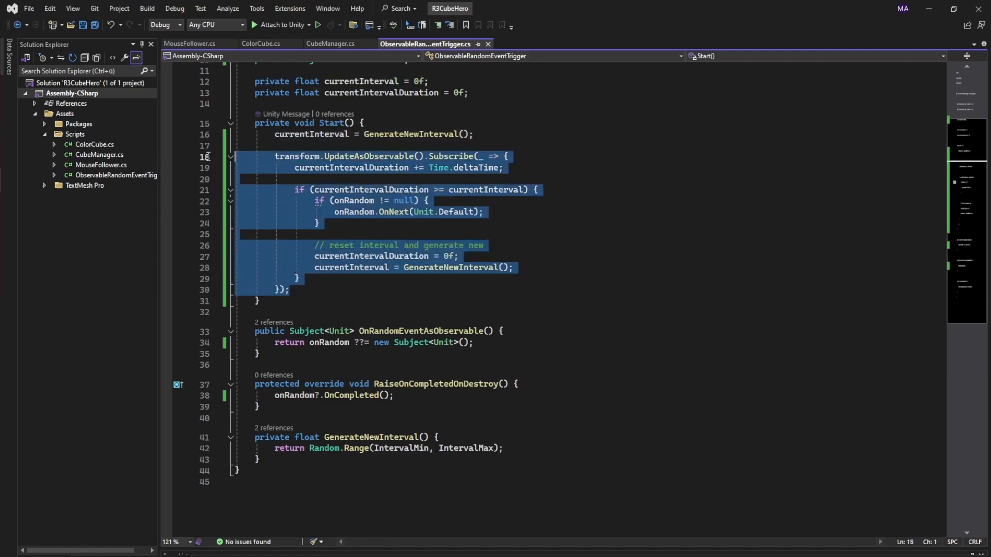
# - Highlight the interval check, OnRandomEventAsObservable and onRandom usages, then return to CubeManager
pyautogui.click(429, 200)
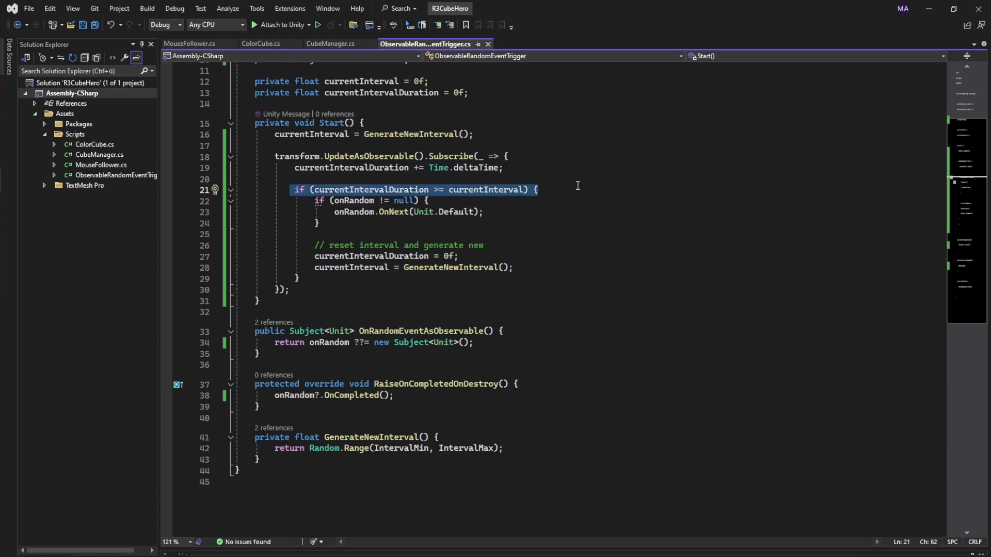
pyautogui.click(363, 189)
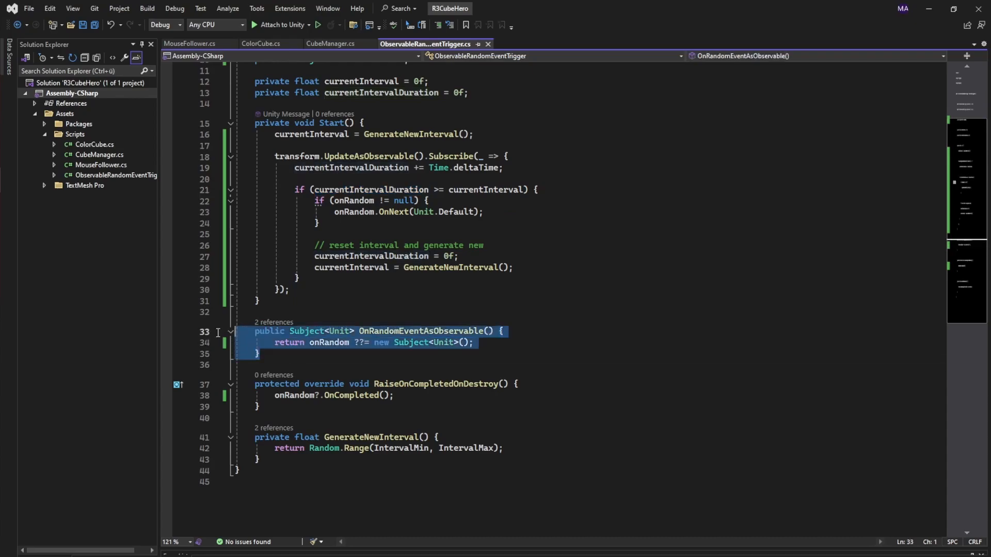
pyautogui.doubleClick(420, 330)
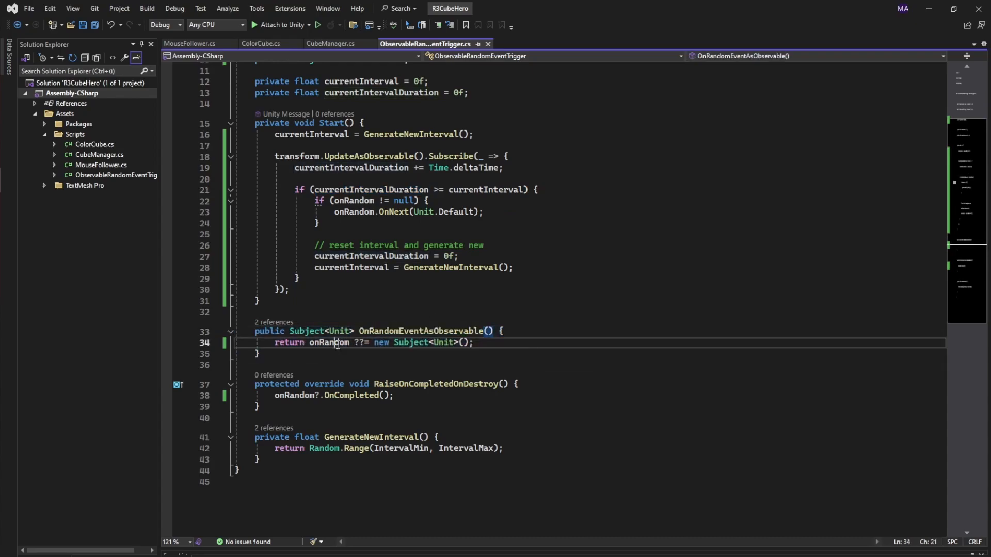
pyautogui.doubleClick(328, 342)
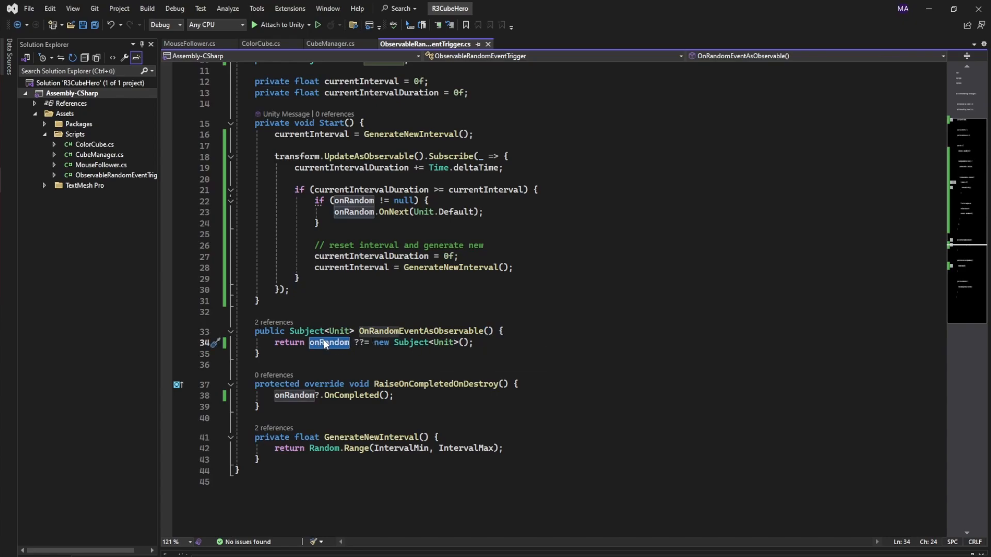
pyautogui.moveTo(414, 450)
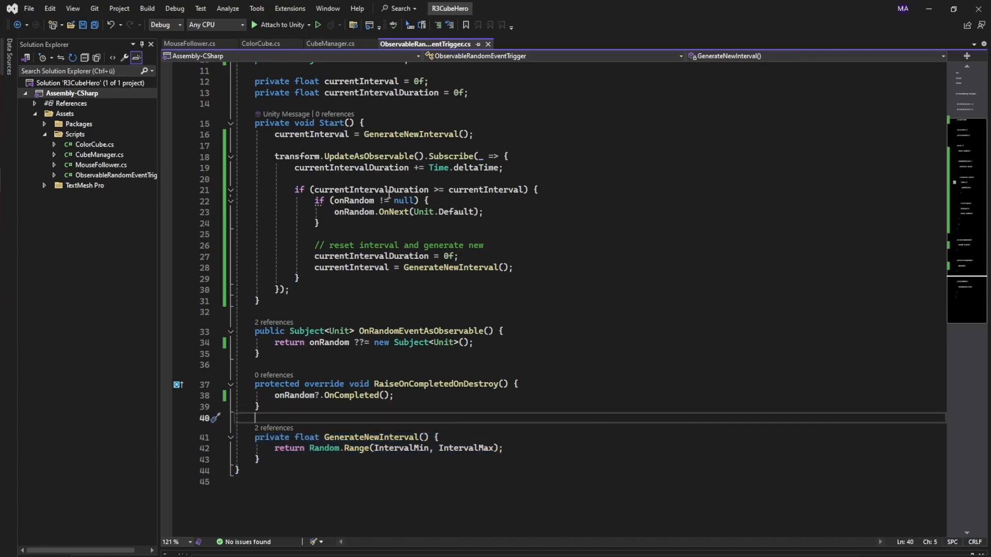
pyautogui.click(329, 44)
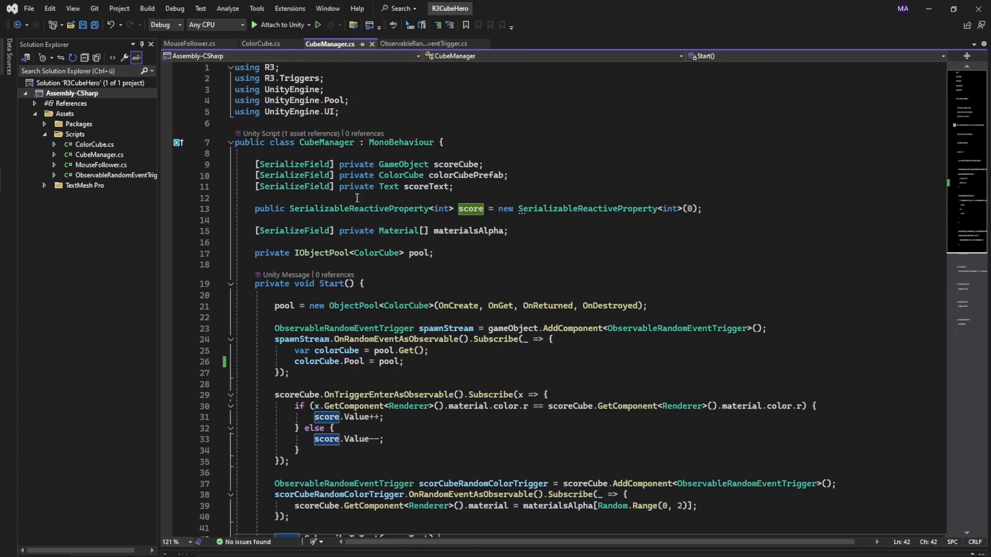
pyautogui.click(189, 43)
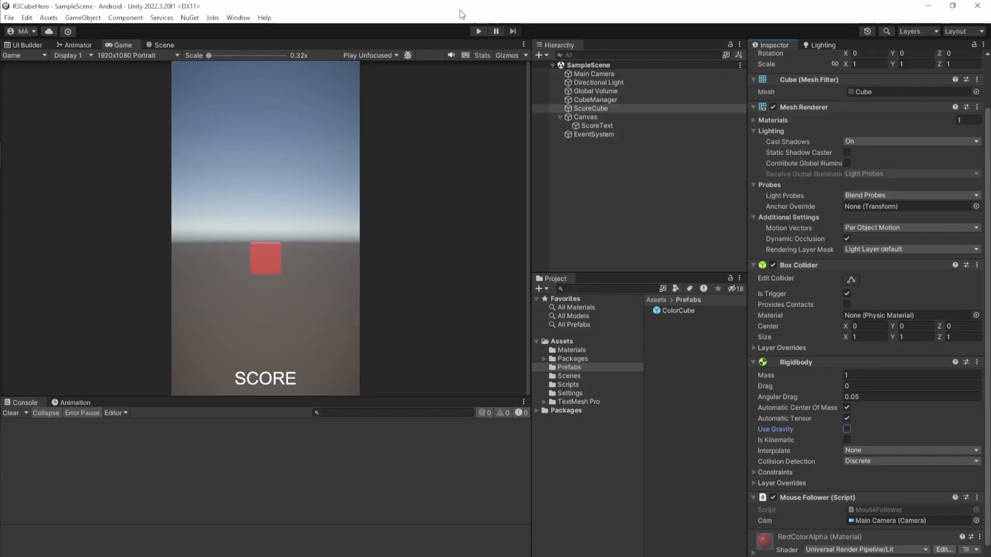
# - Enter Play mode for the R3CubeHero scene
pyautogui.click(478, 31)
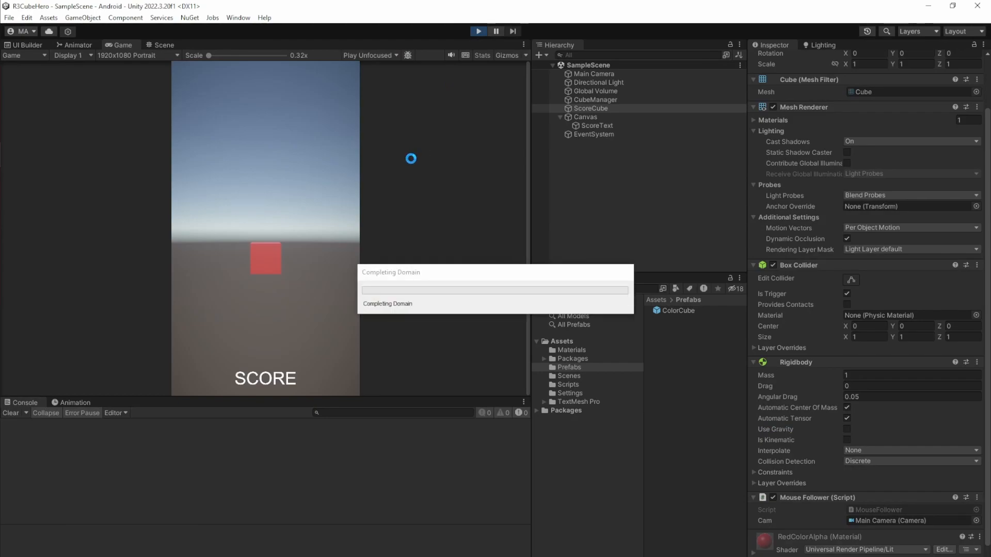
pyautogui.moveTo(291, 303)
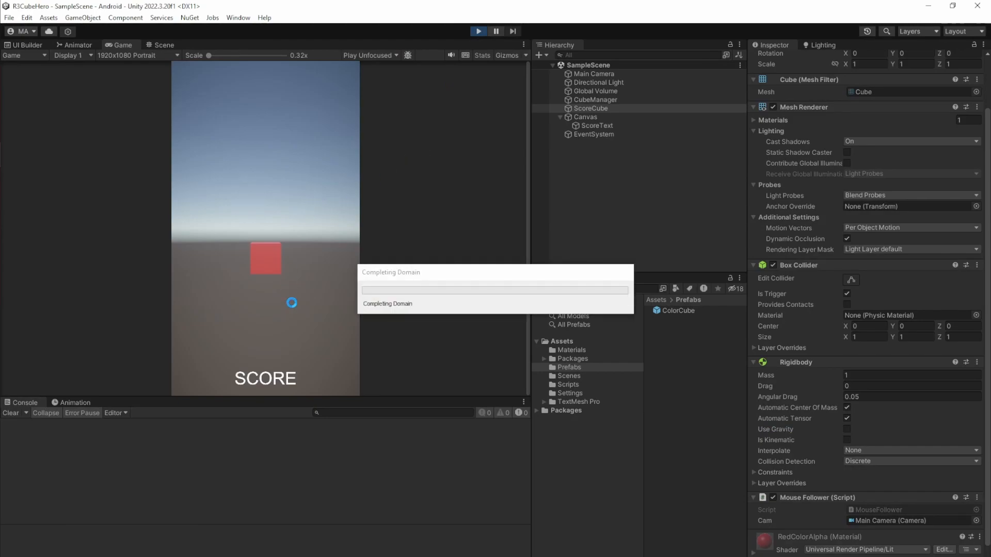